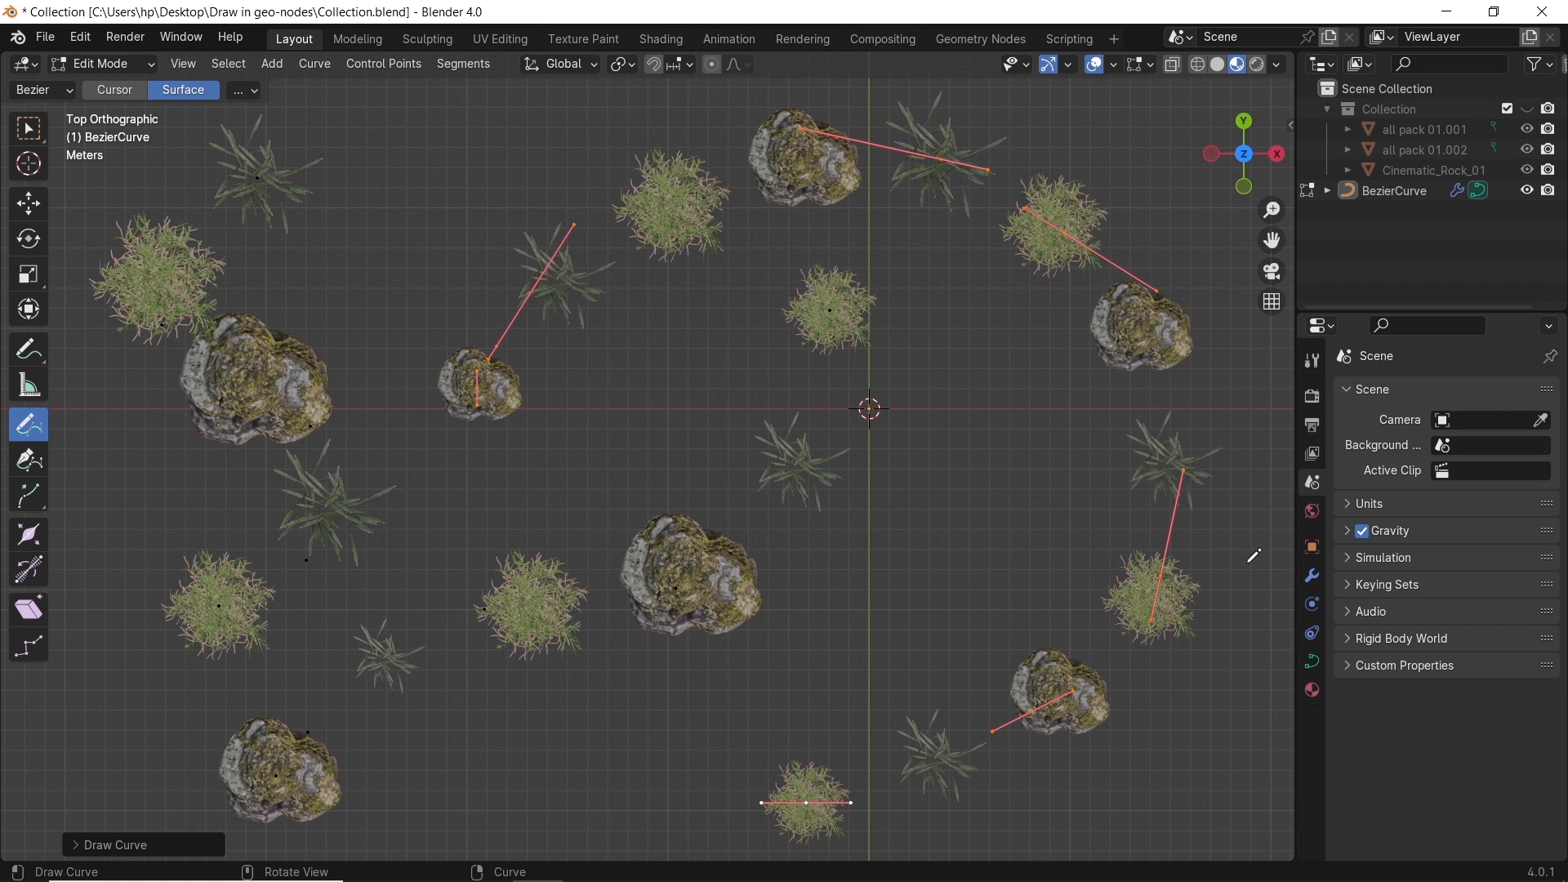
Draw a freehand Bezier stroke across the empty ground in the top view
click(1311, 576)
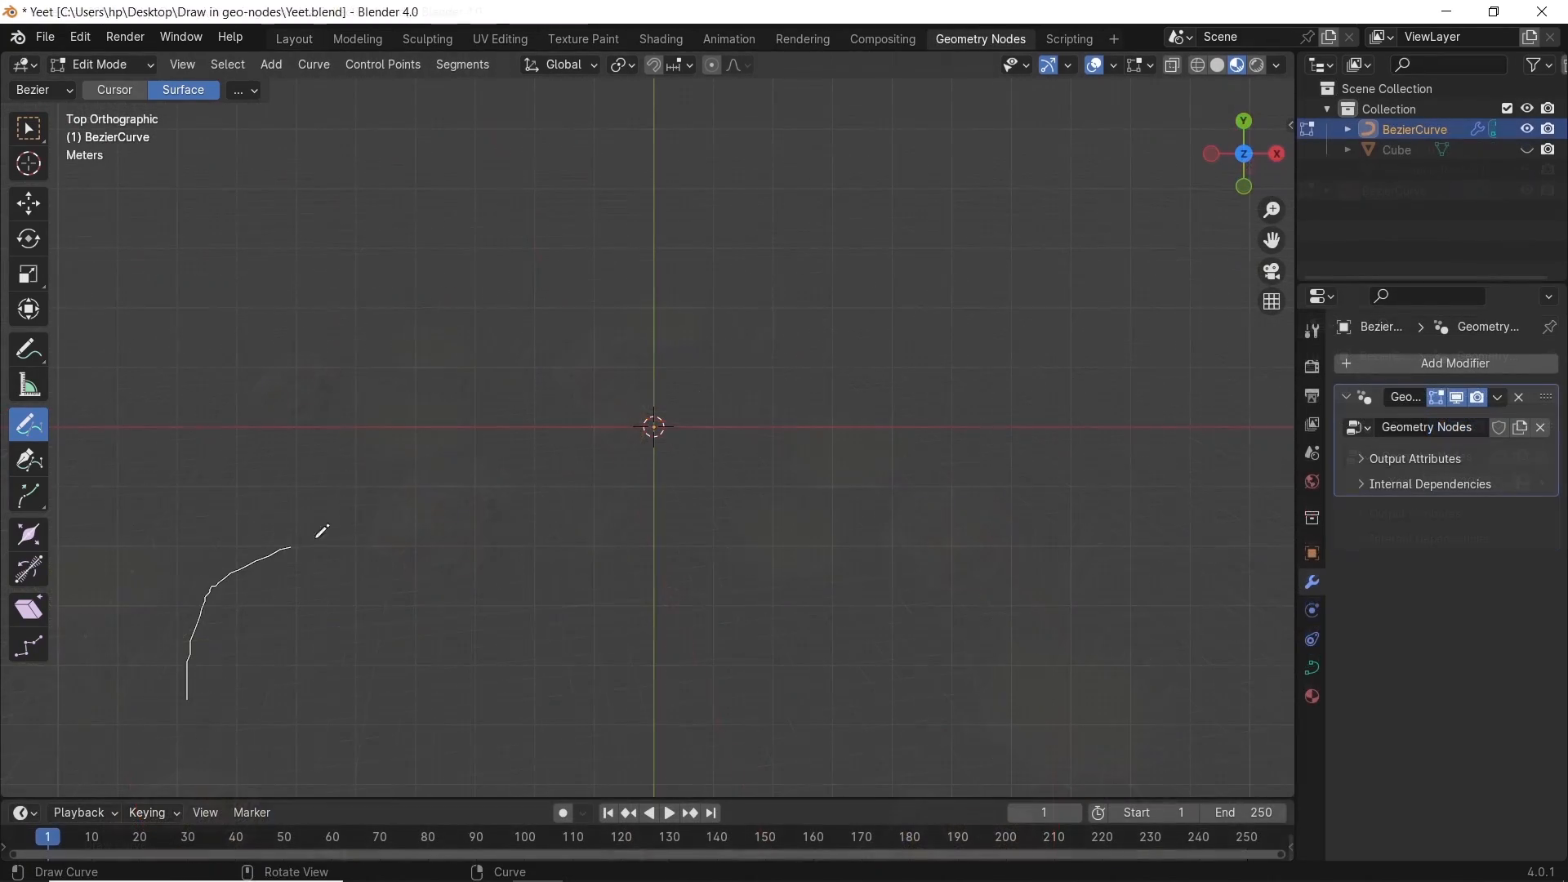
drag(320, 529, 497, 745)
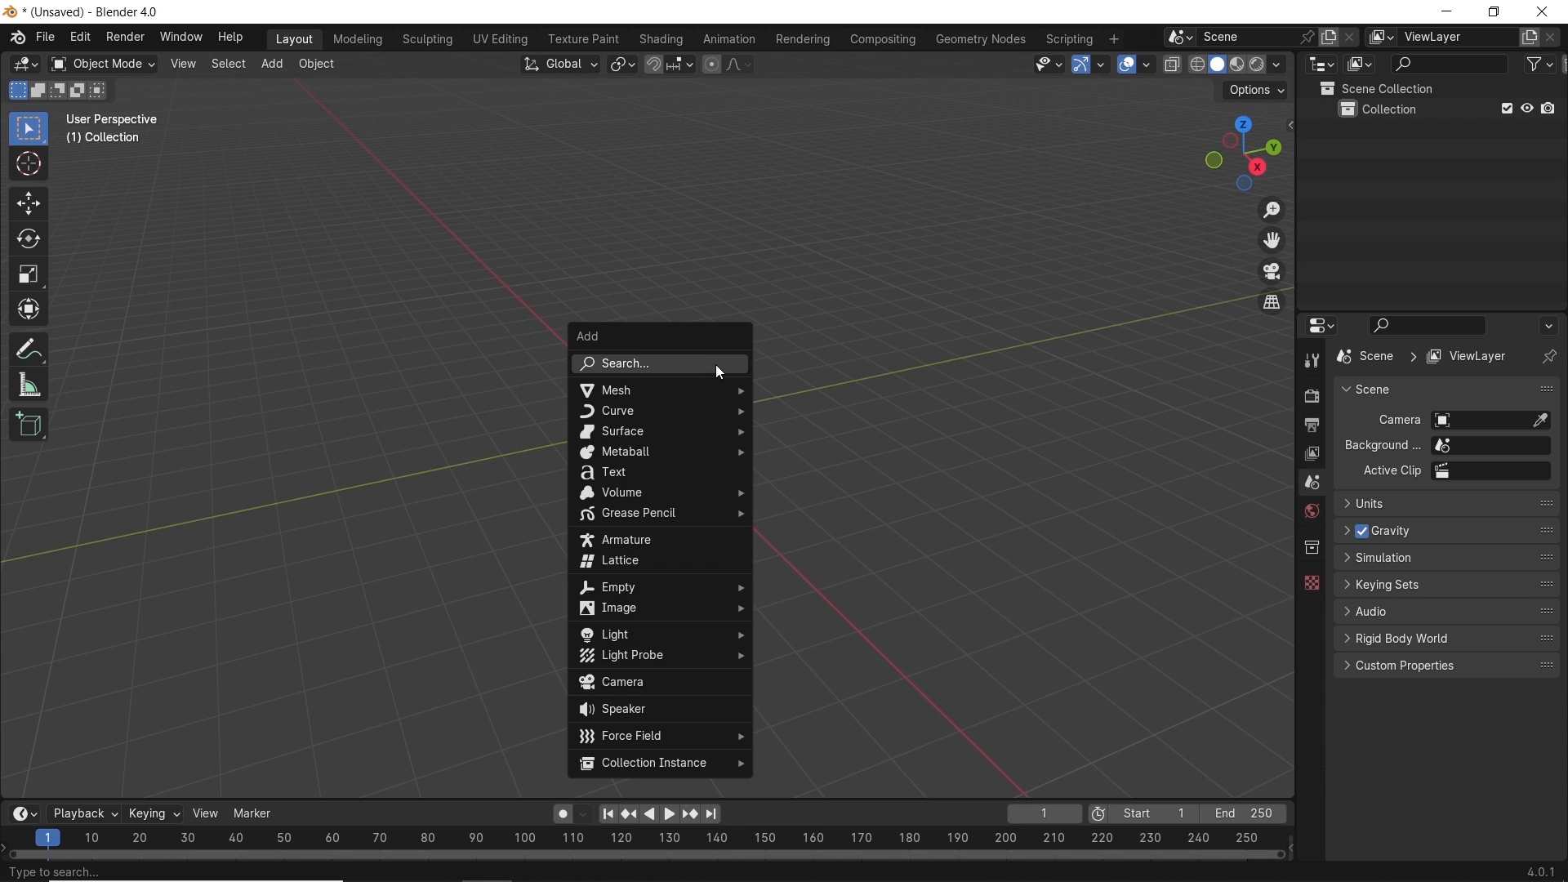
mouse_move(616, 391)
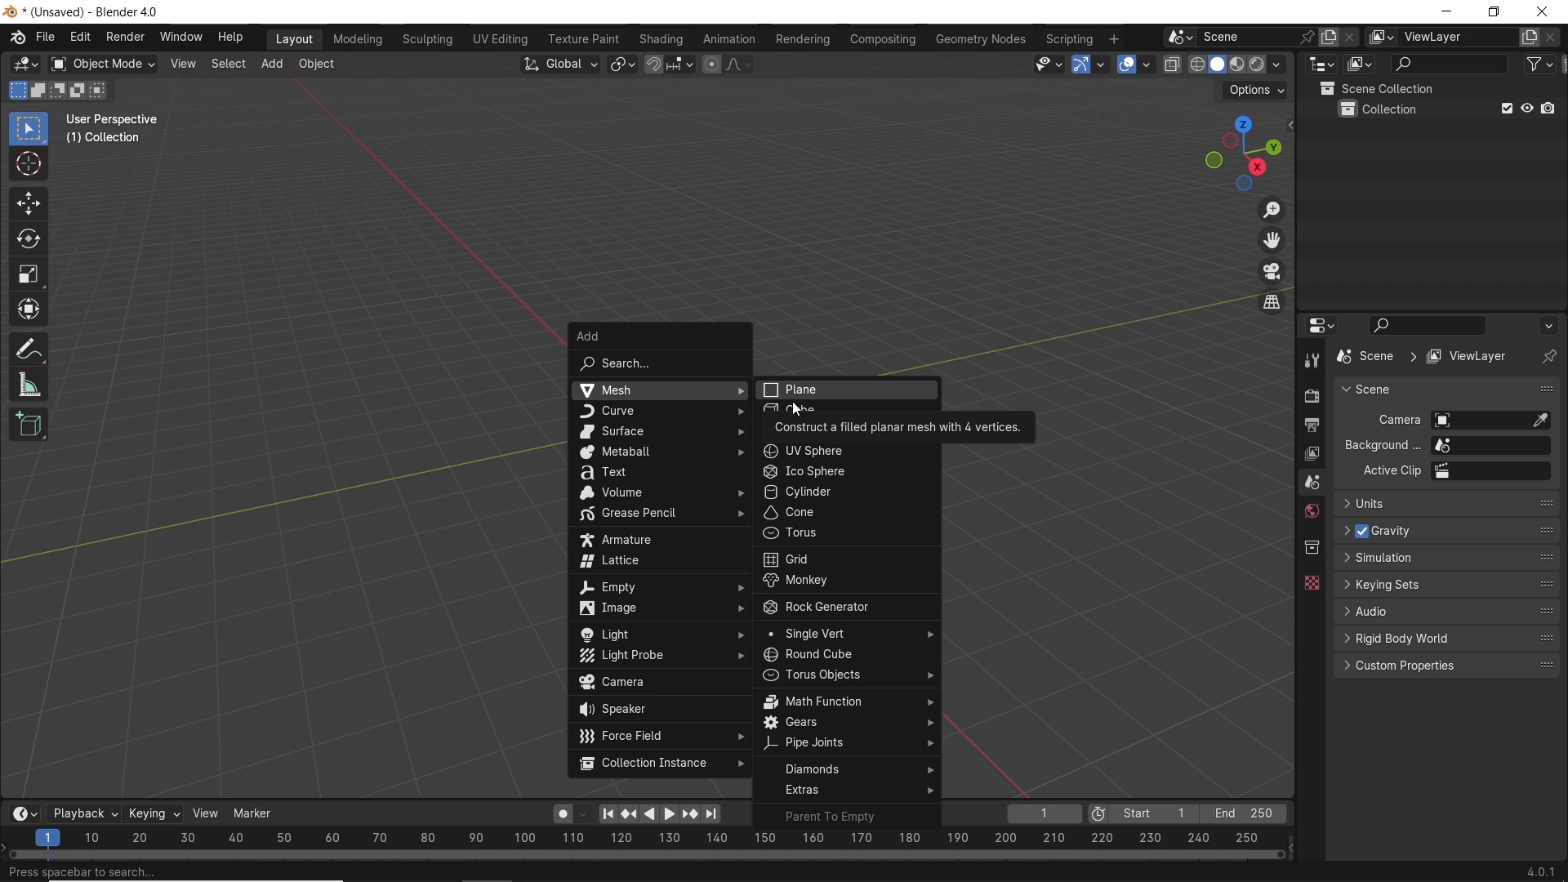
Add a monkey head mesh and a Bezier curve, then switch to the Geometry Nodes workspace
click(805, 580)
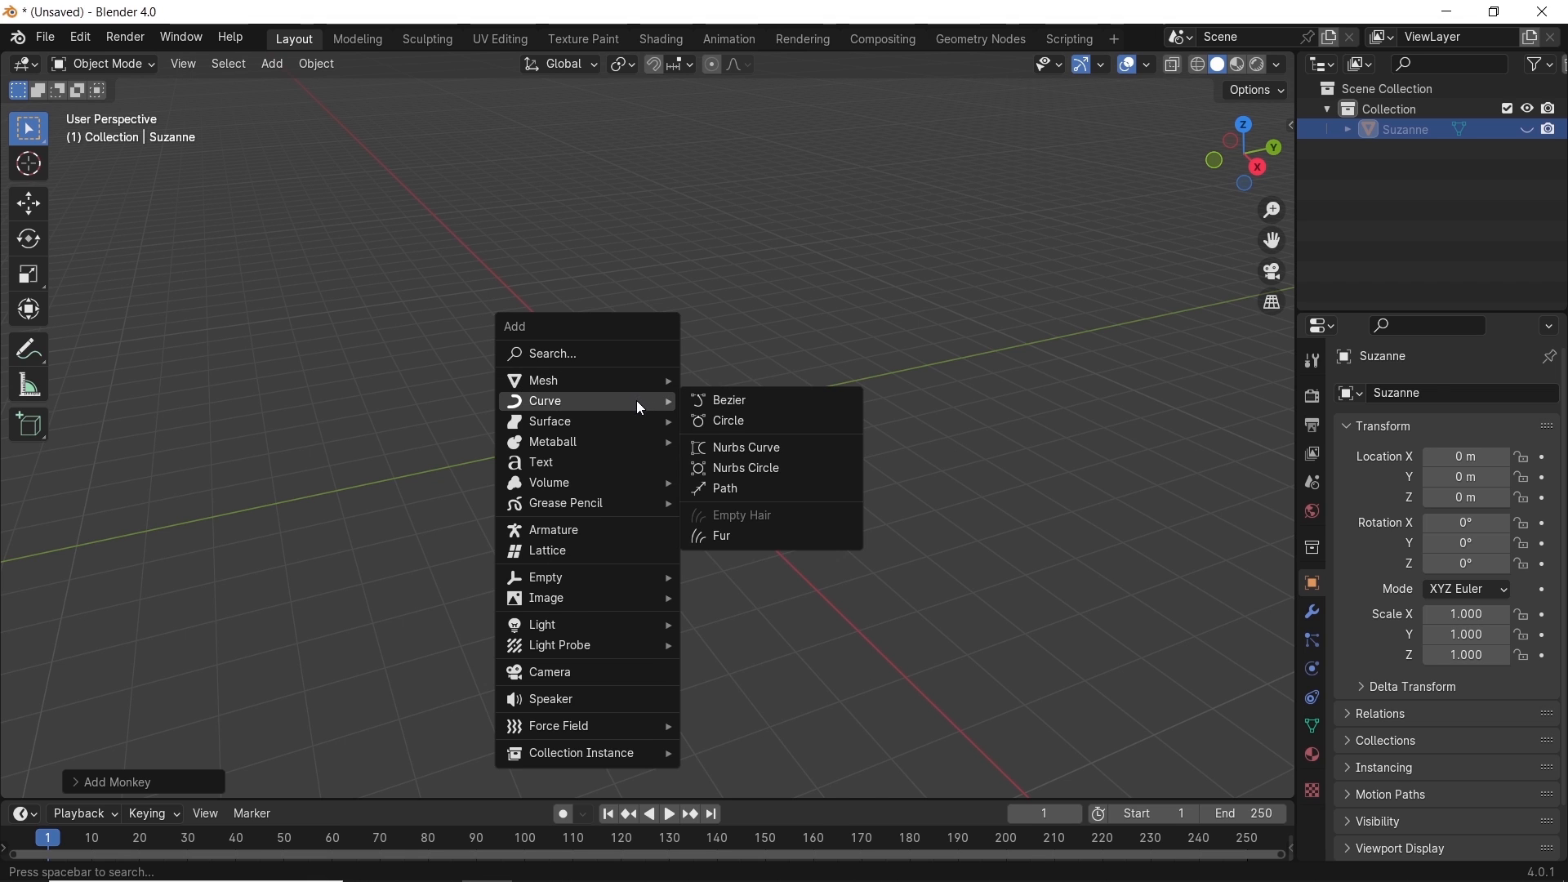
click(728, 400)
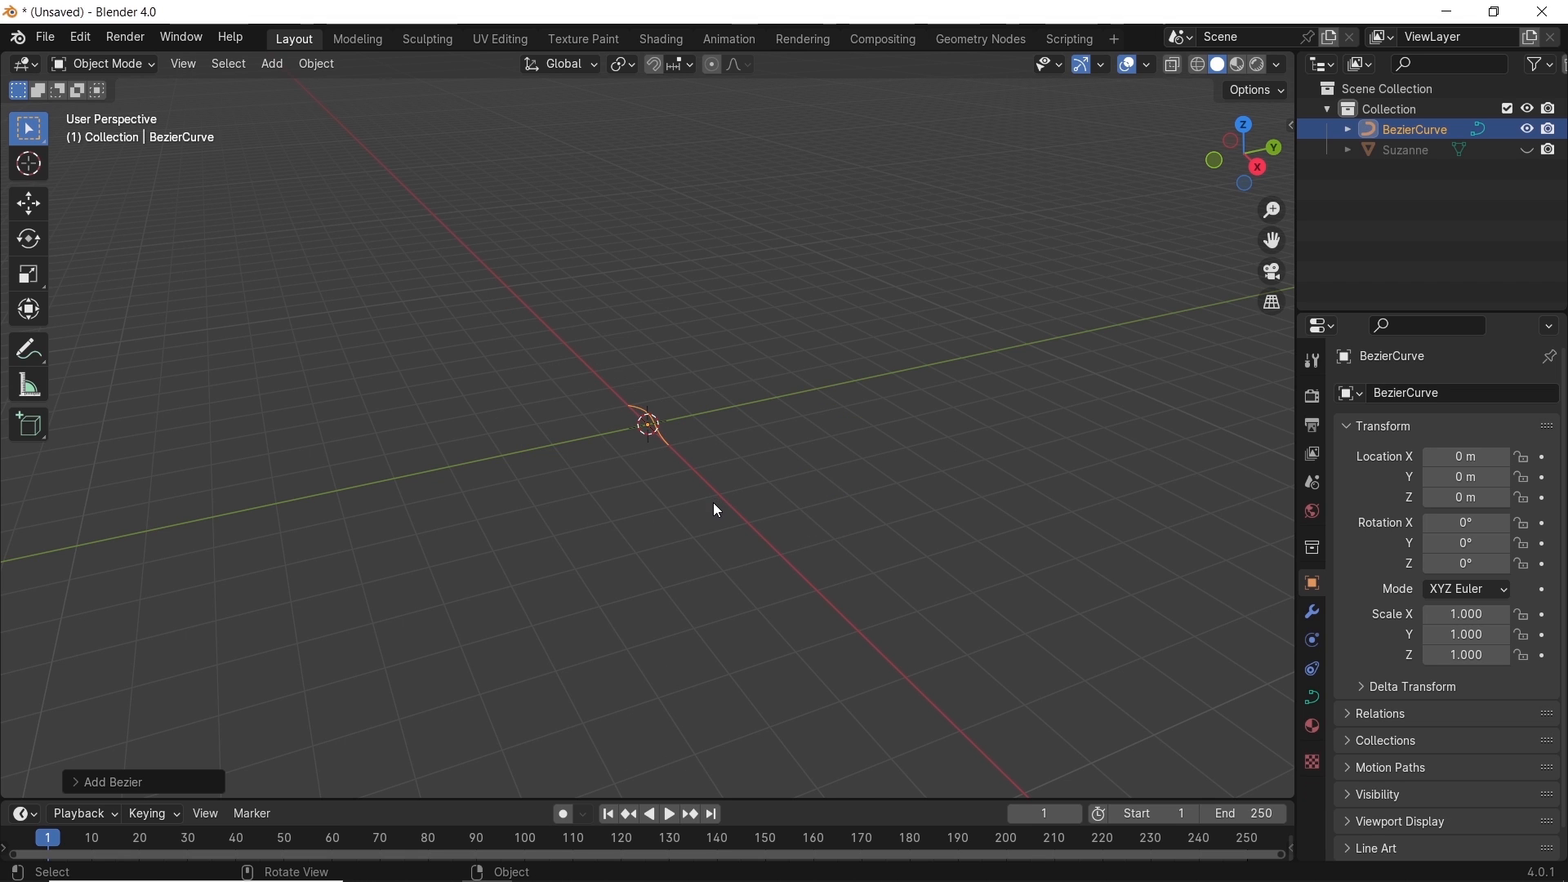
click(979, 38)
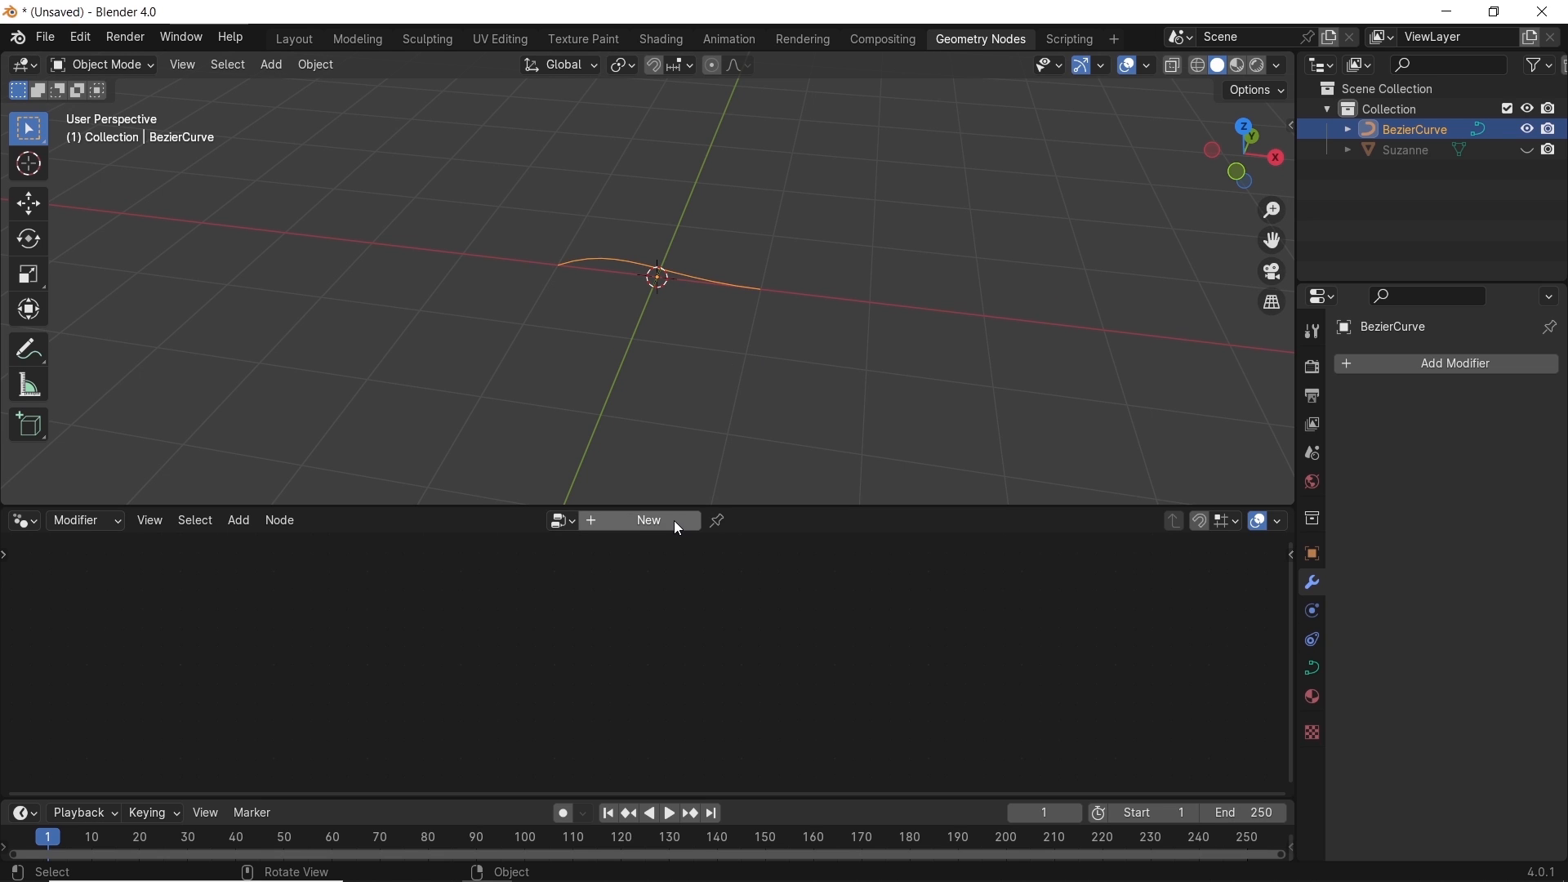
Create a new geometry node tree on the curve and add a Curve to Points node
click(649, 519)
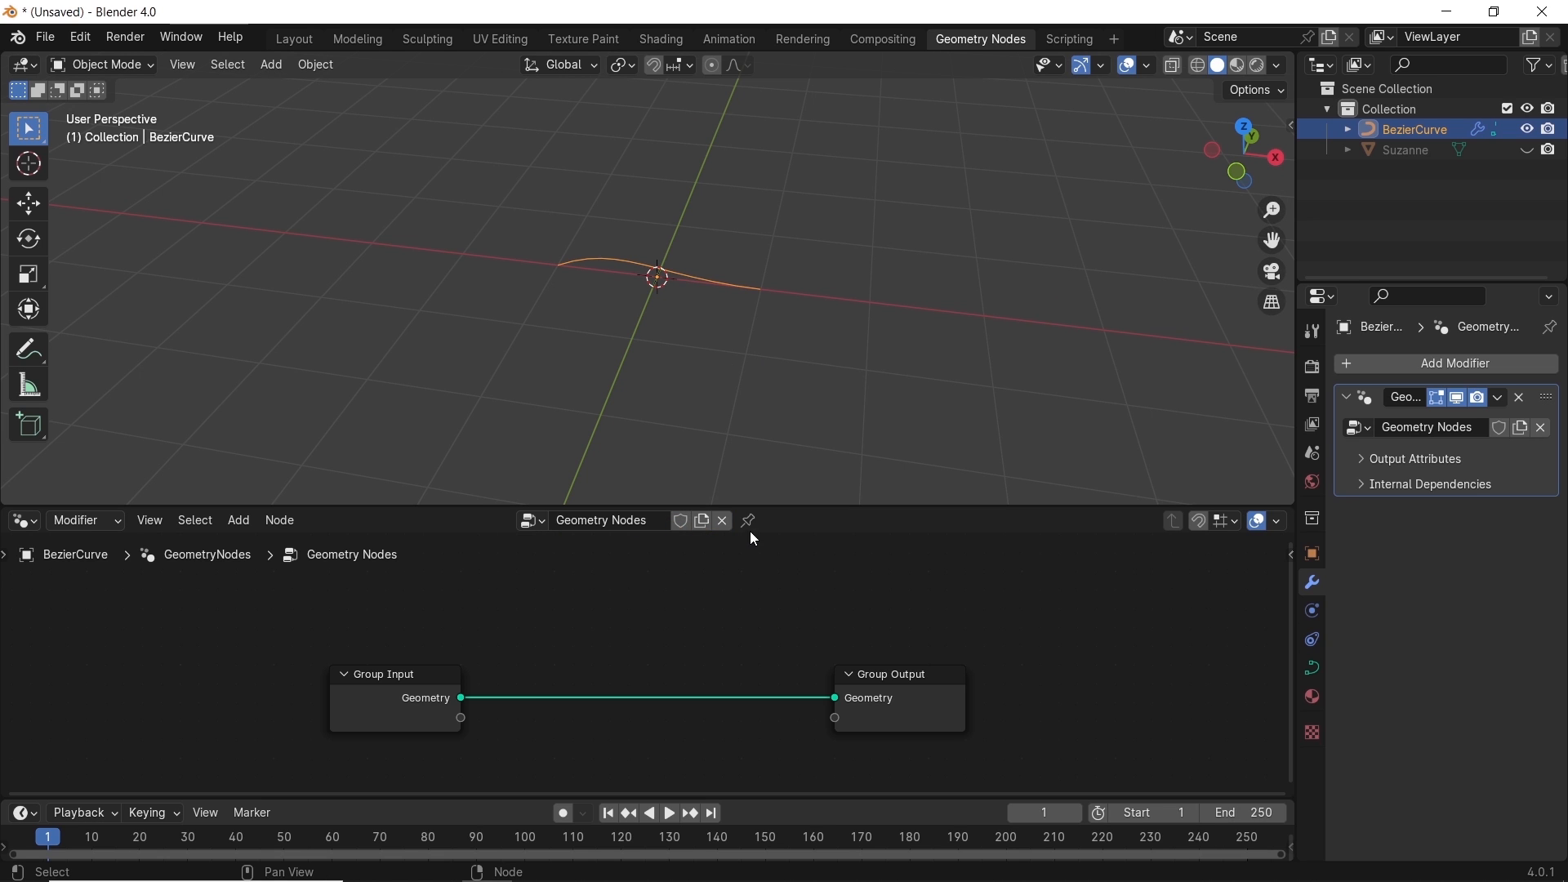
click(239, 520)
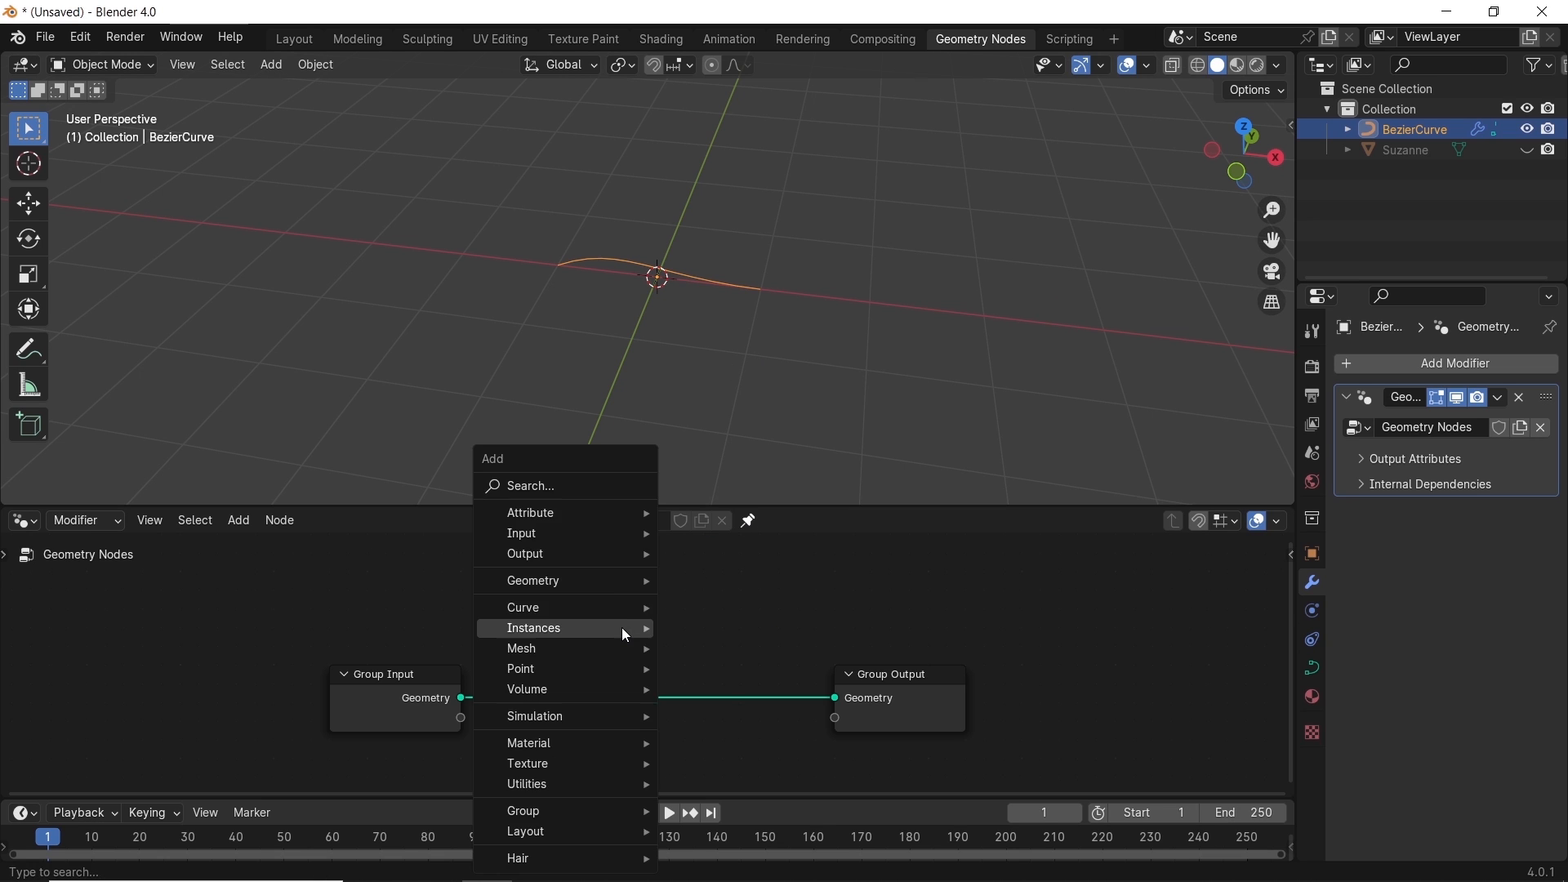
click(529, 486)
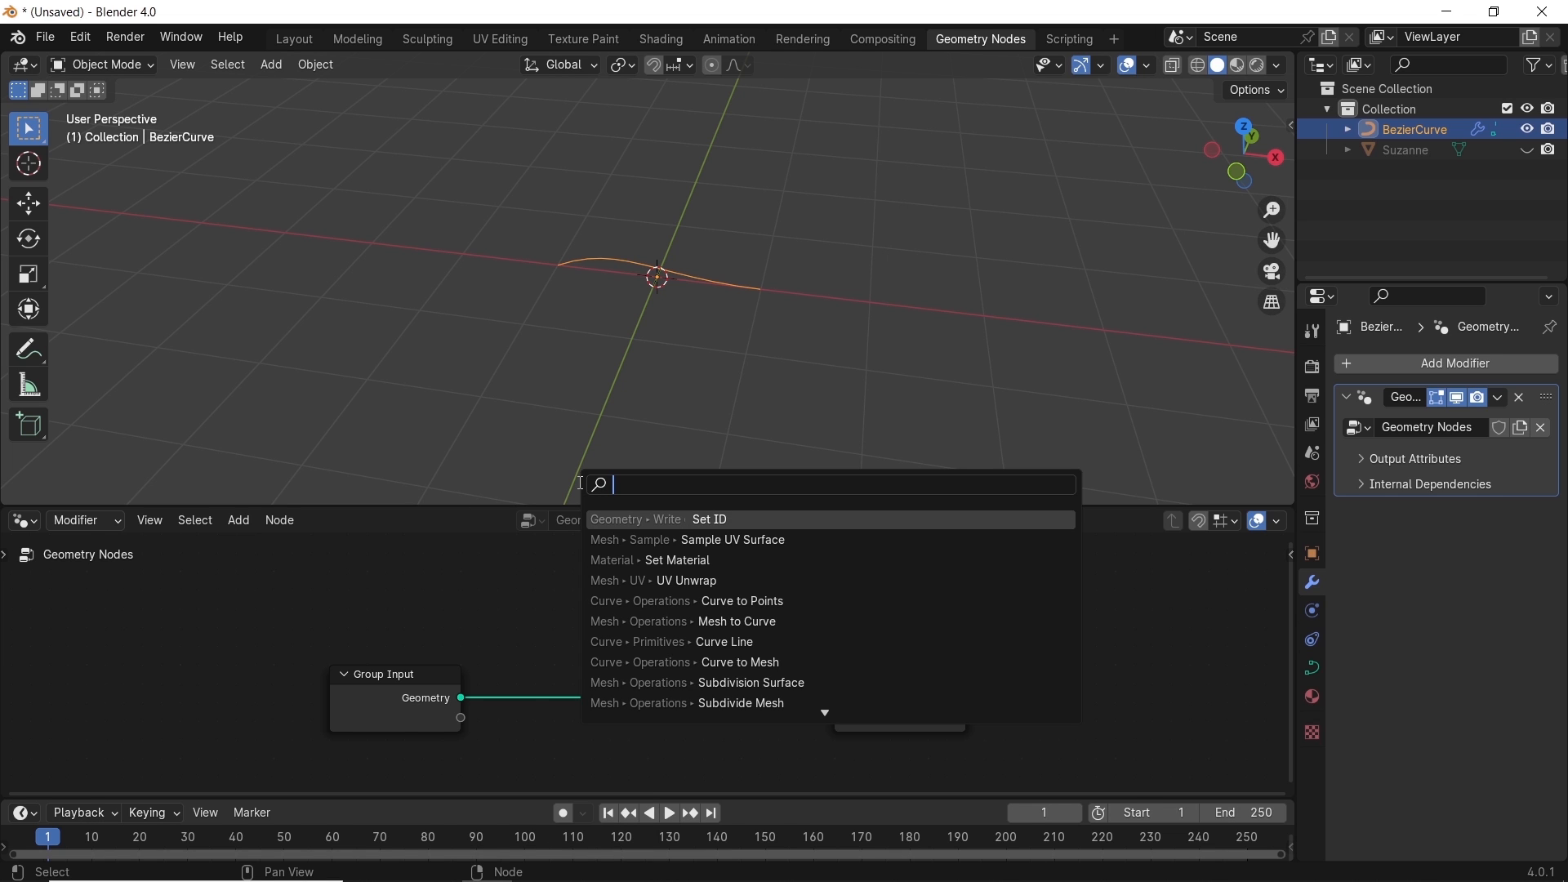
text(curve to point)
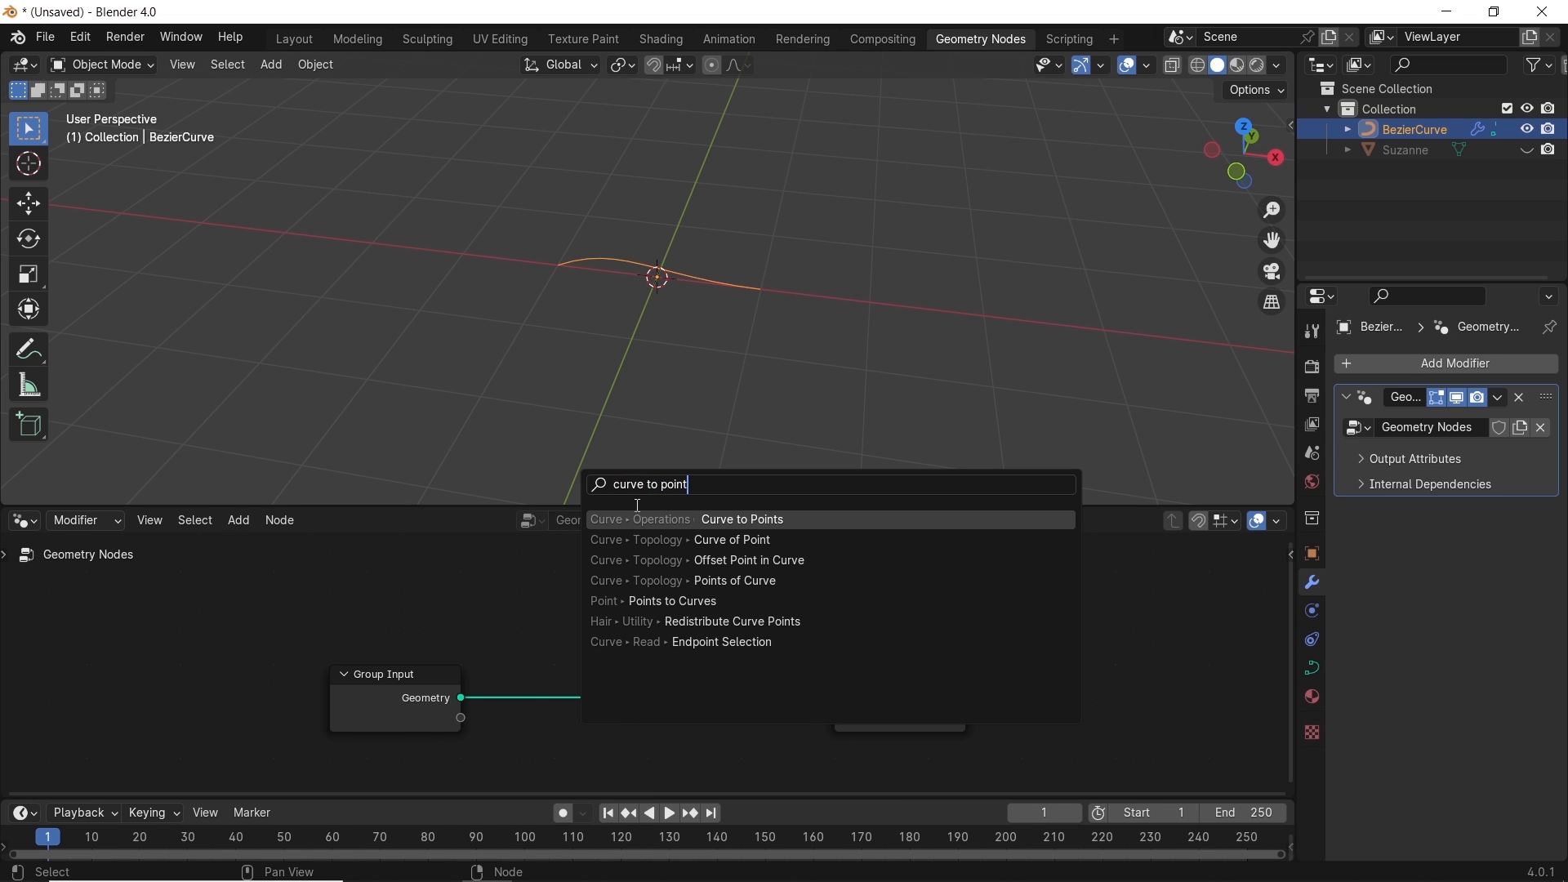
click(741, 520)
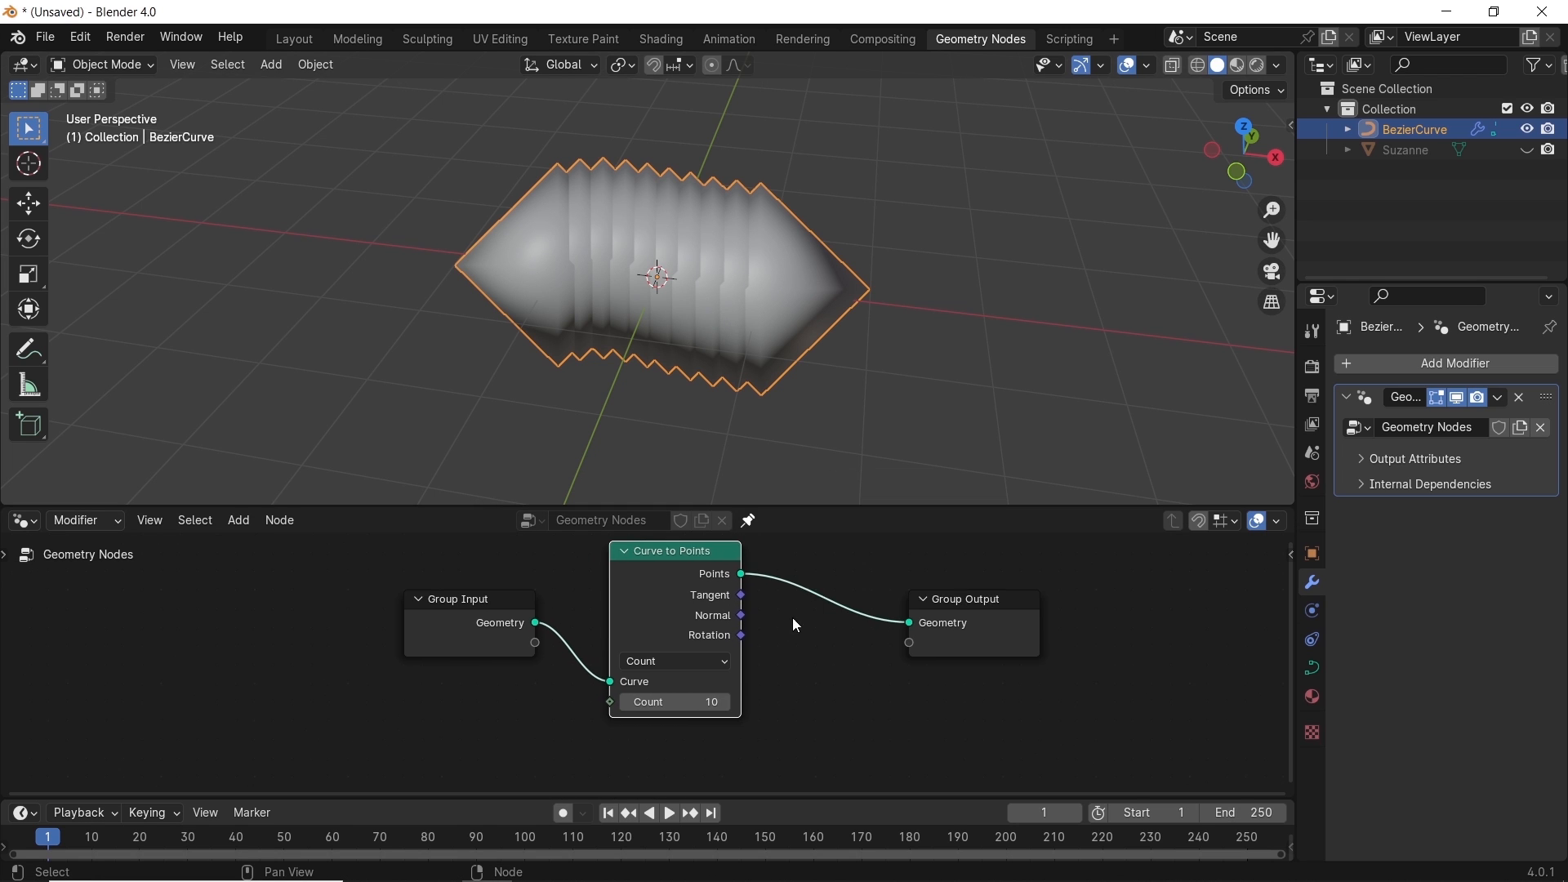
Set Curve to Points to Length mode with points spaced about 0.38 m apart
click(673, 661)
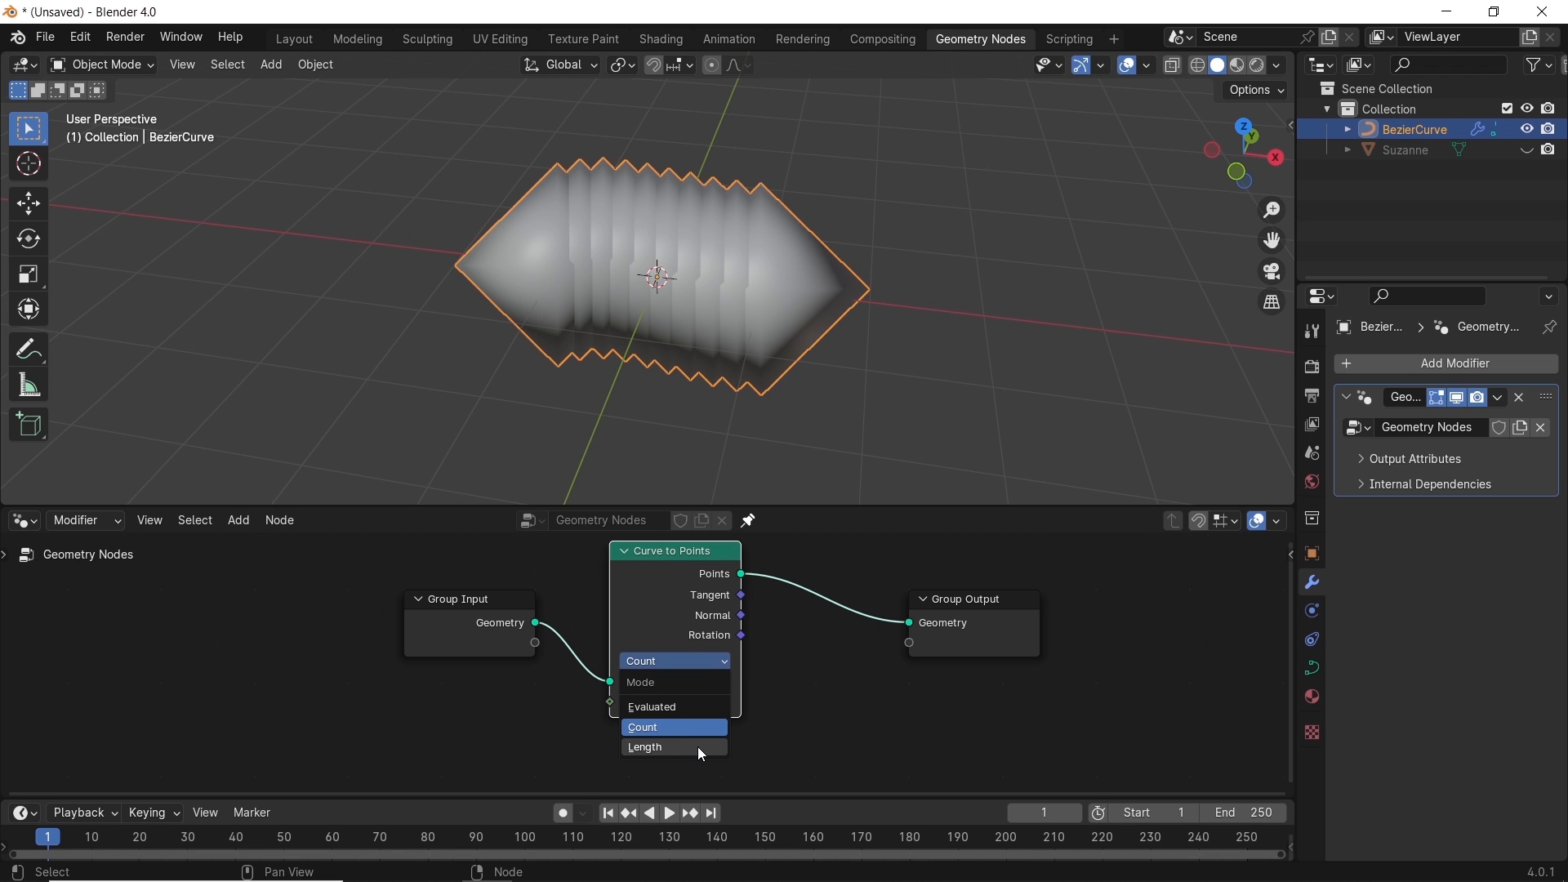
click(646, 747)
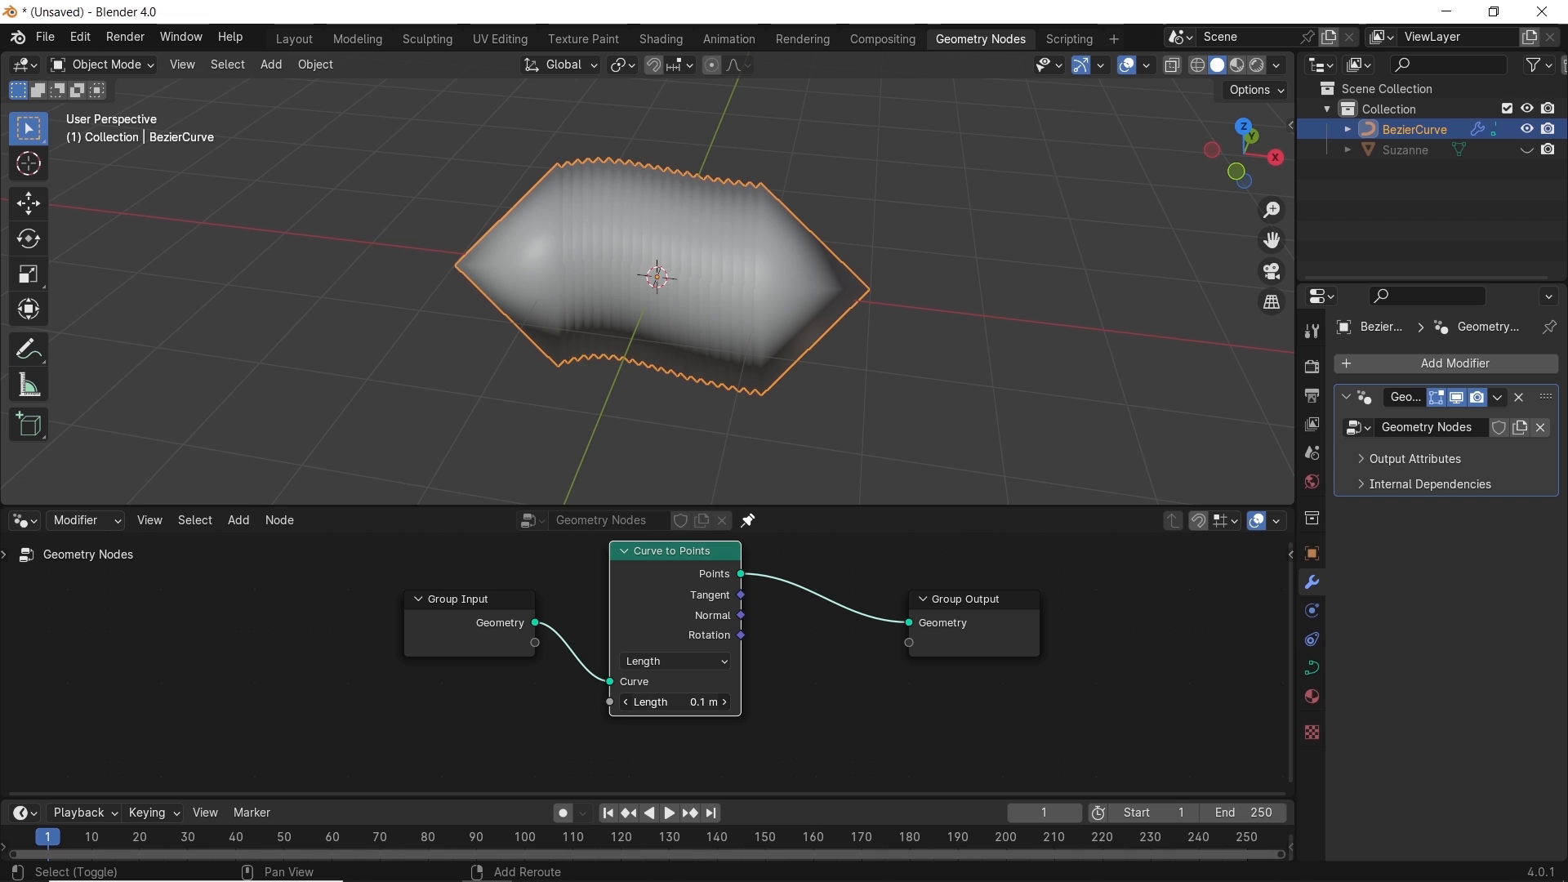
drag(650, 701, 700, 700)
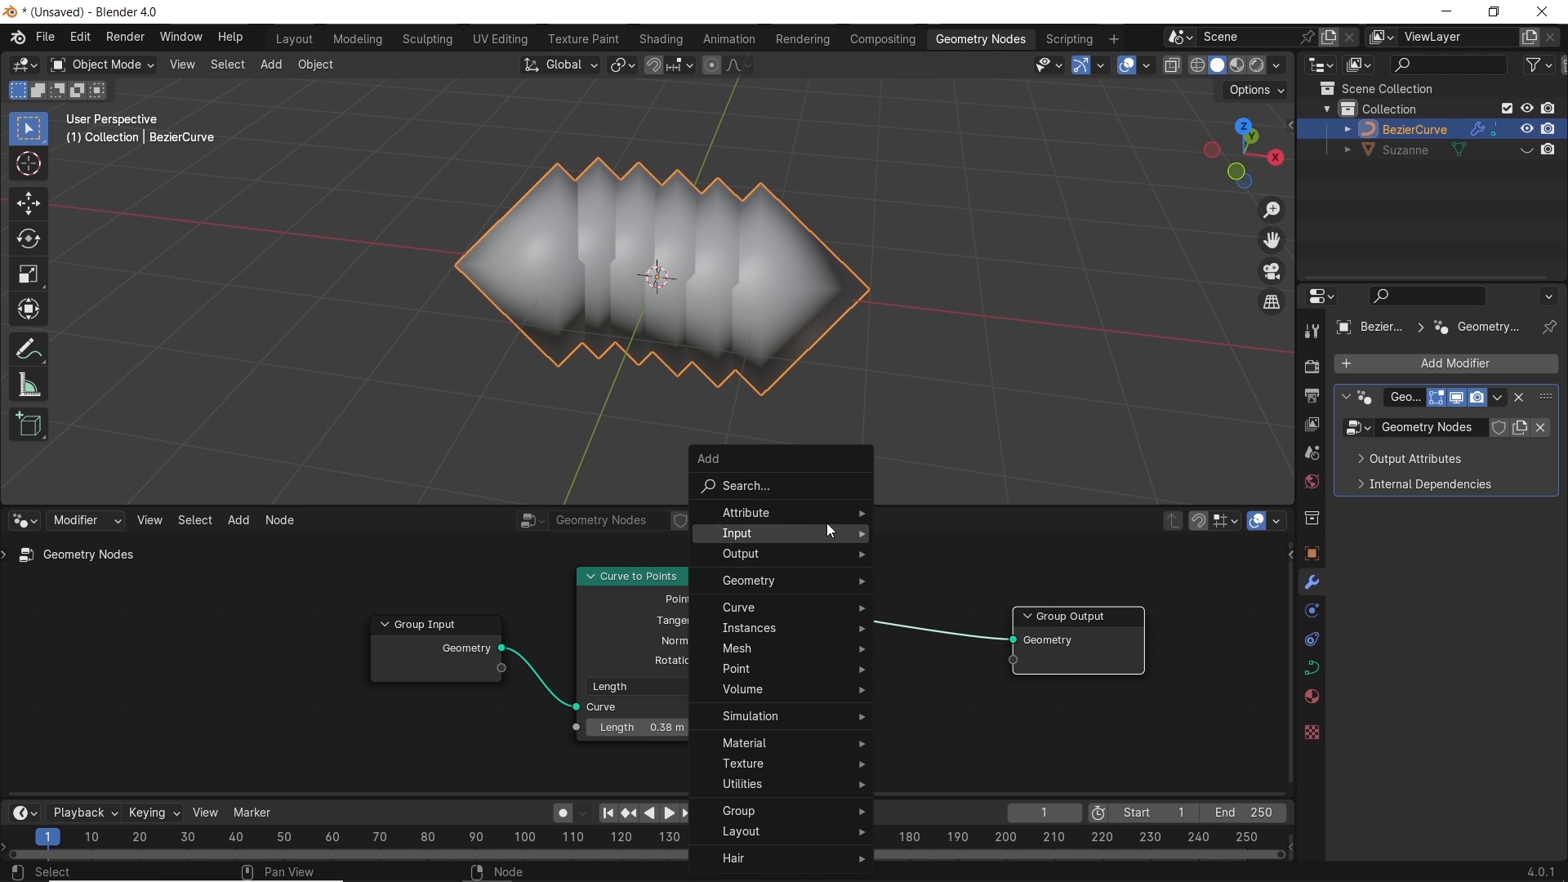
Add Instance on Points and feed the monkey geometry in as the instance along the curve
text(instance)
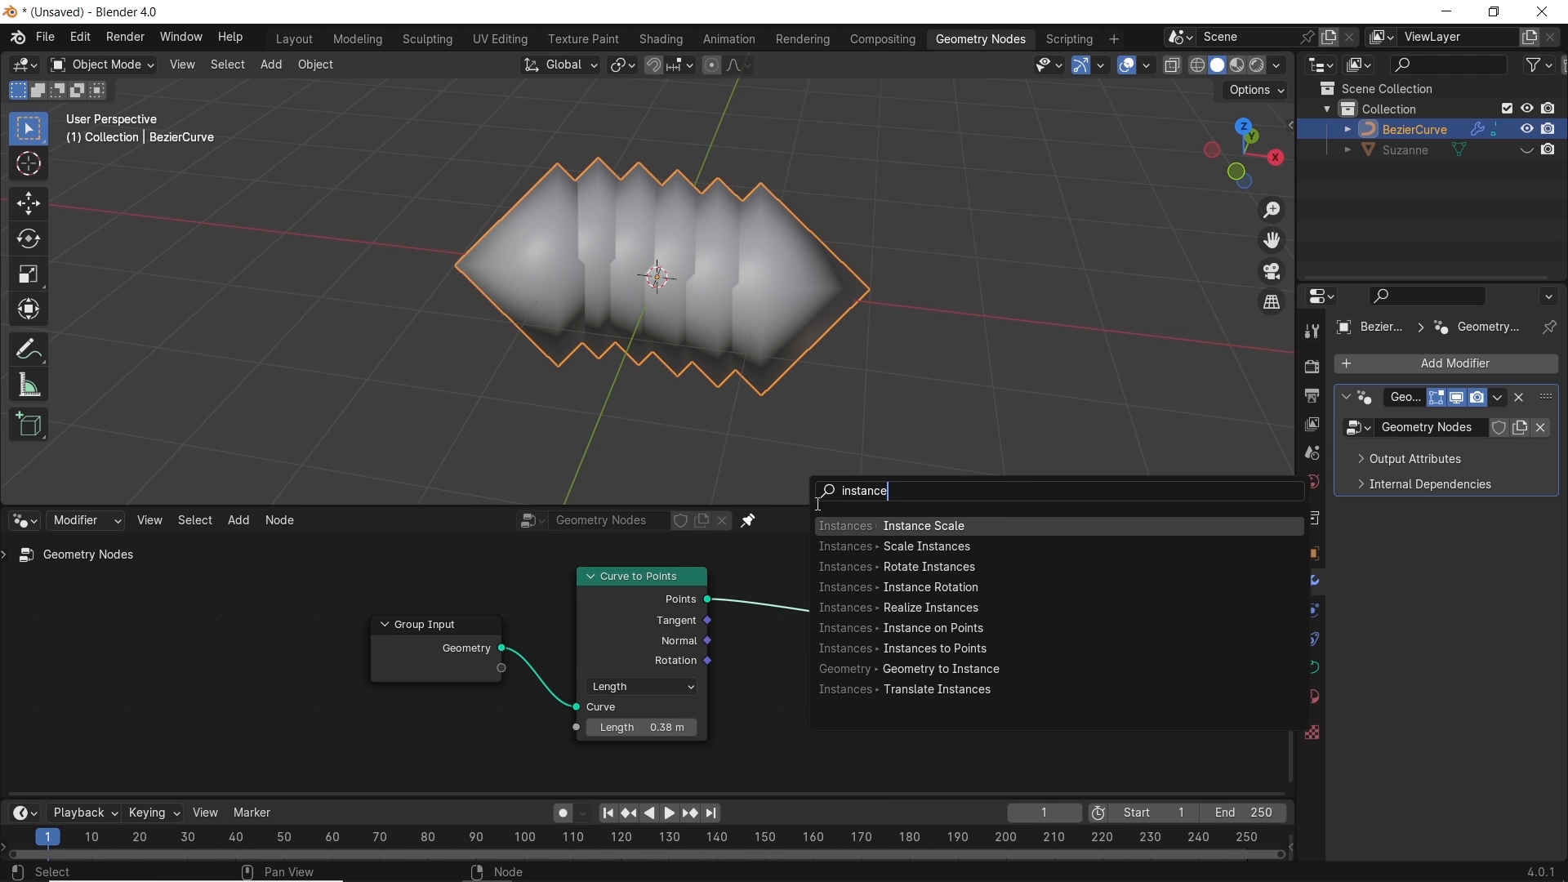
click(901, 627)
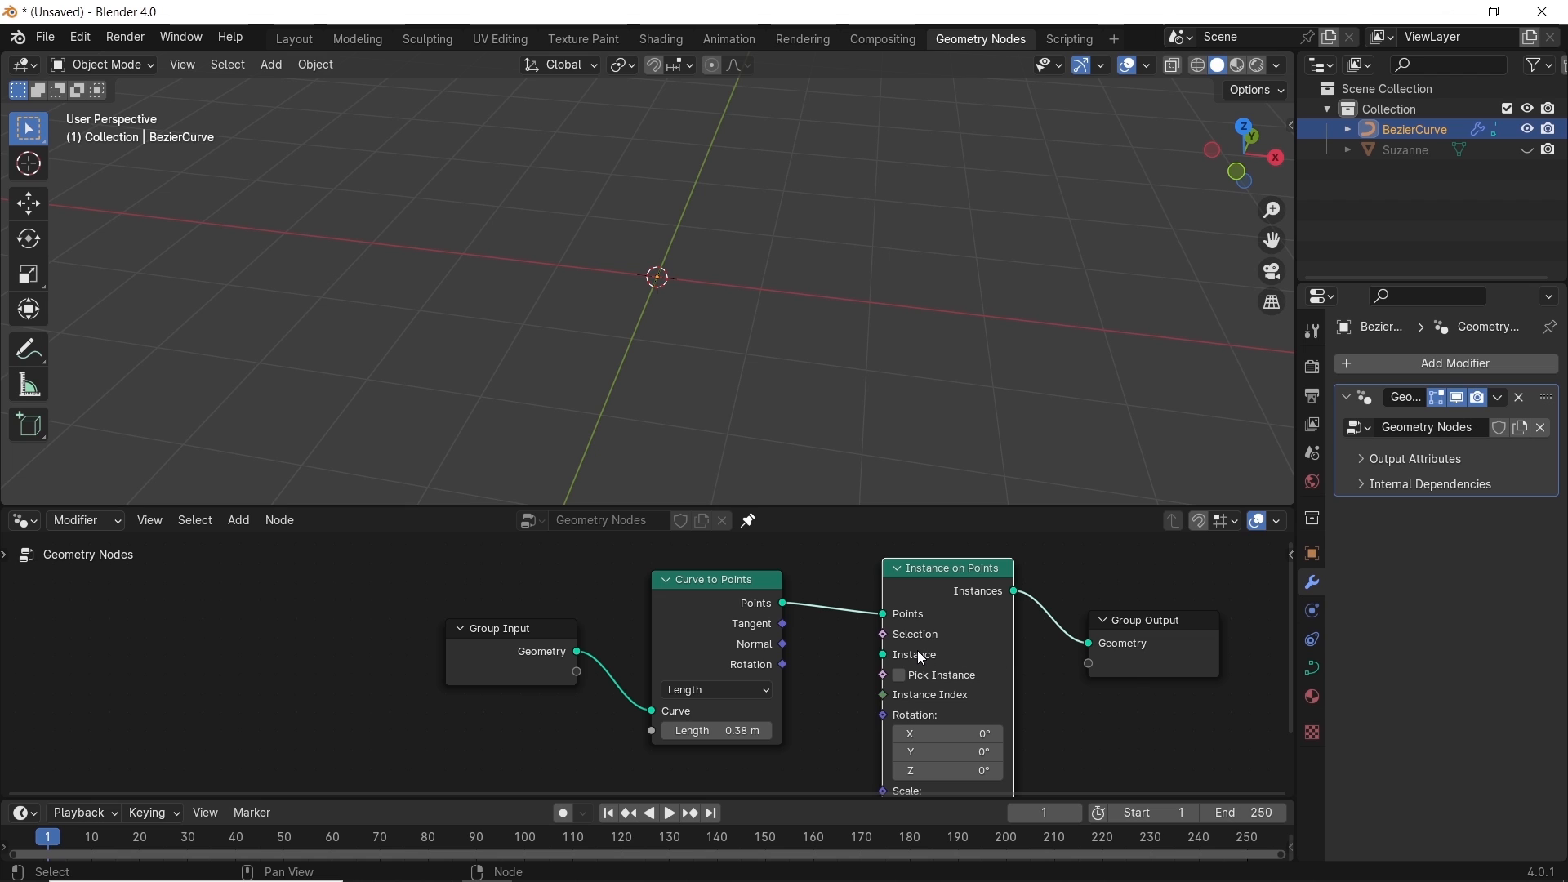
mouse_move(913, 654)
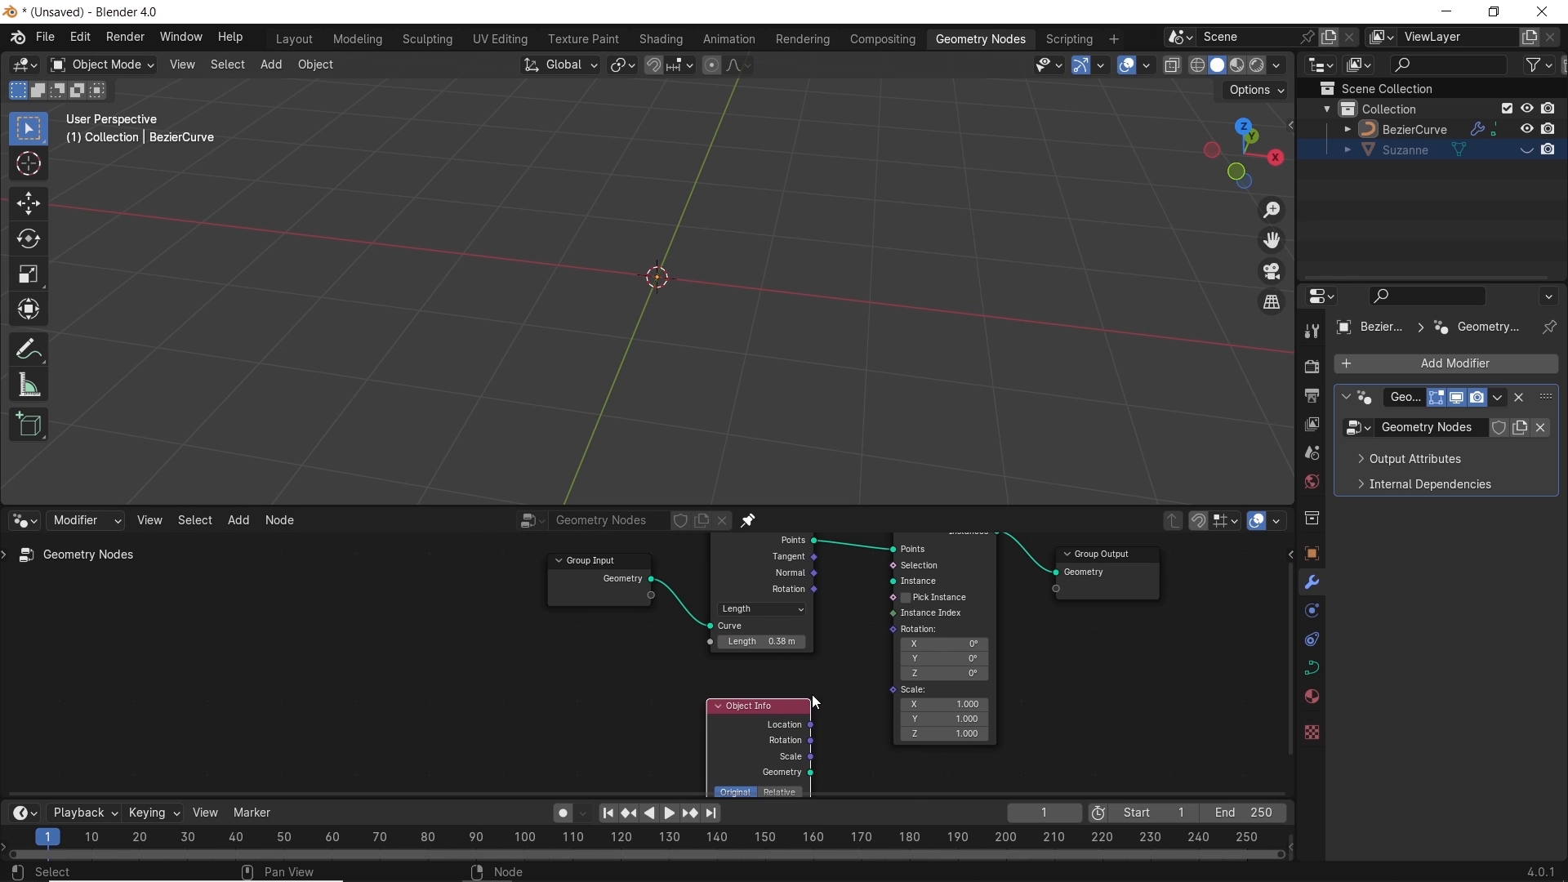
drag(809, 771, 877, 577)
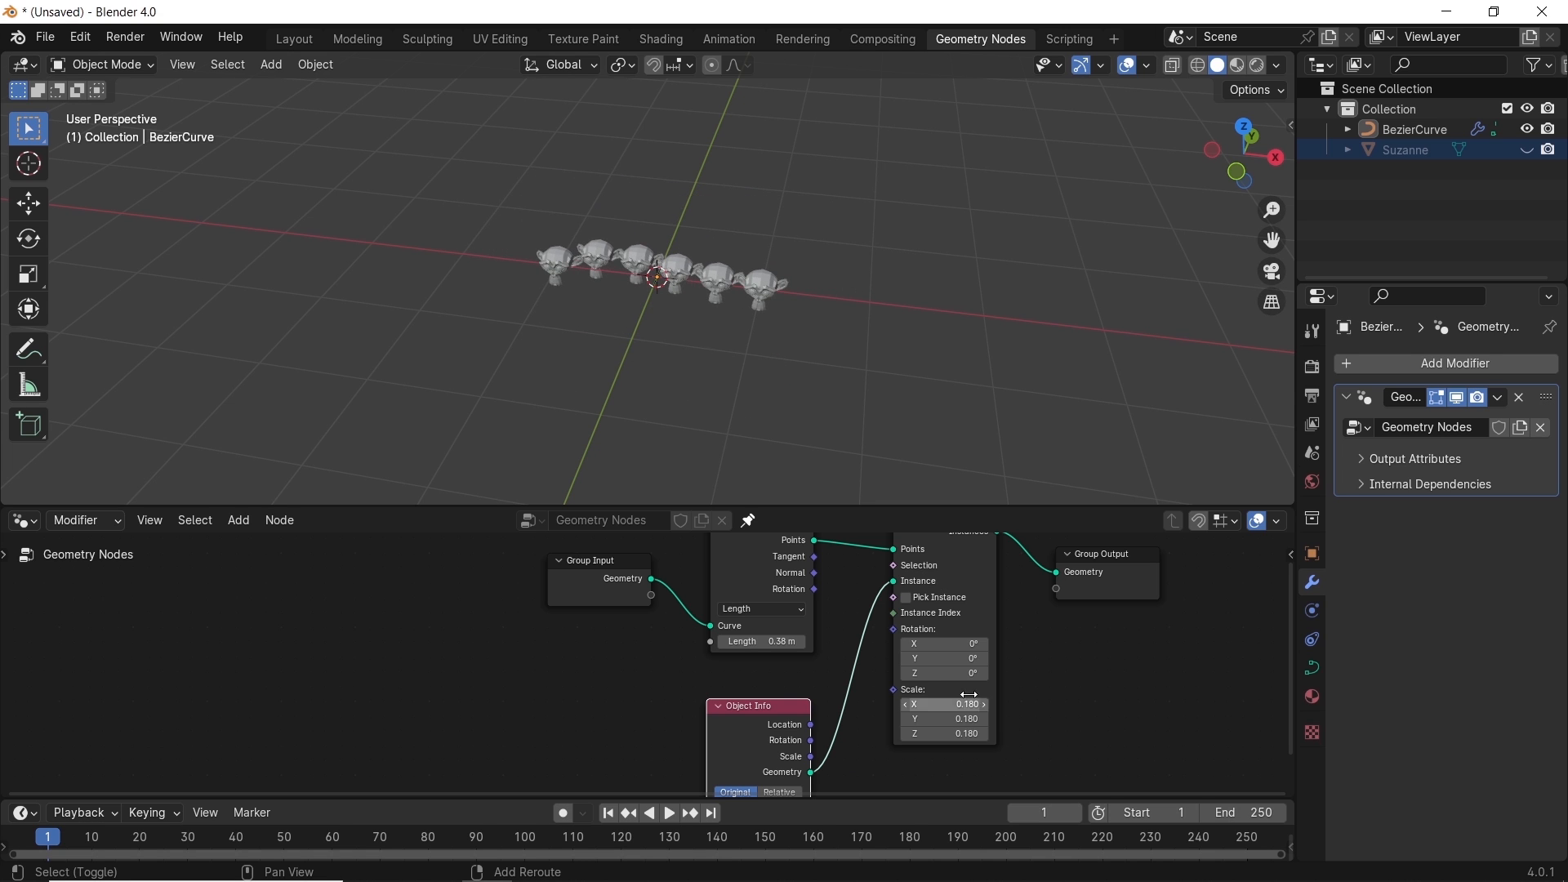
Scale the Bezier curve up in Edit Mode so a long row of monkey heads follows it
key(Tab)
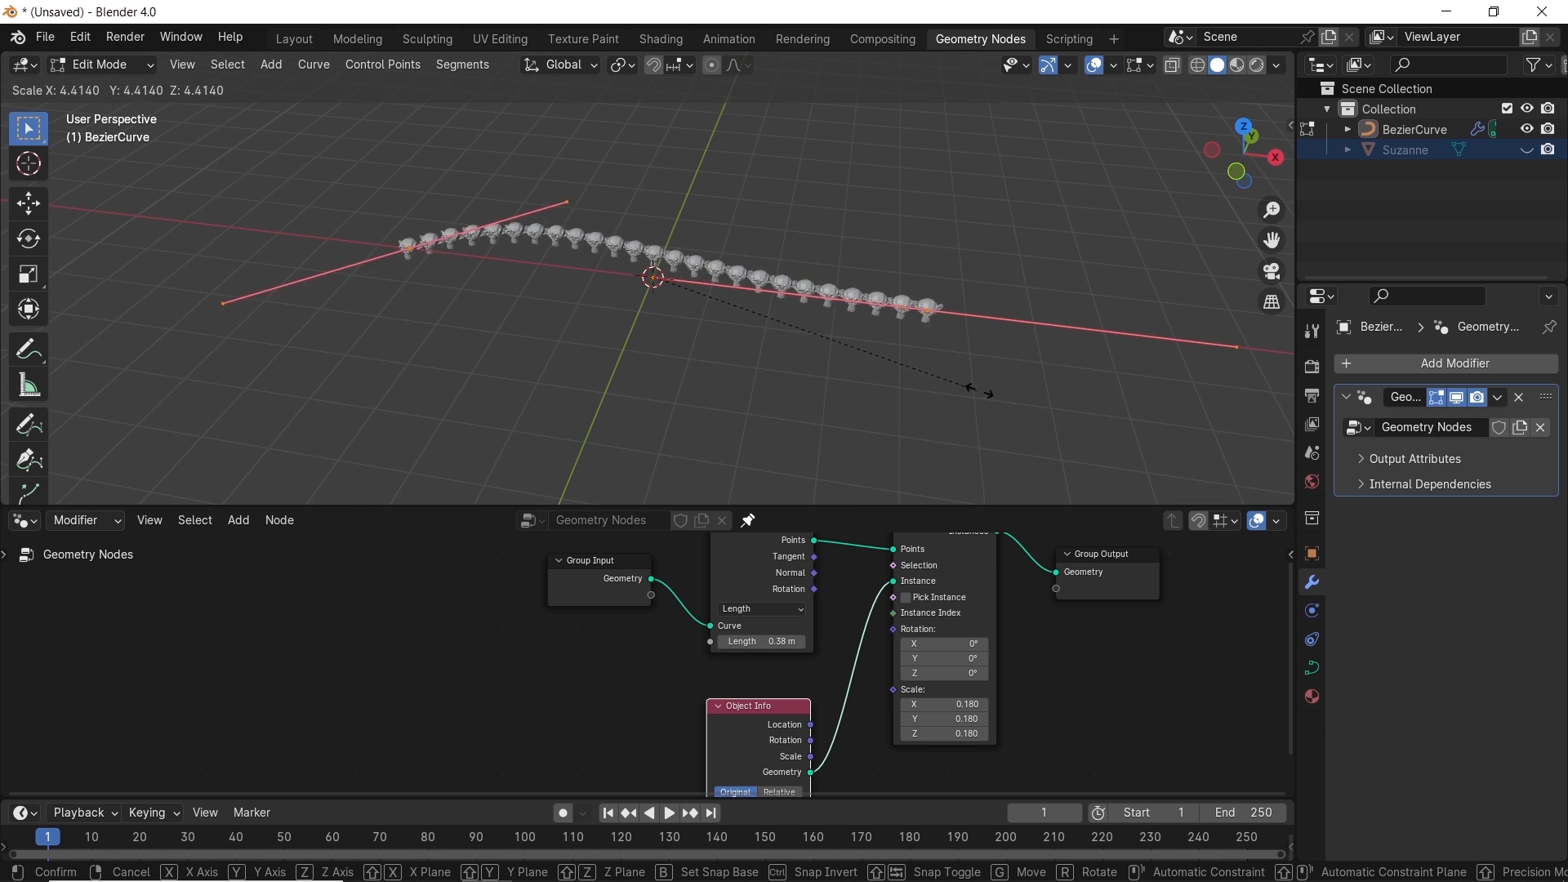
key(Tab)
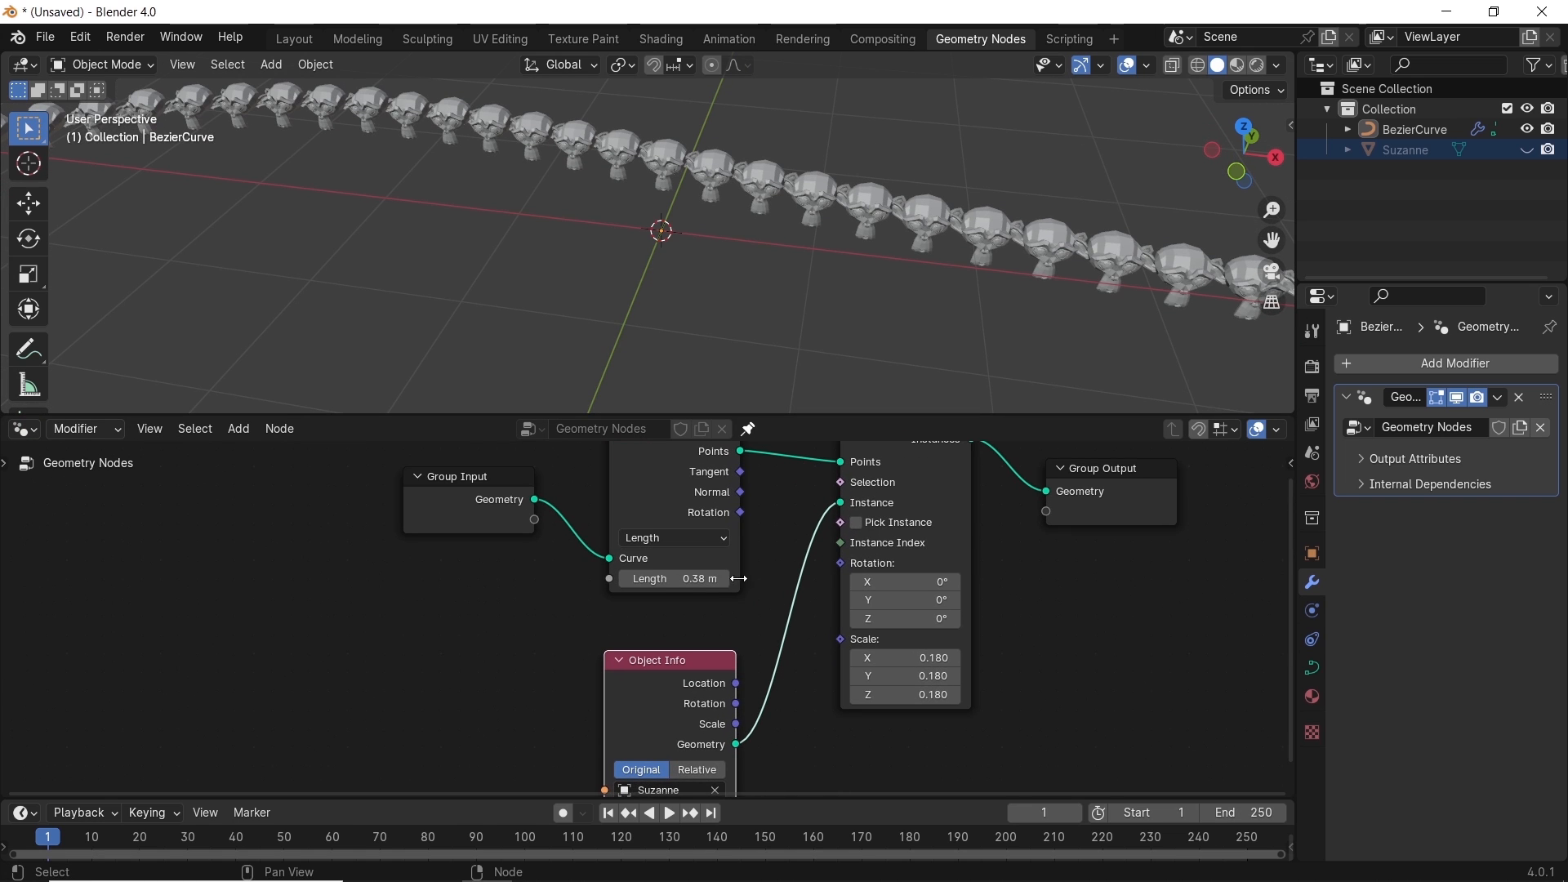
mouse_move(756, 585)
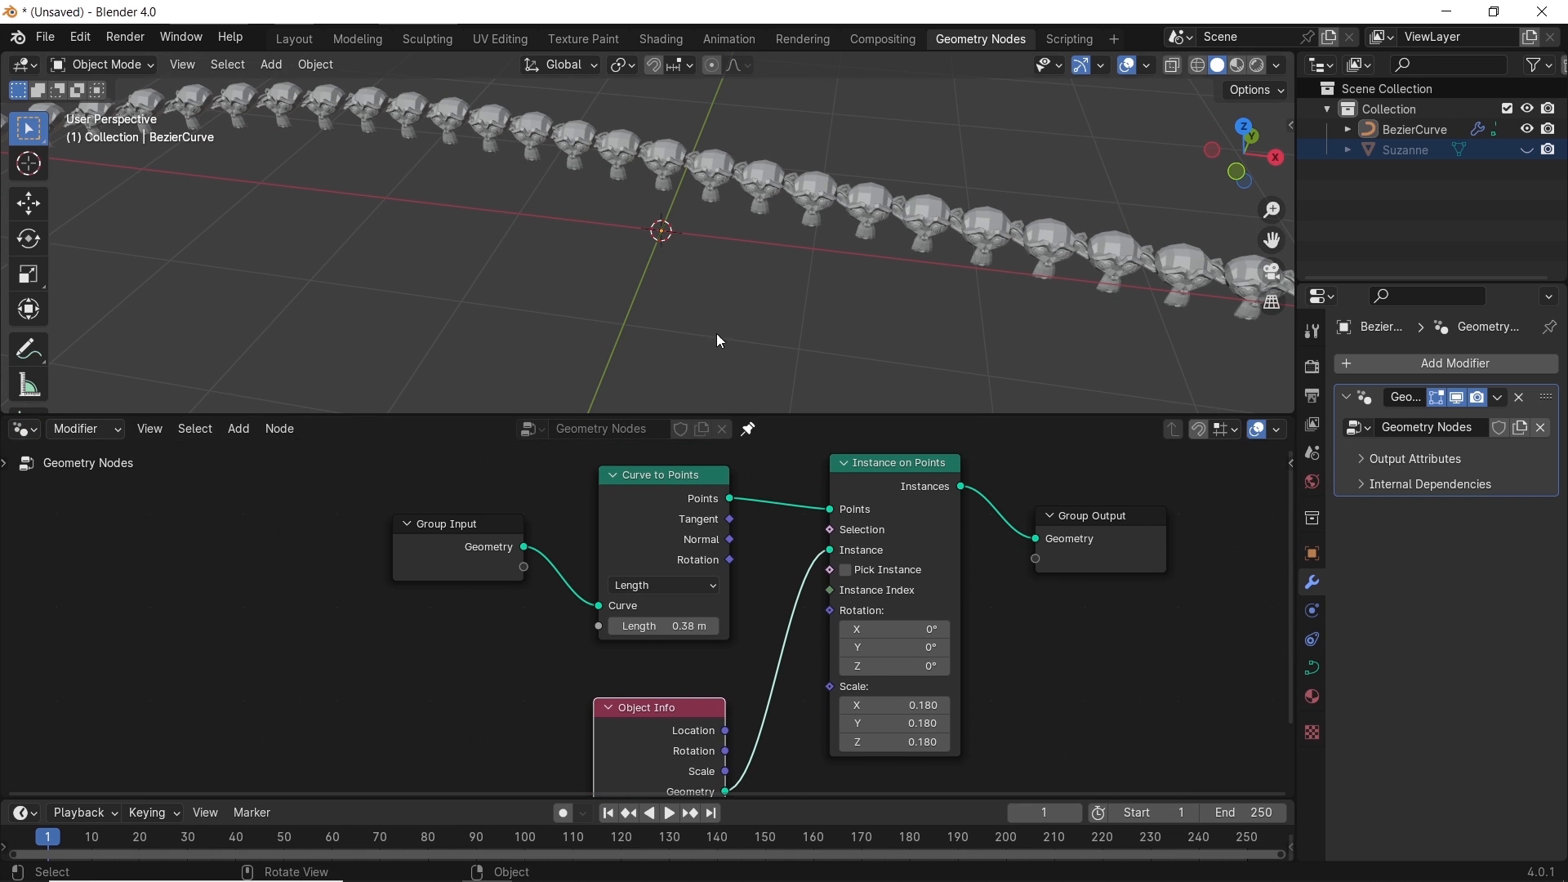
mouse_move(779, 213)
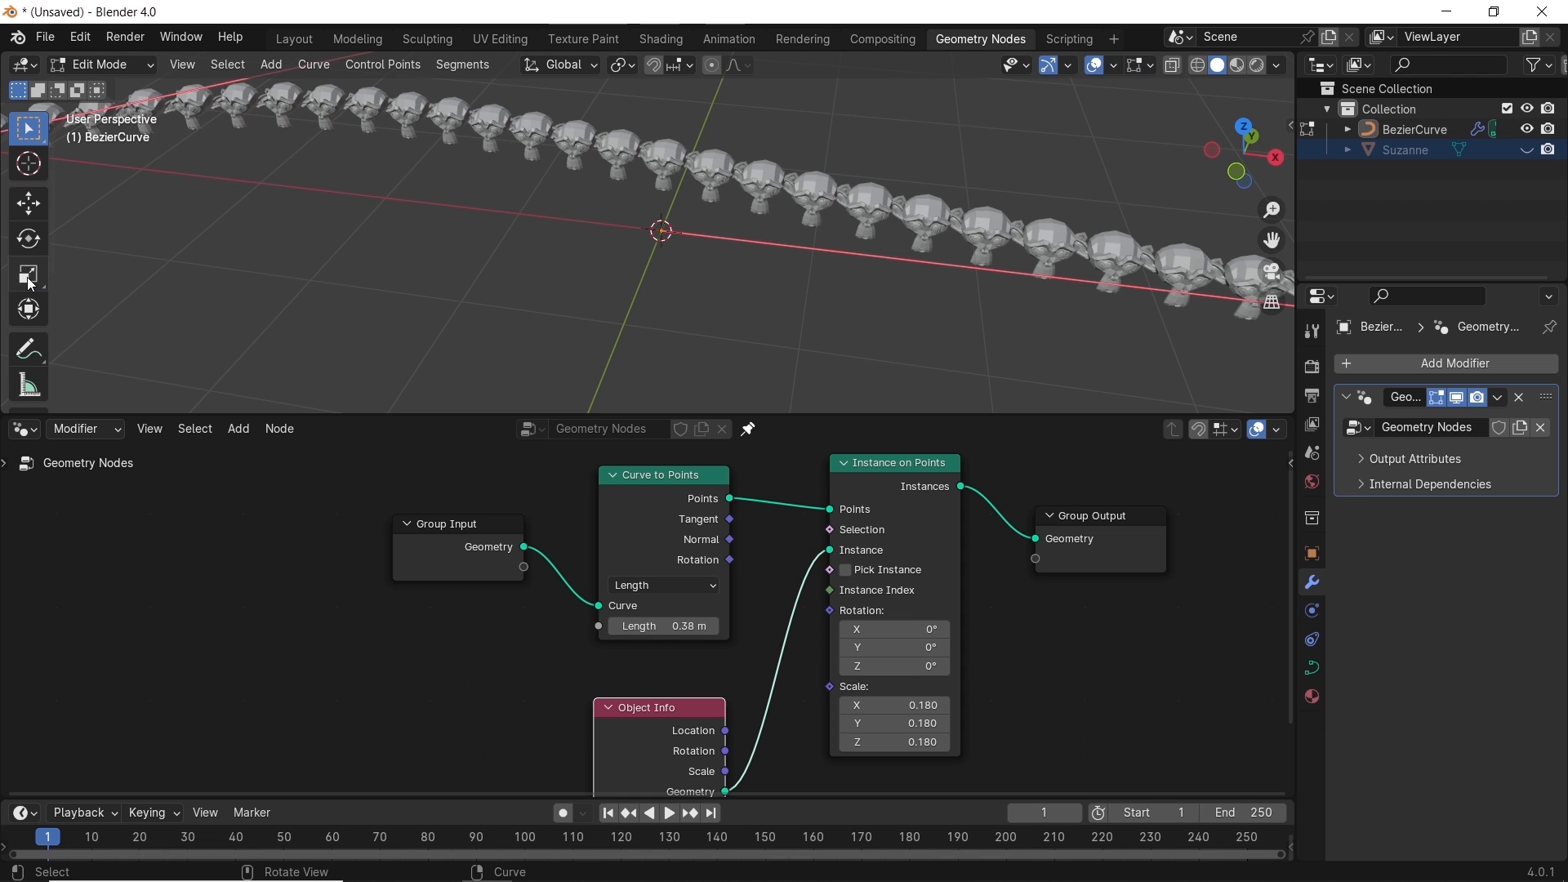
Draw a new winding curve stroke with Surface projection so monkeys follow its path
click(28, 348)
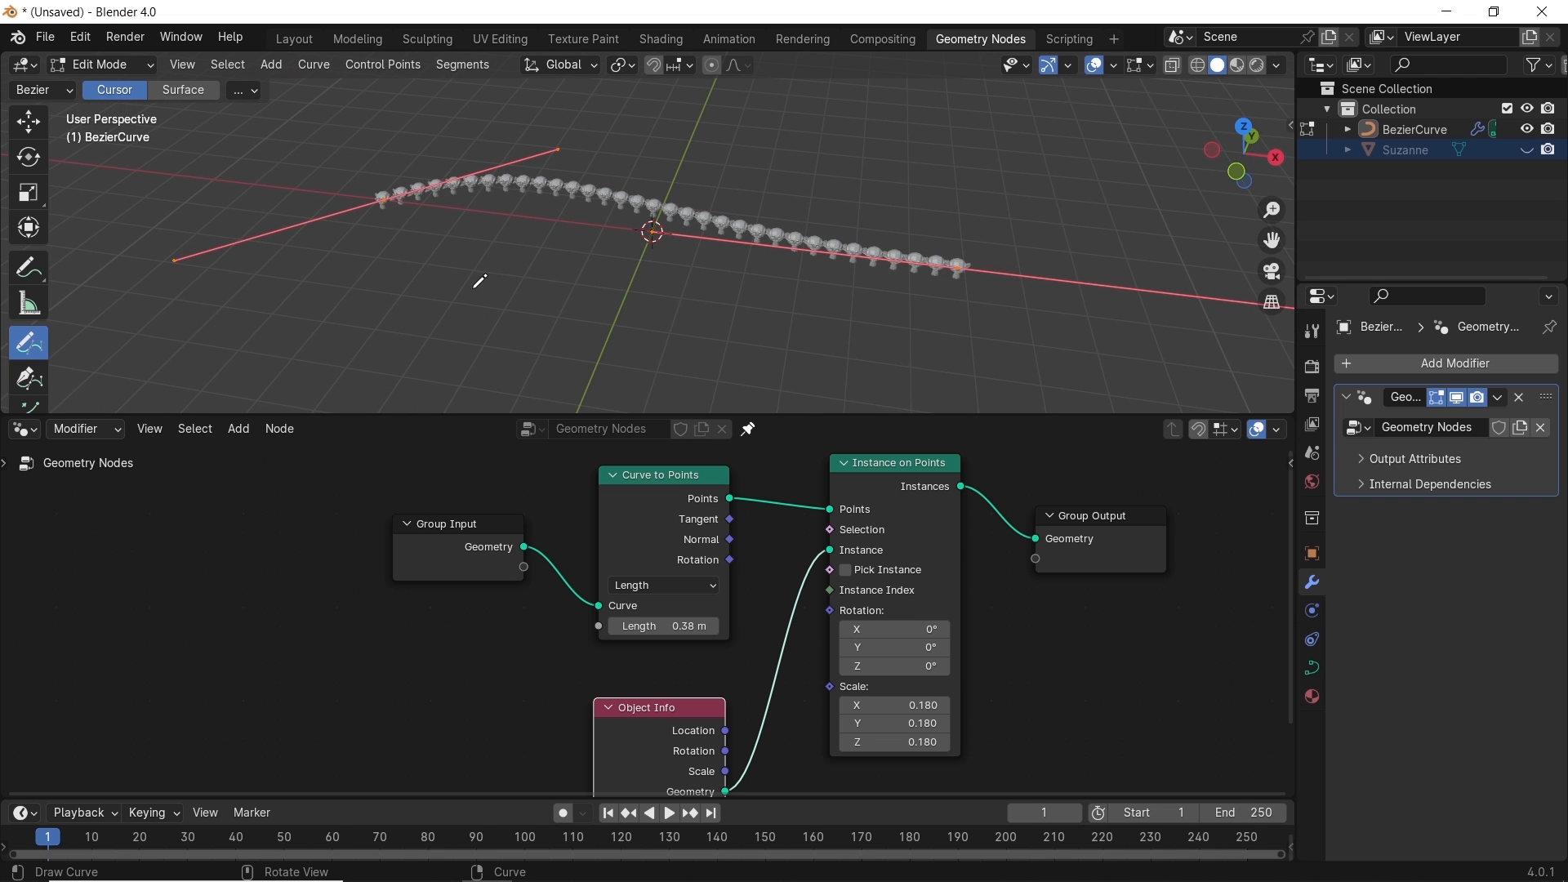
click(183, 89)
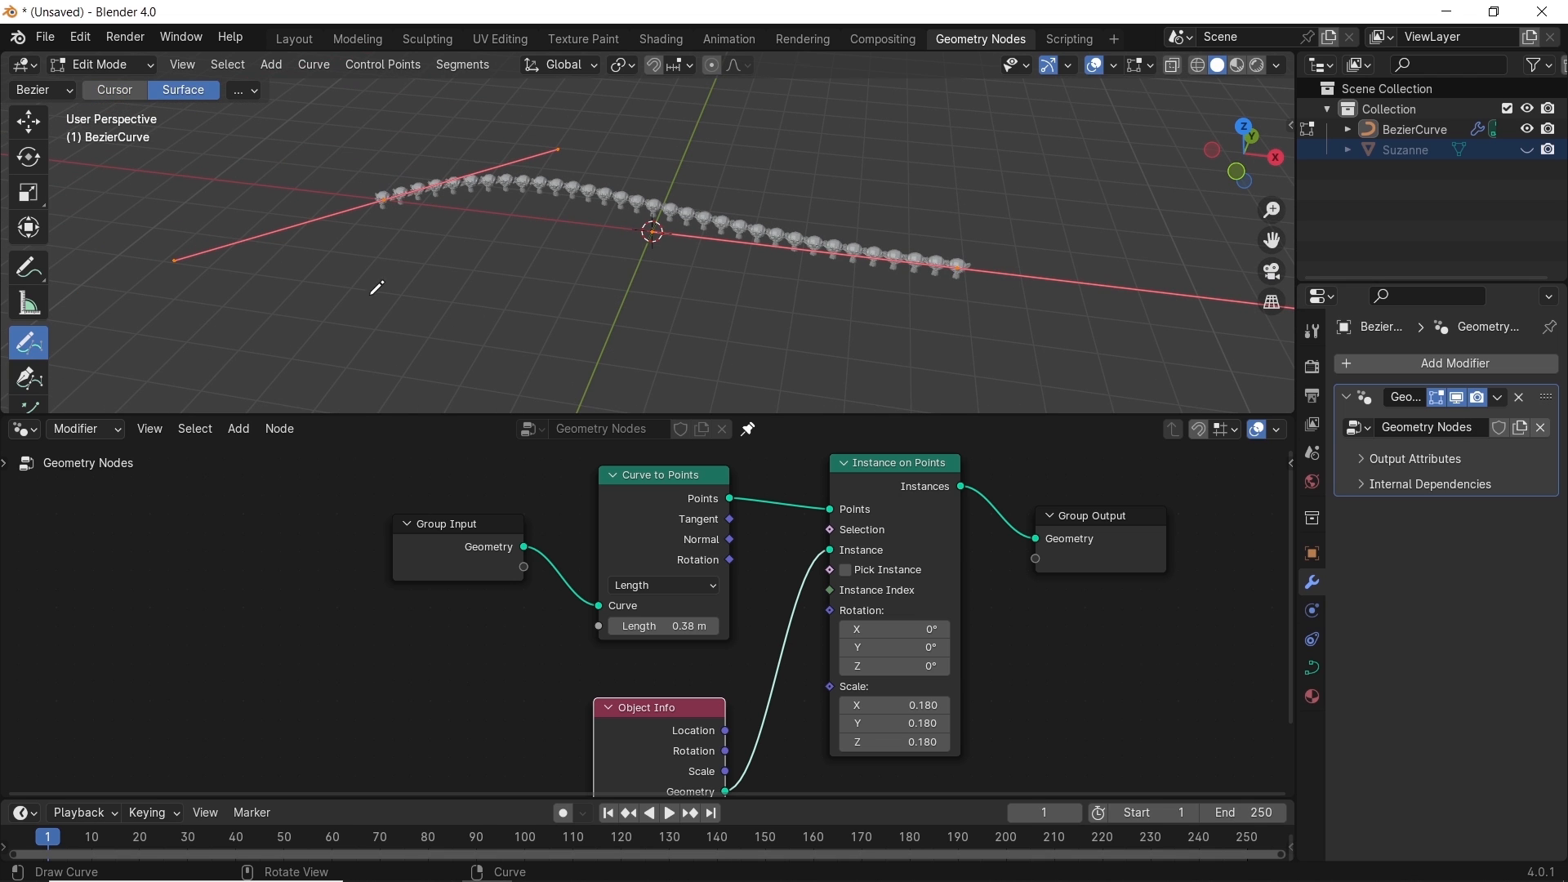
drag(330, 300, 730, 390)
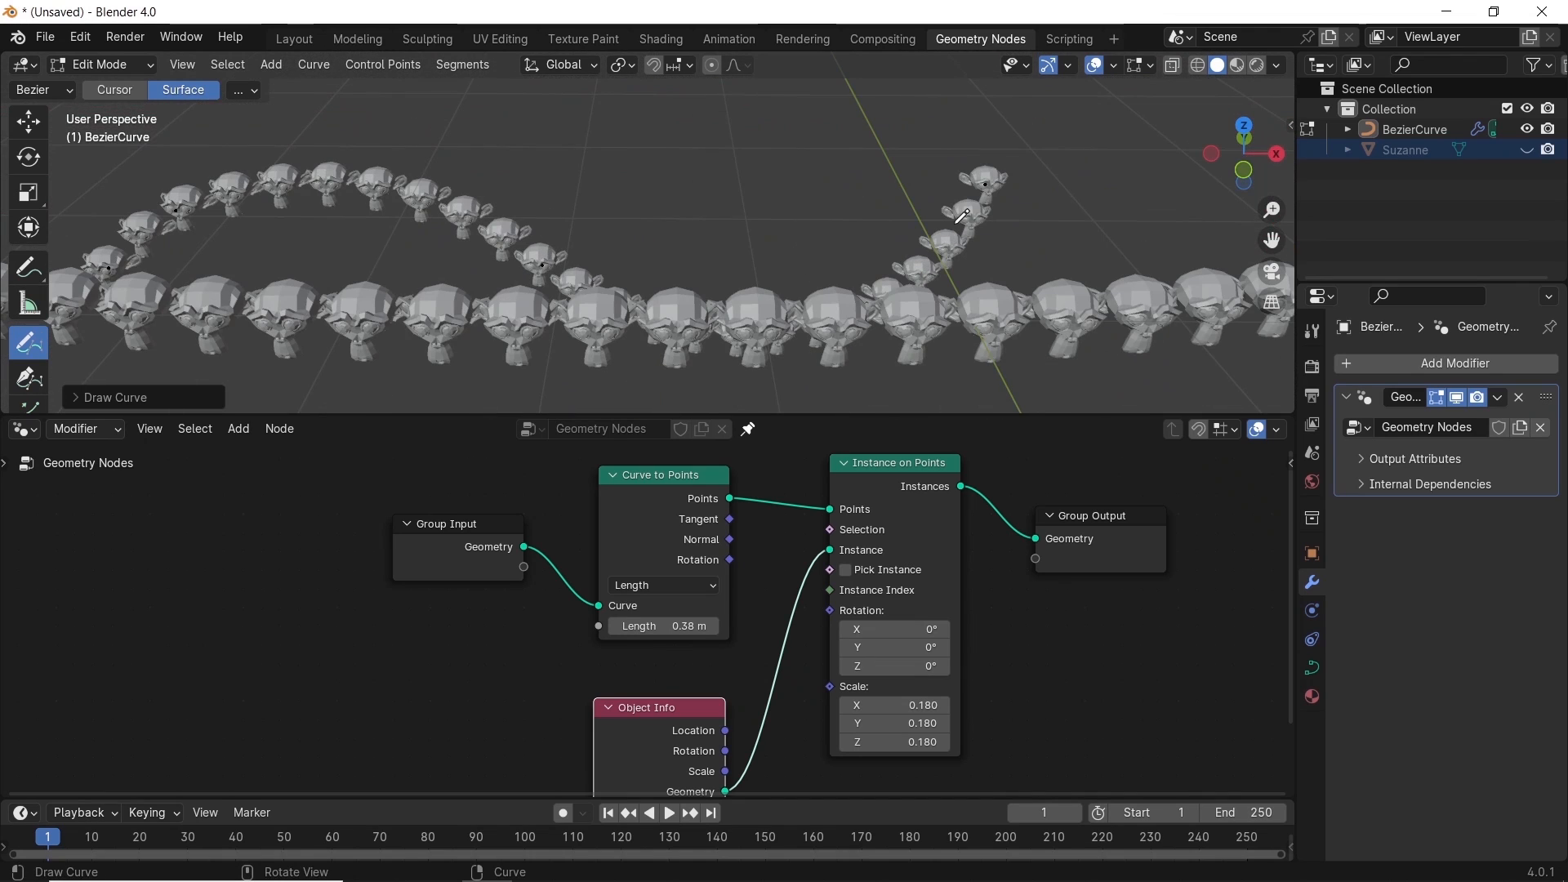
mouse_move(799, 660)
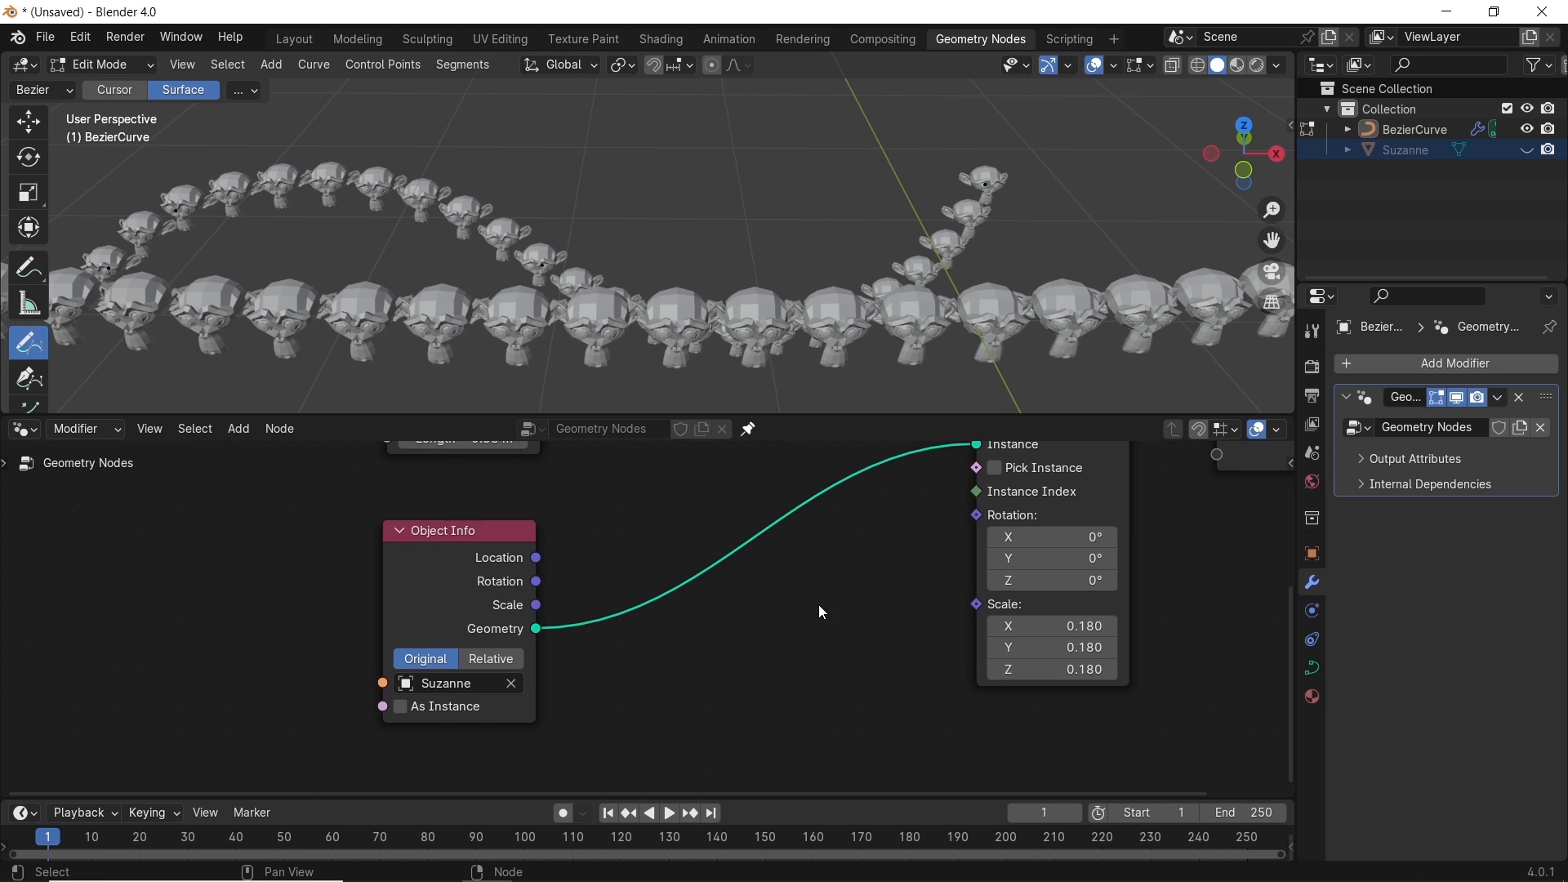
Add a vector Random Value node driving instance rotation and shrink the monkey instances
text(ran)
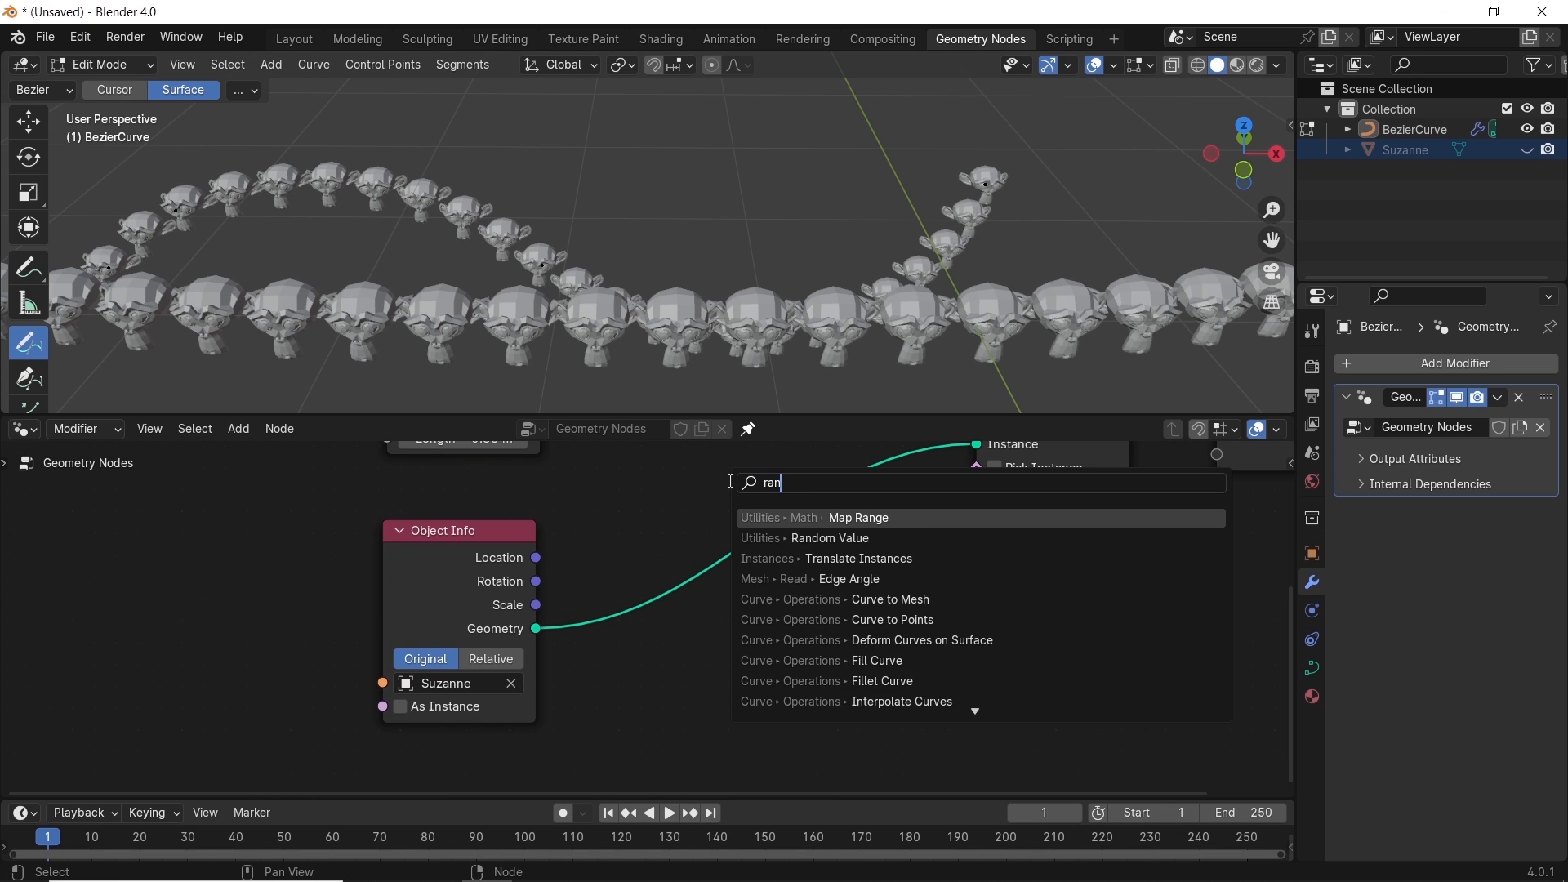
click(828, 538)
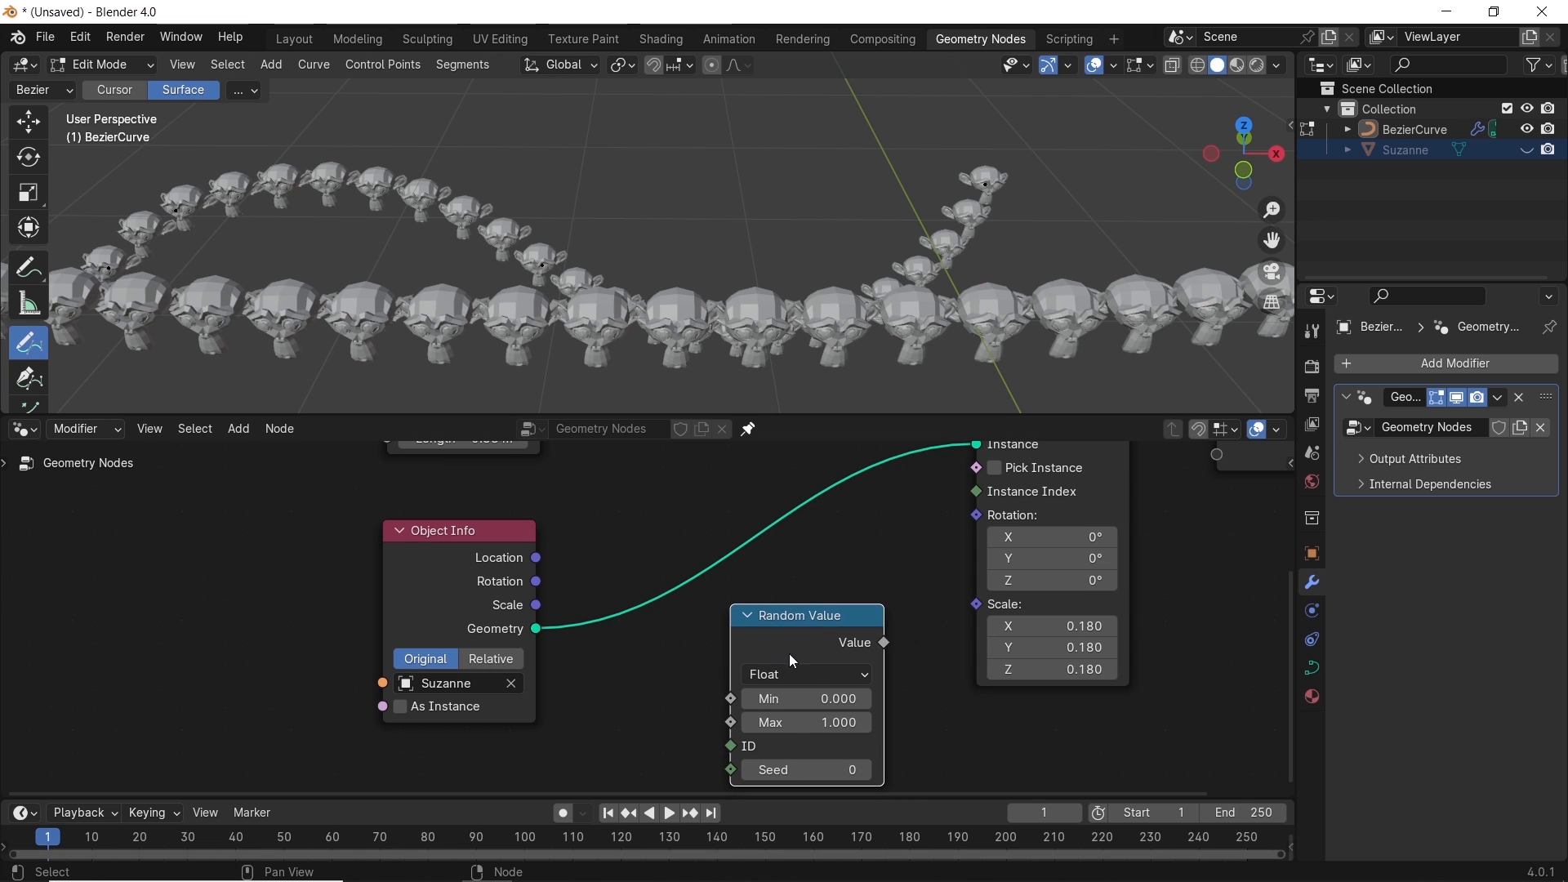
click(805, 674)
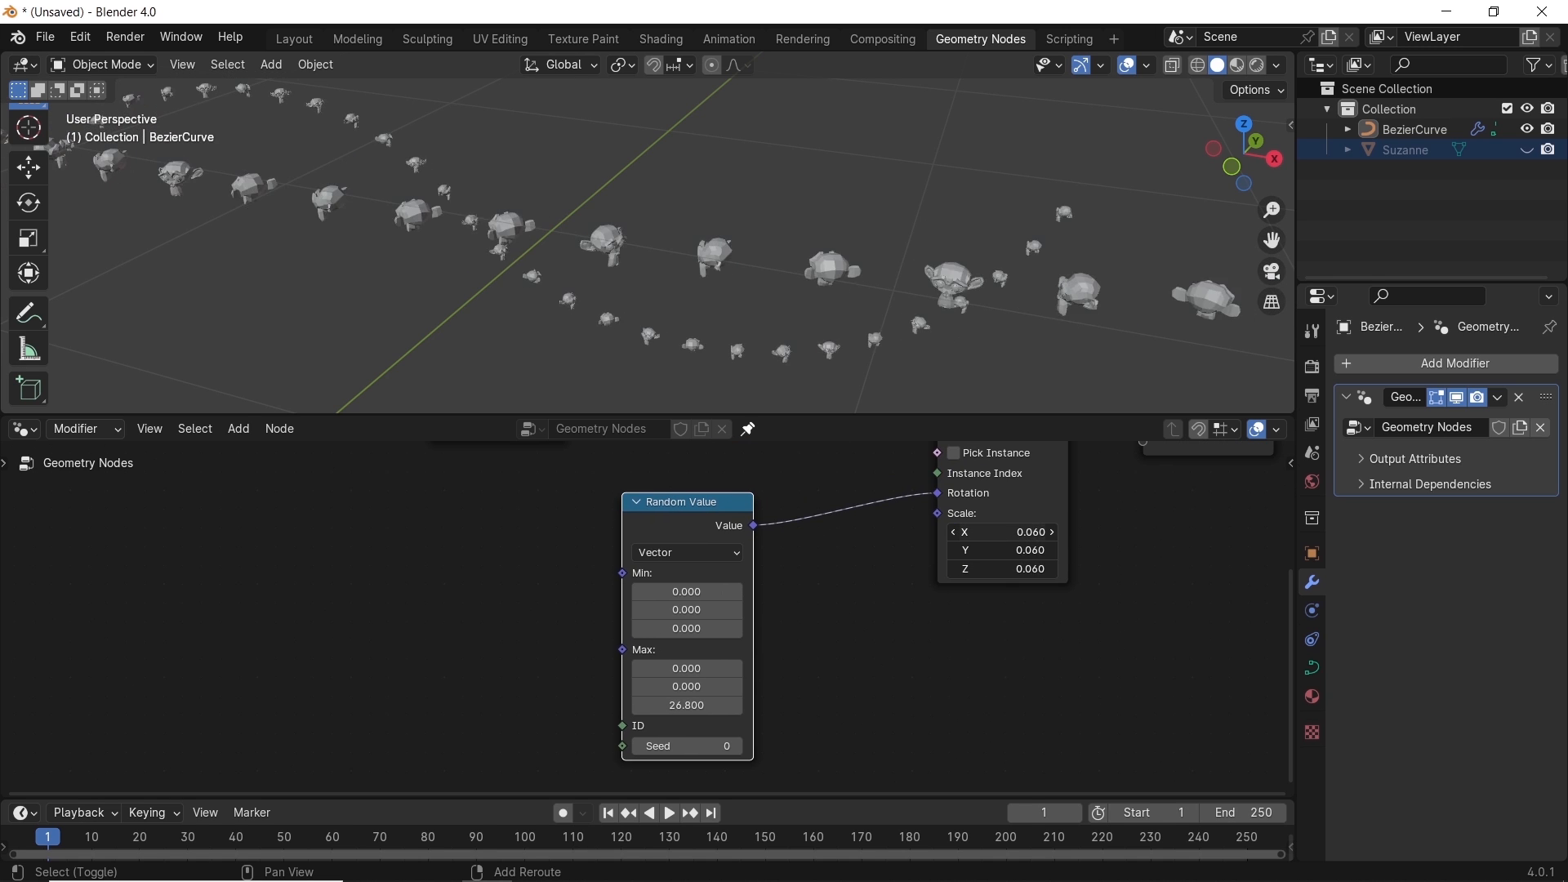
drag(1000, 531, 999, 541)
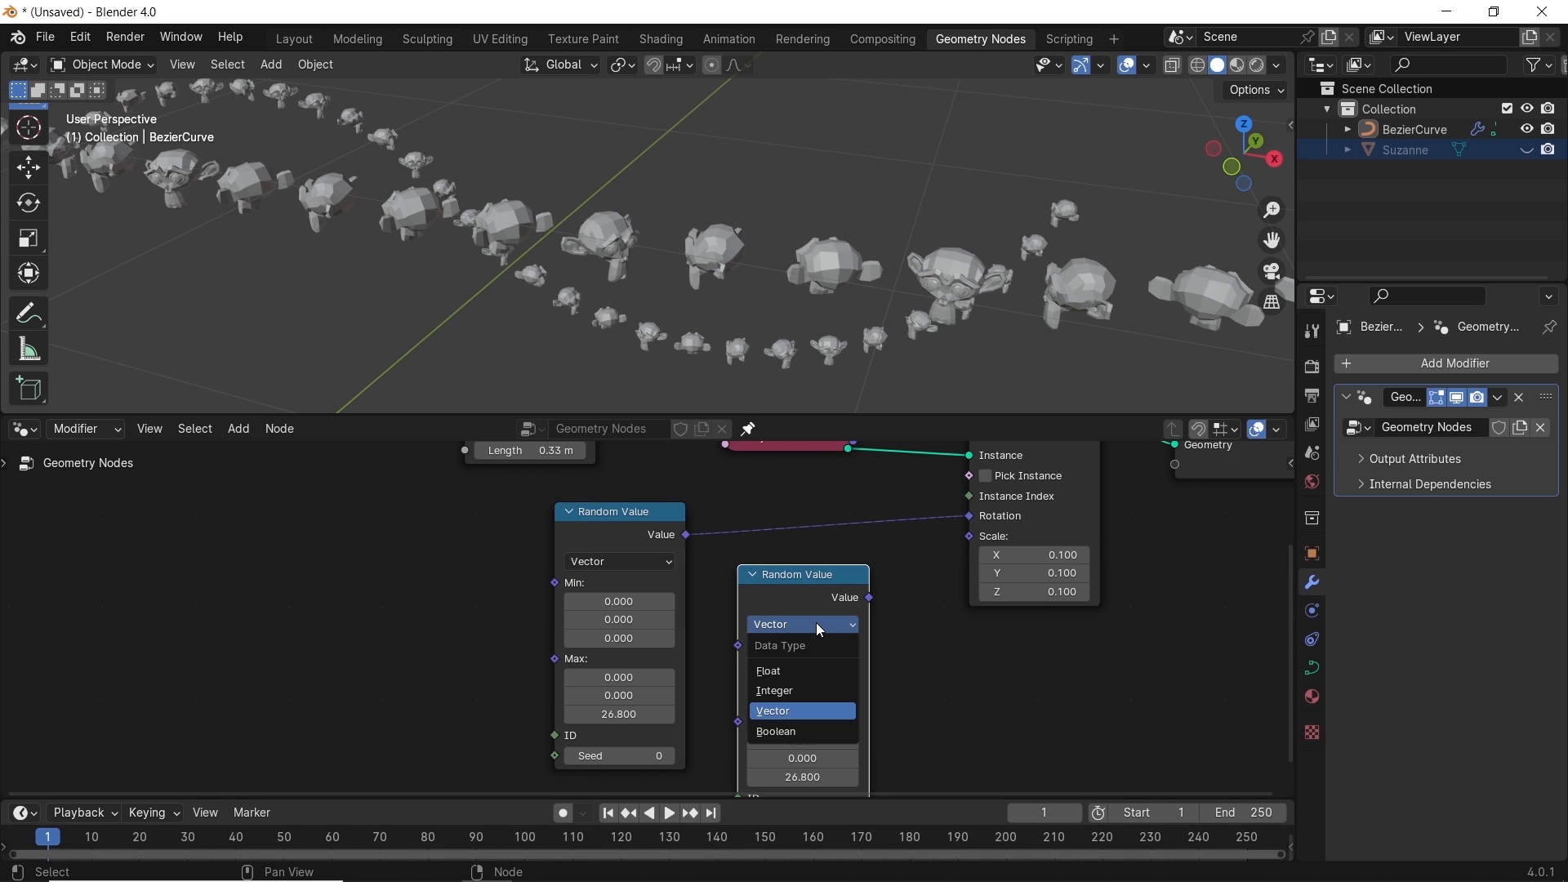
Randomize instance scale between 0.1 and 0.2 and expose the rotation maximum as a modifier input
click(768, 670)
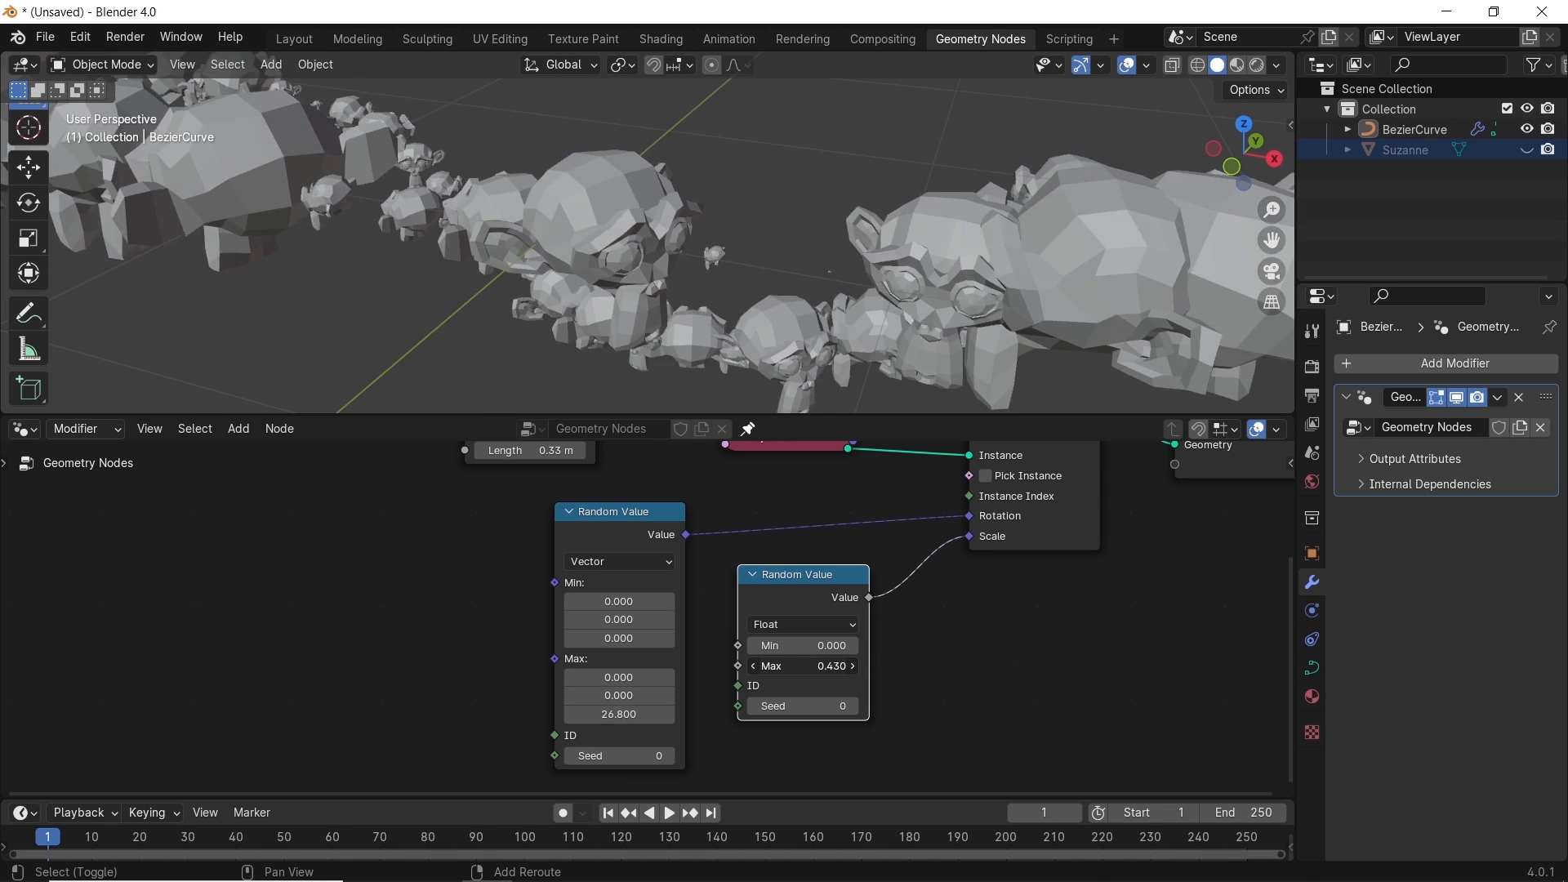
click(801, 665)
text(0.200)
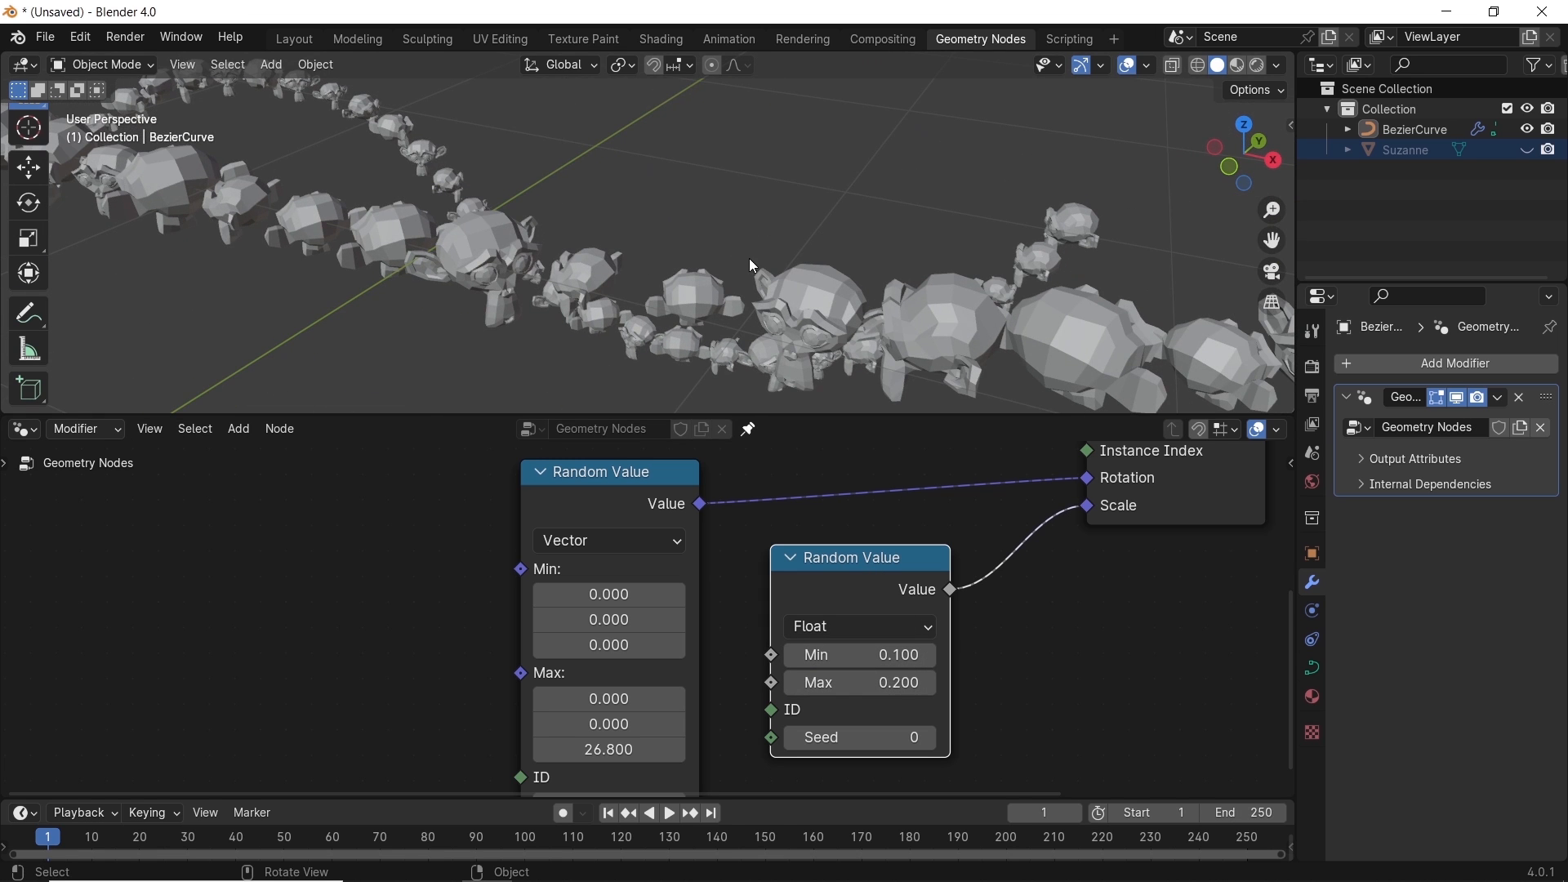
drag(750, 265, 760, 269)
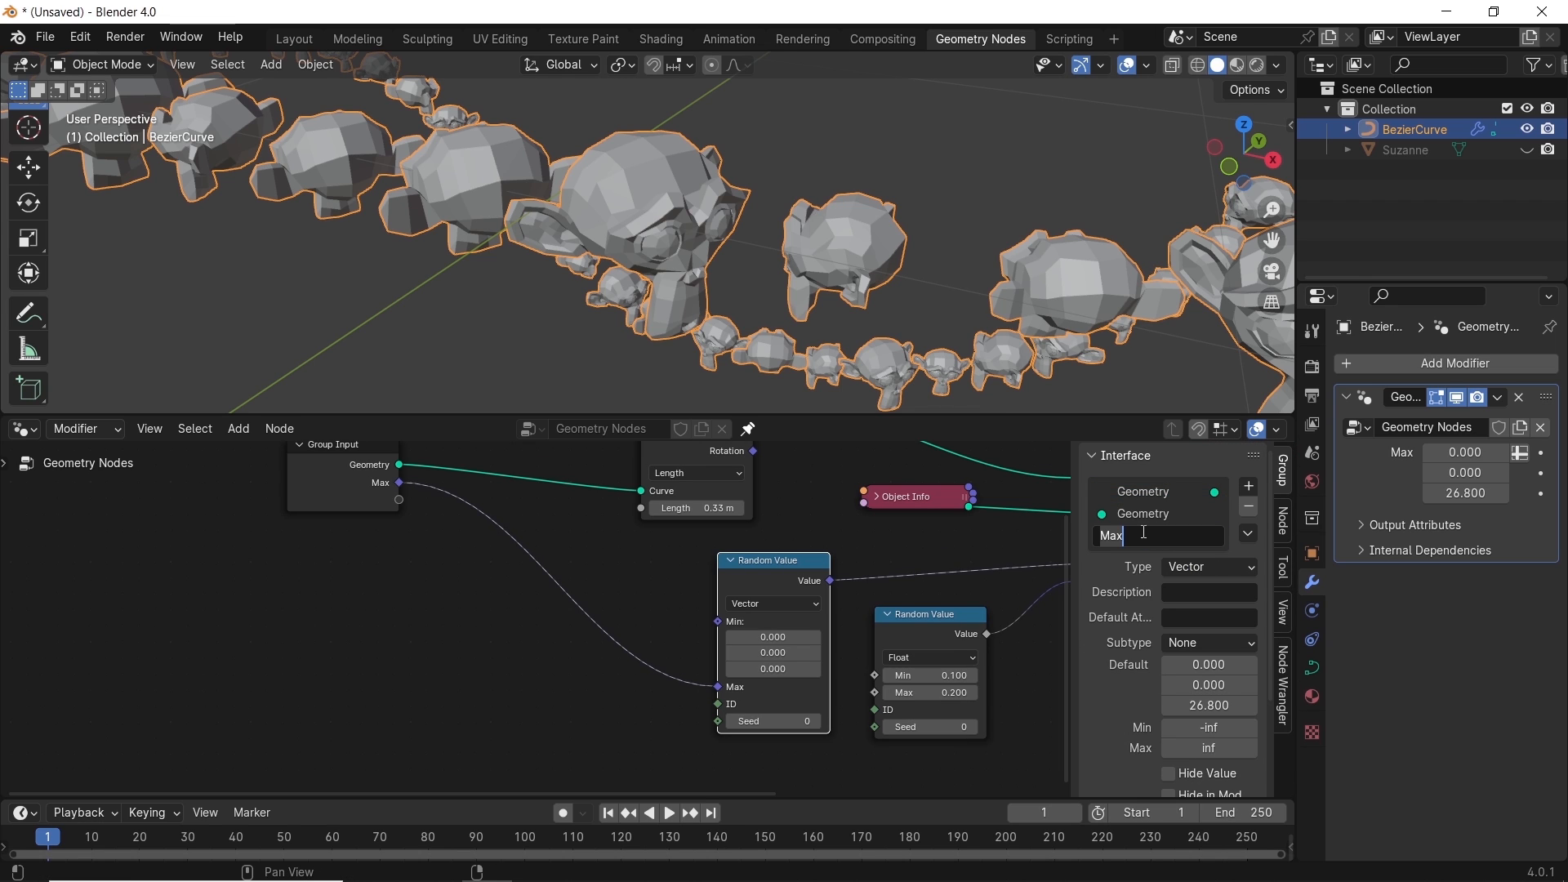
Rename the exposed rotation input to 'Yeet' and select the Suzanne object
text(Yee)
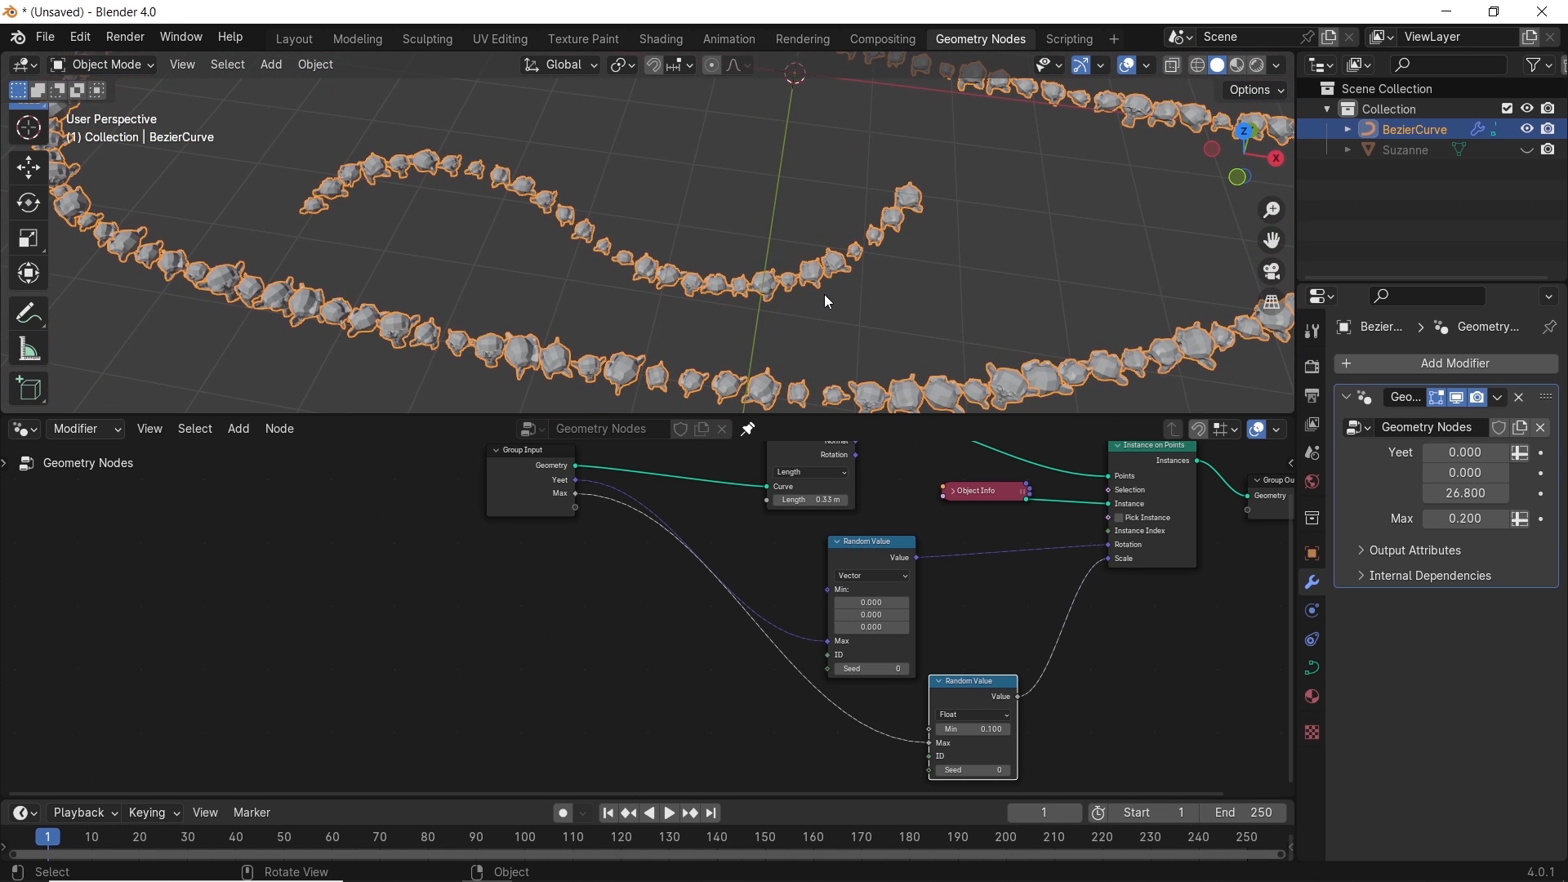
mouse_move(1097, 270)
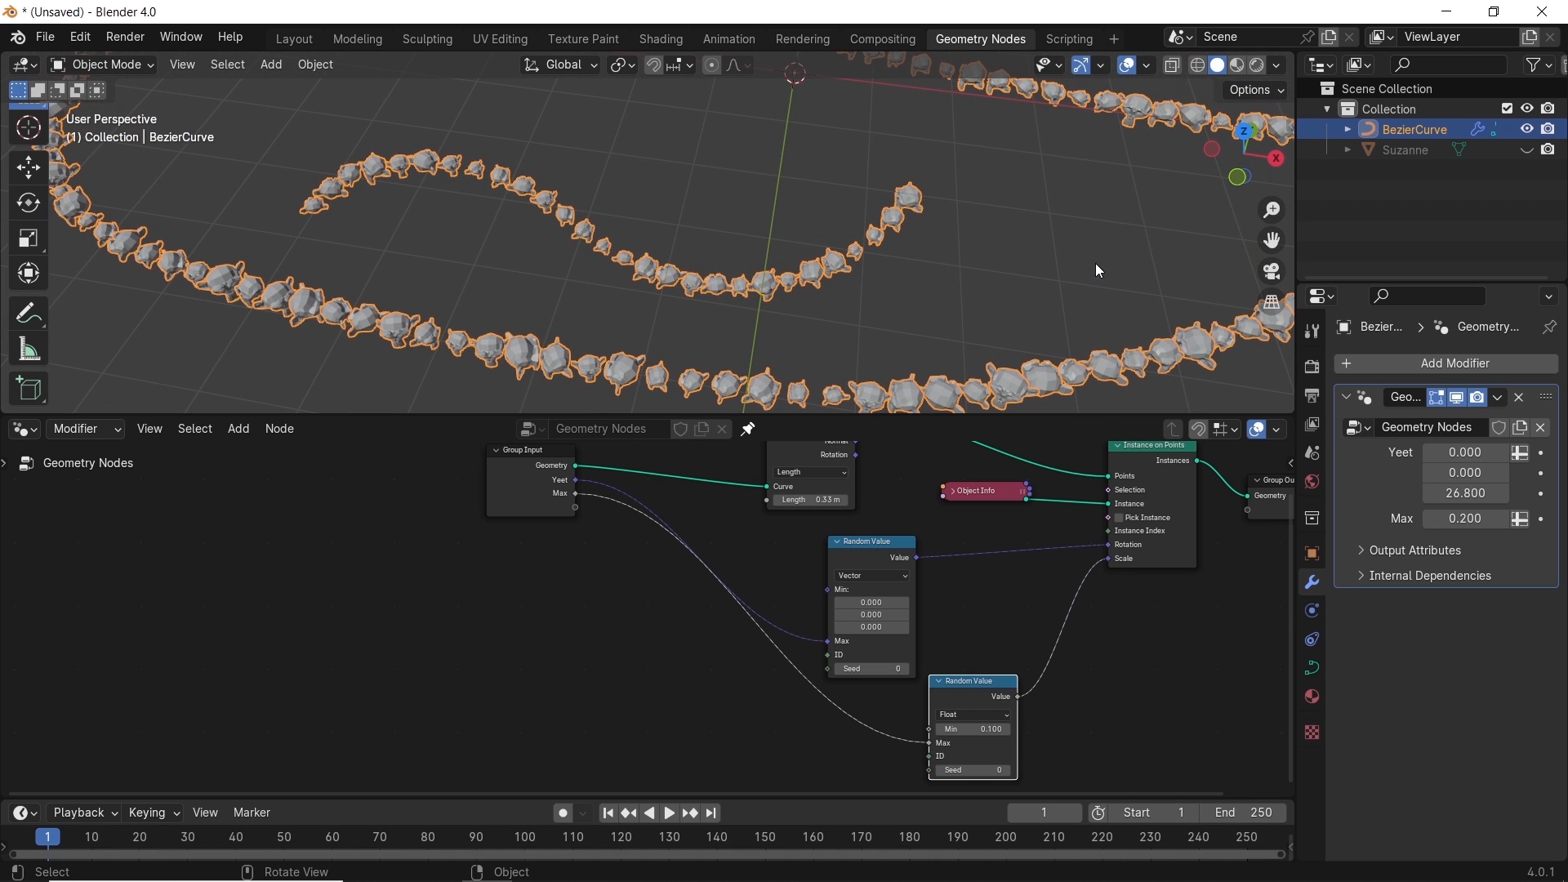
click(1404, 148)
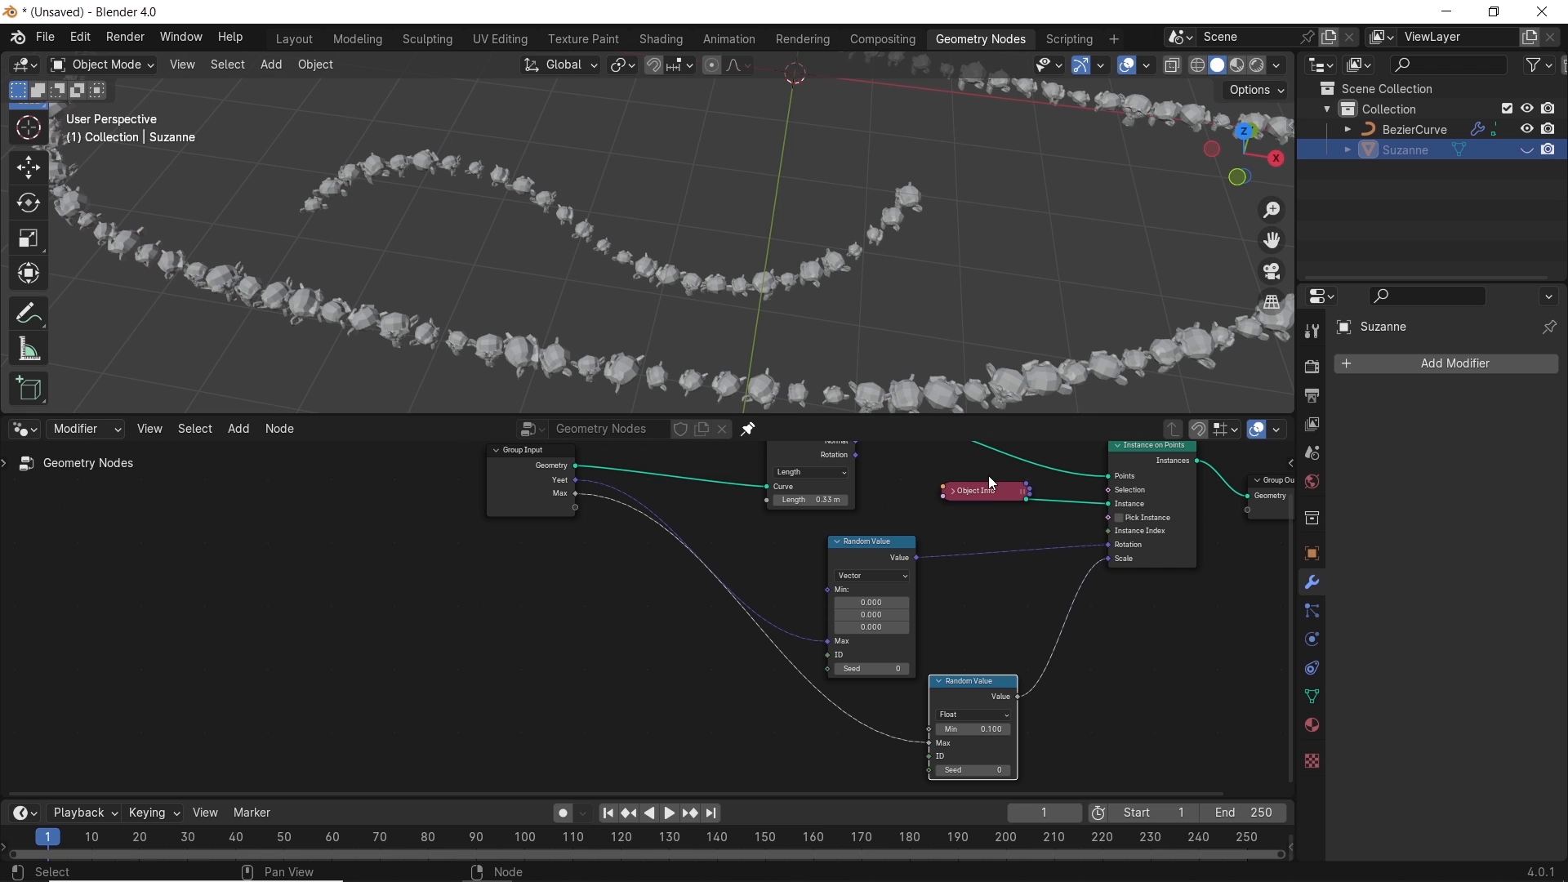
Append the grass and rock Collection from Collection.blend via File > Append
click(44, 37)
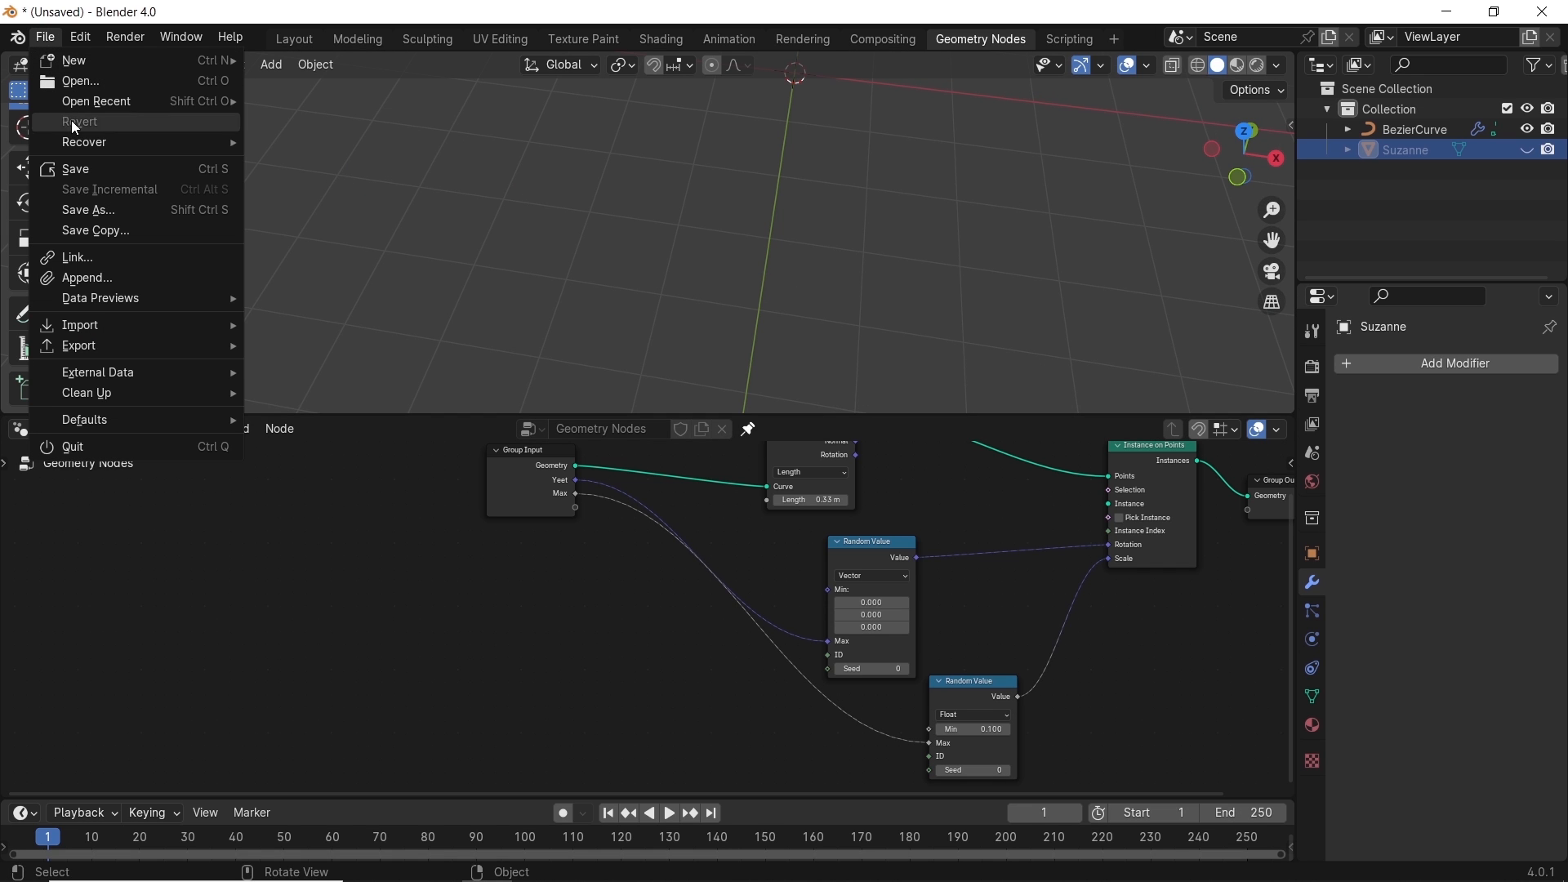
click(87, 278)
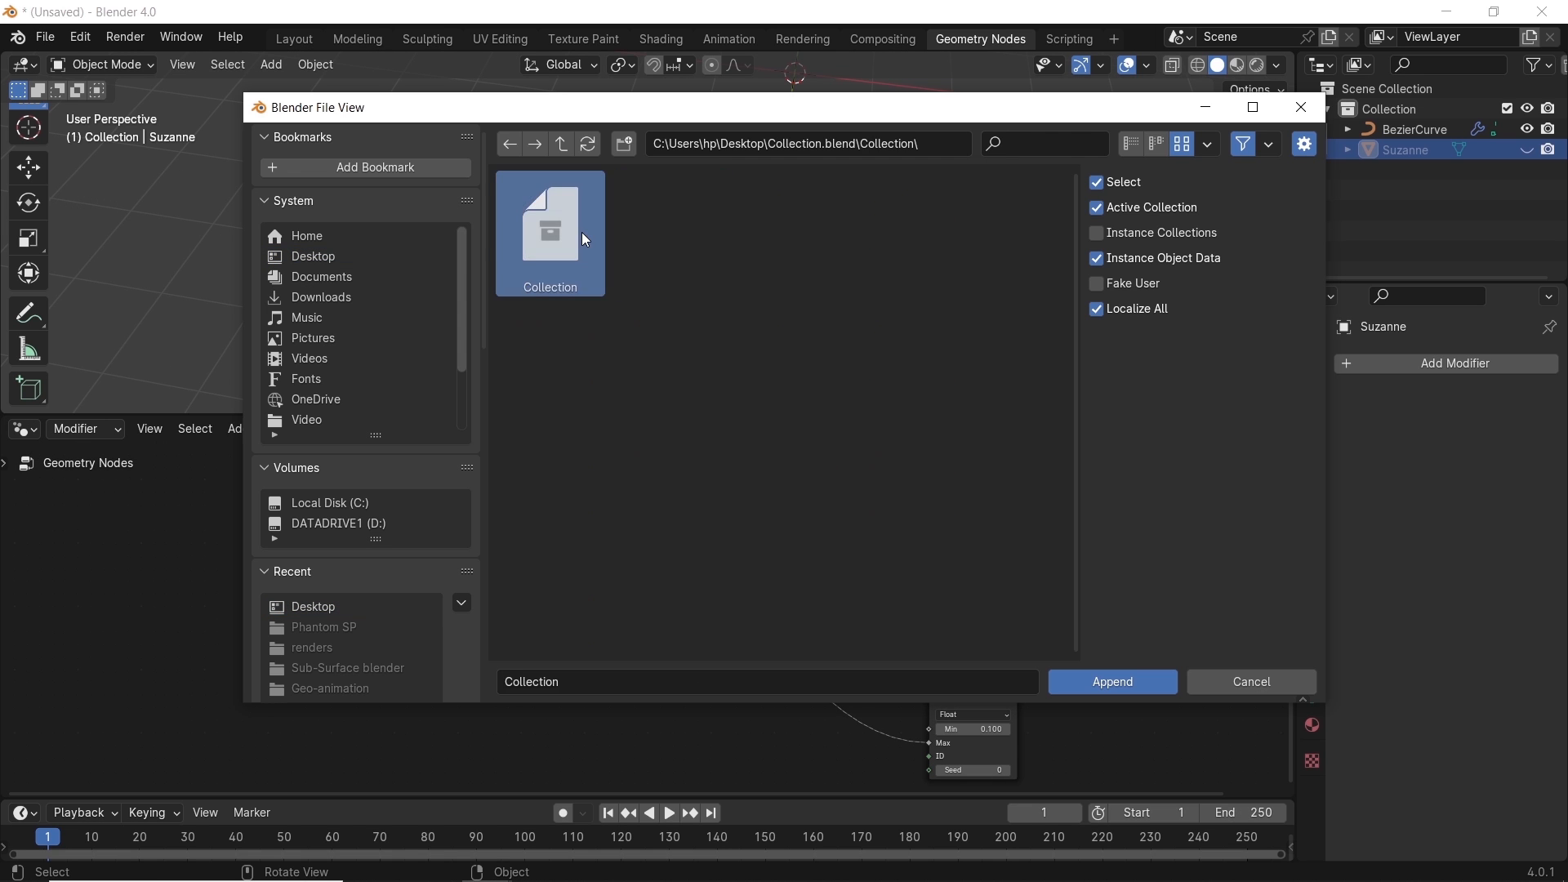
click(1110, 681)
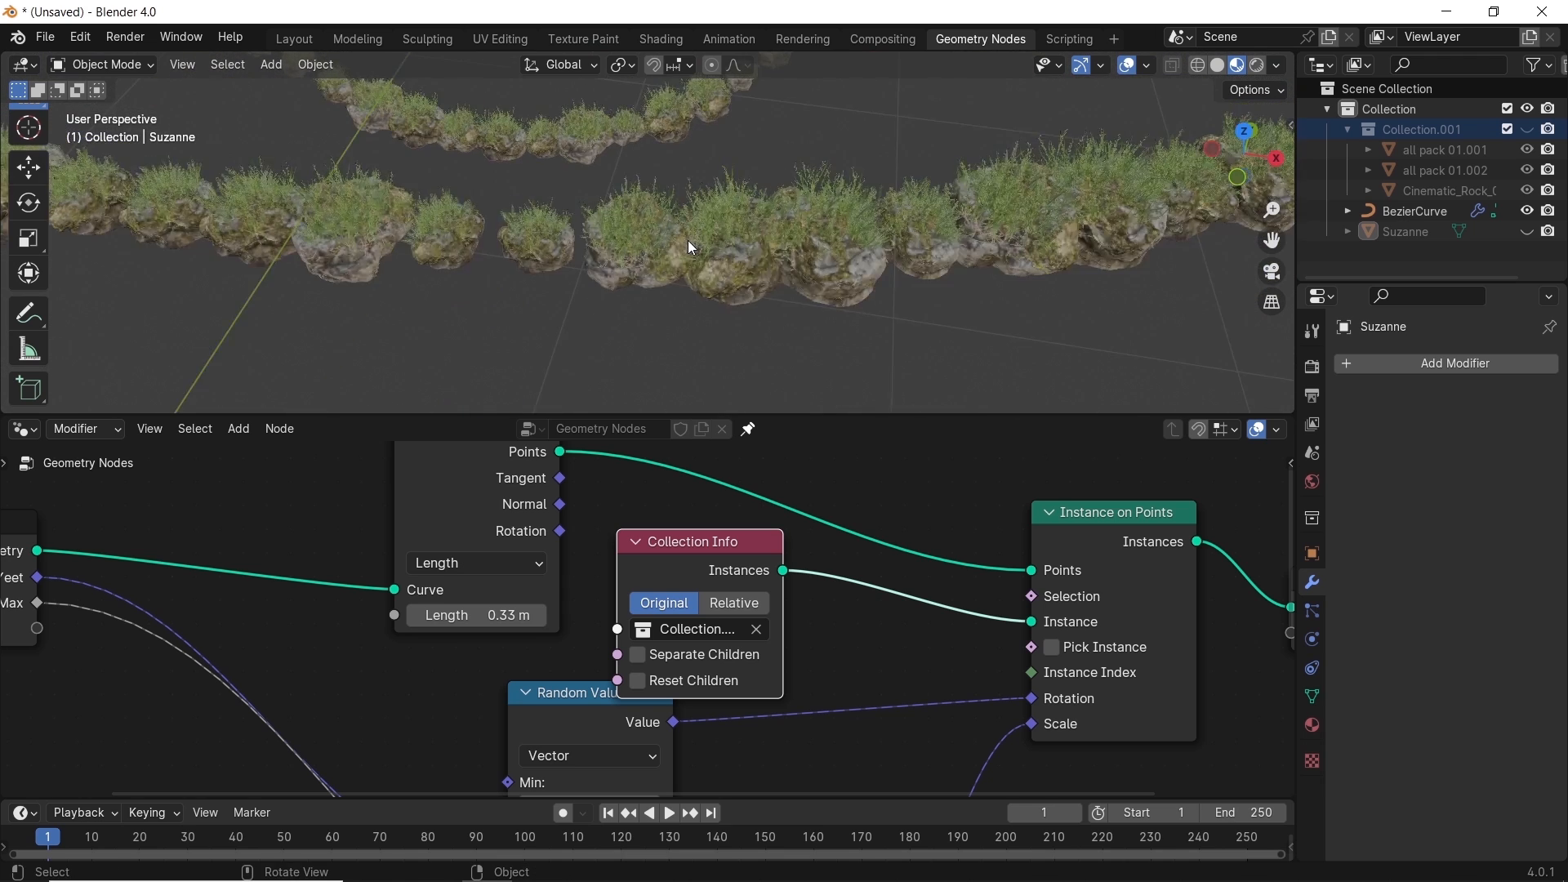
Enable Separate Children on Collection Info and Pick Instance on Instance on Points, scattering individual tufts and rocks
click(635, 653)
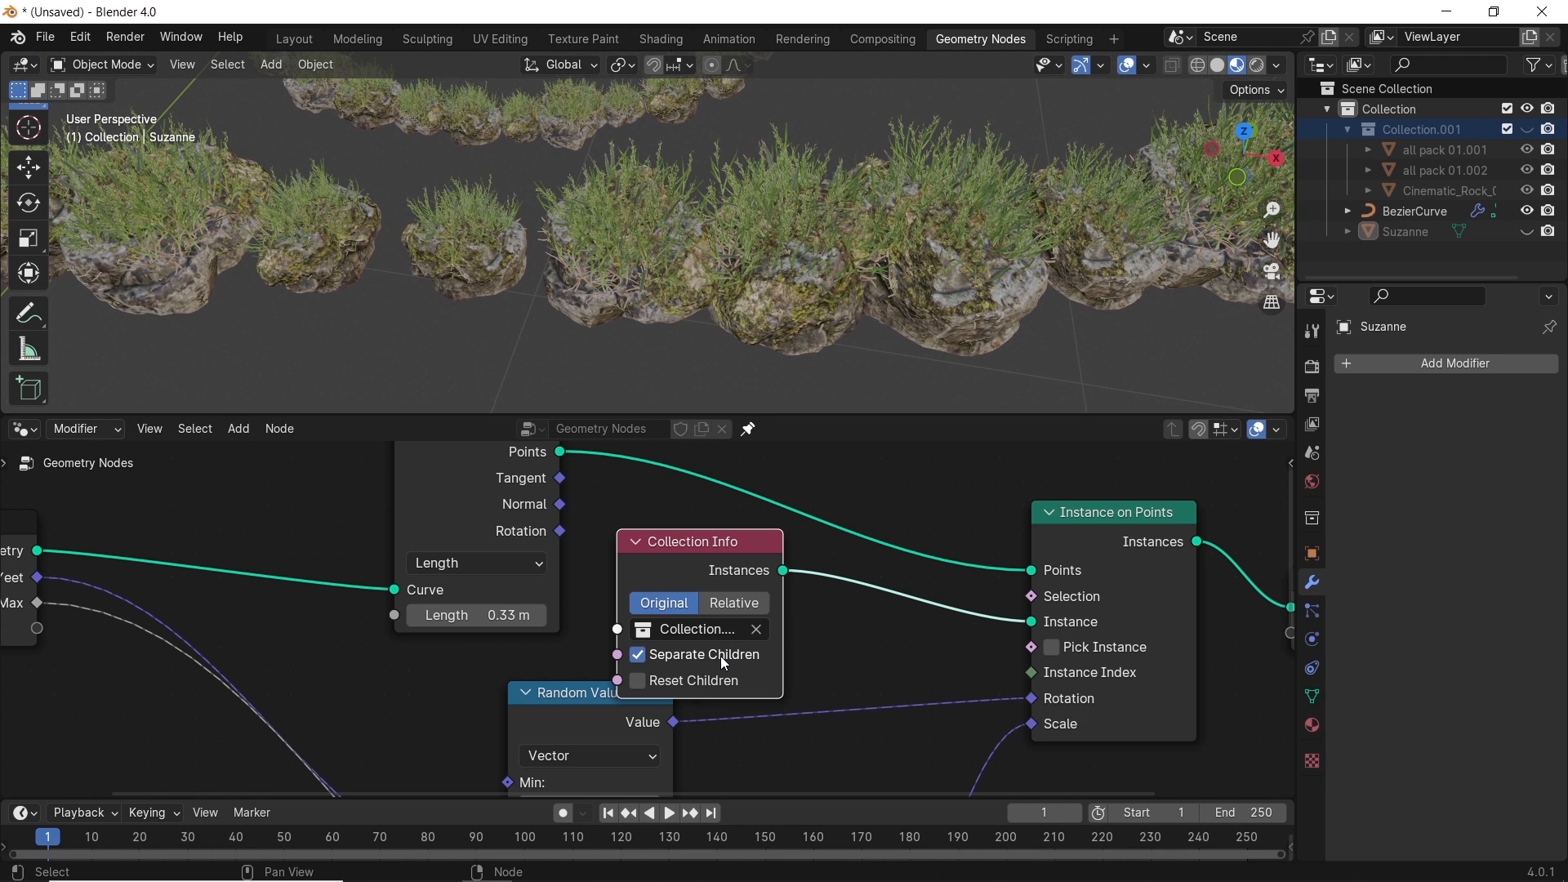
click(1050, 646)
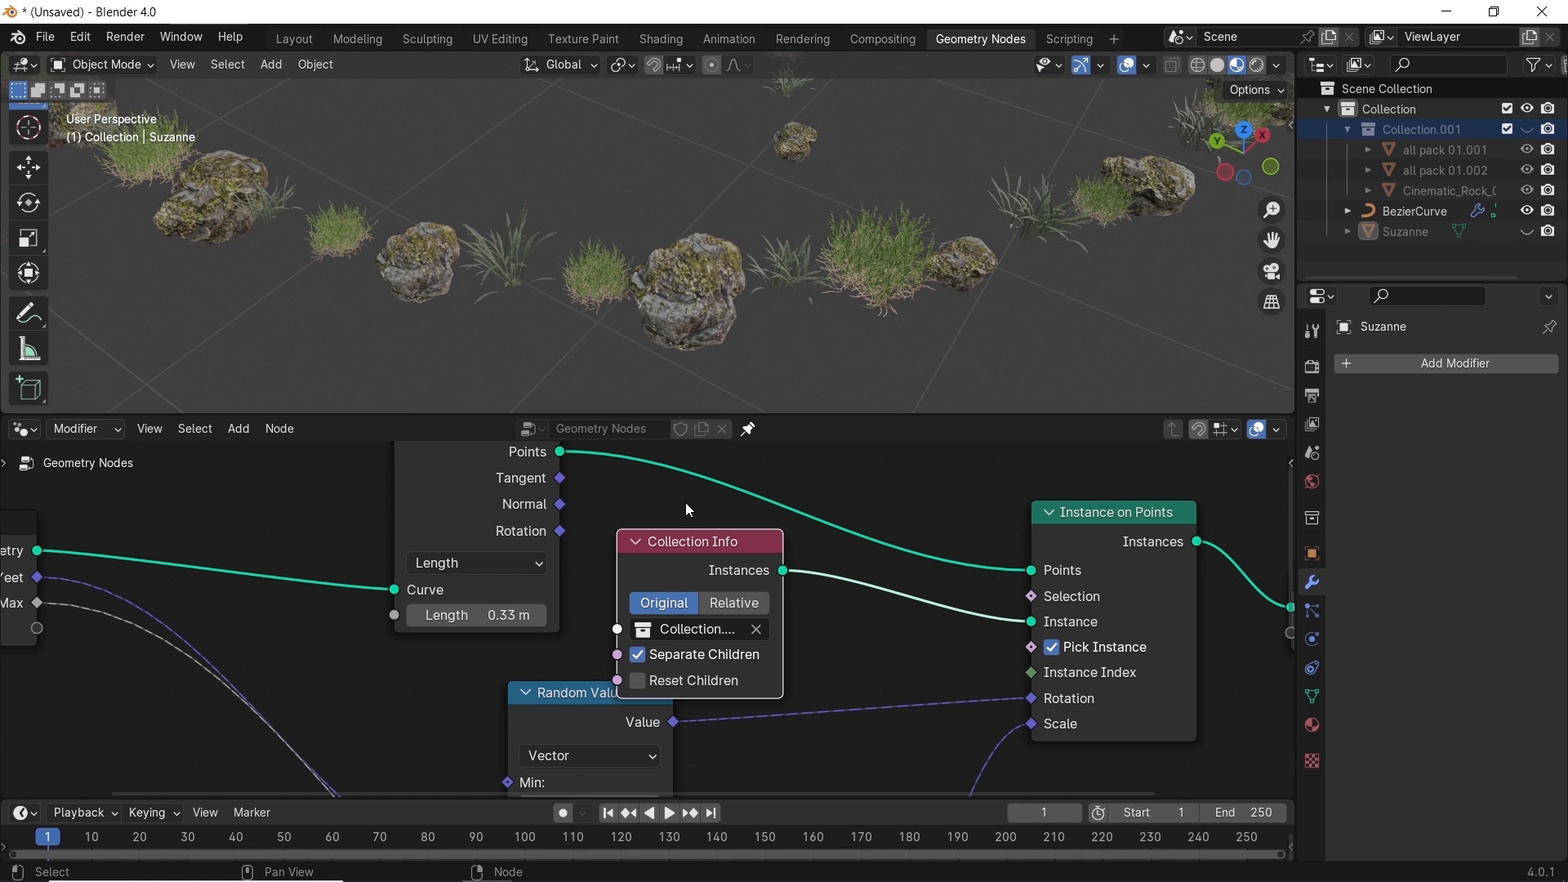
drag(701, 250, 640, 249)
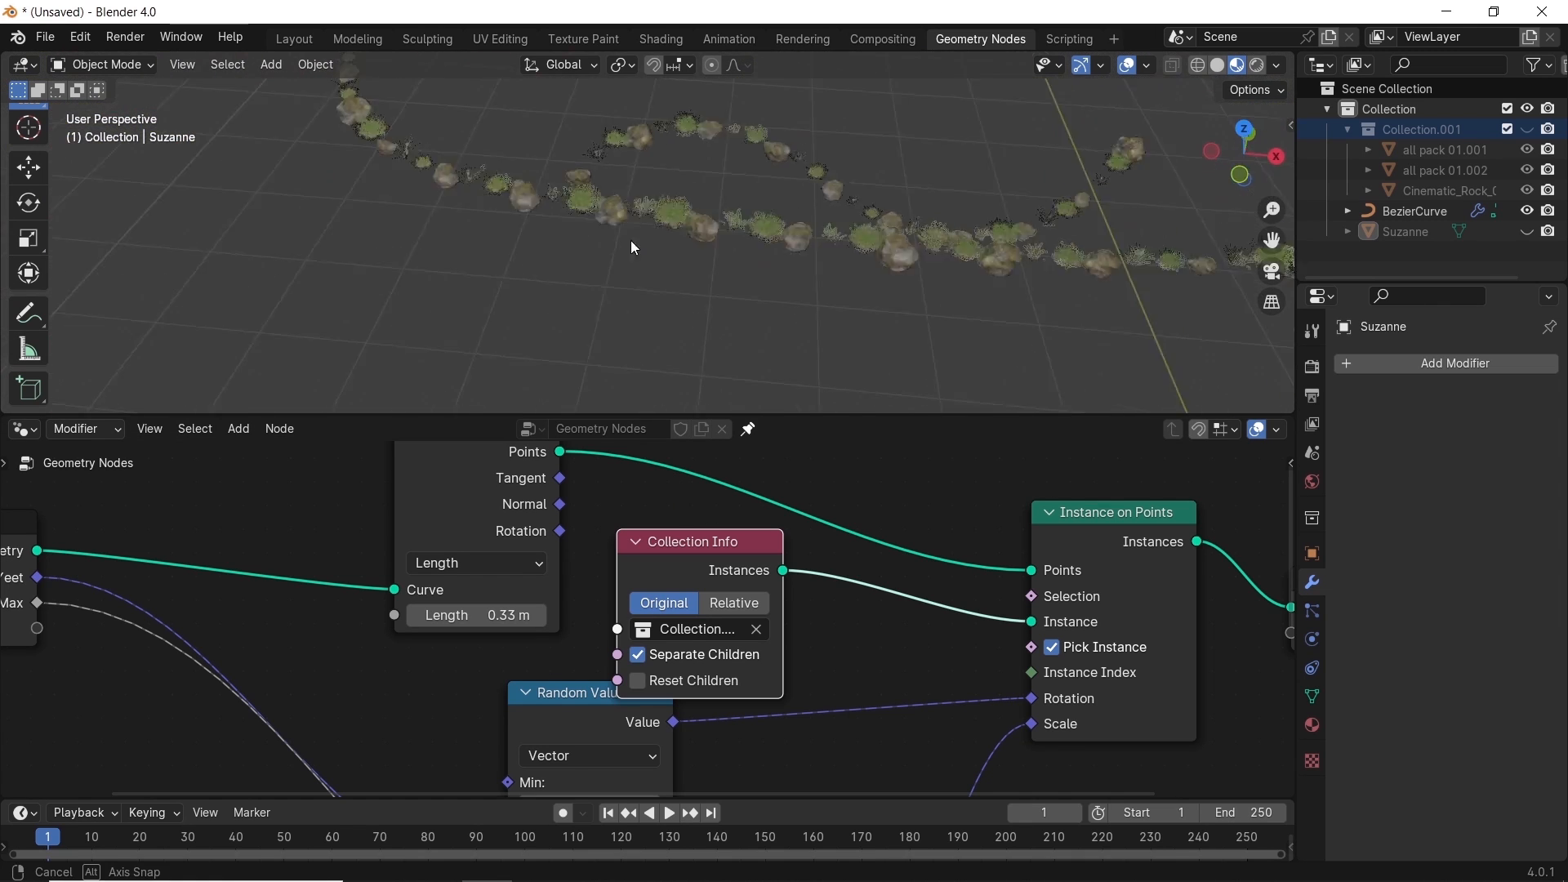
drag(632, 246, 711, 288)
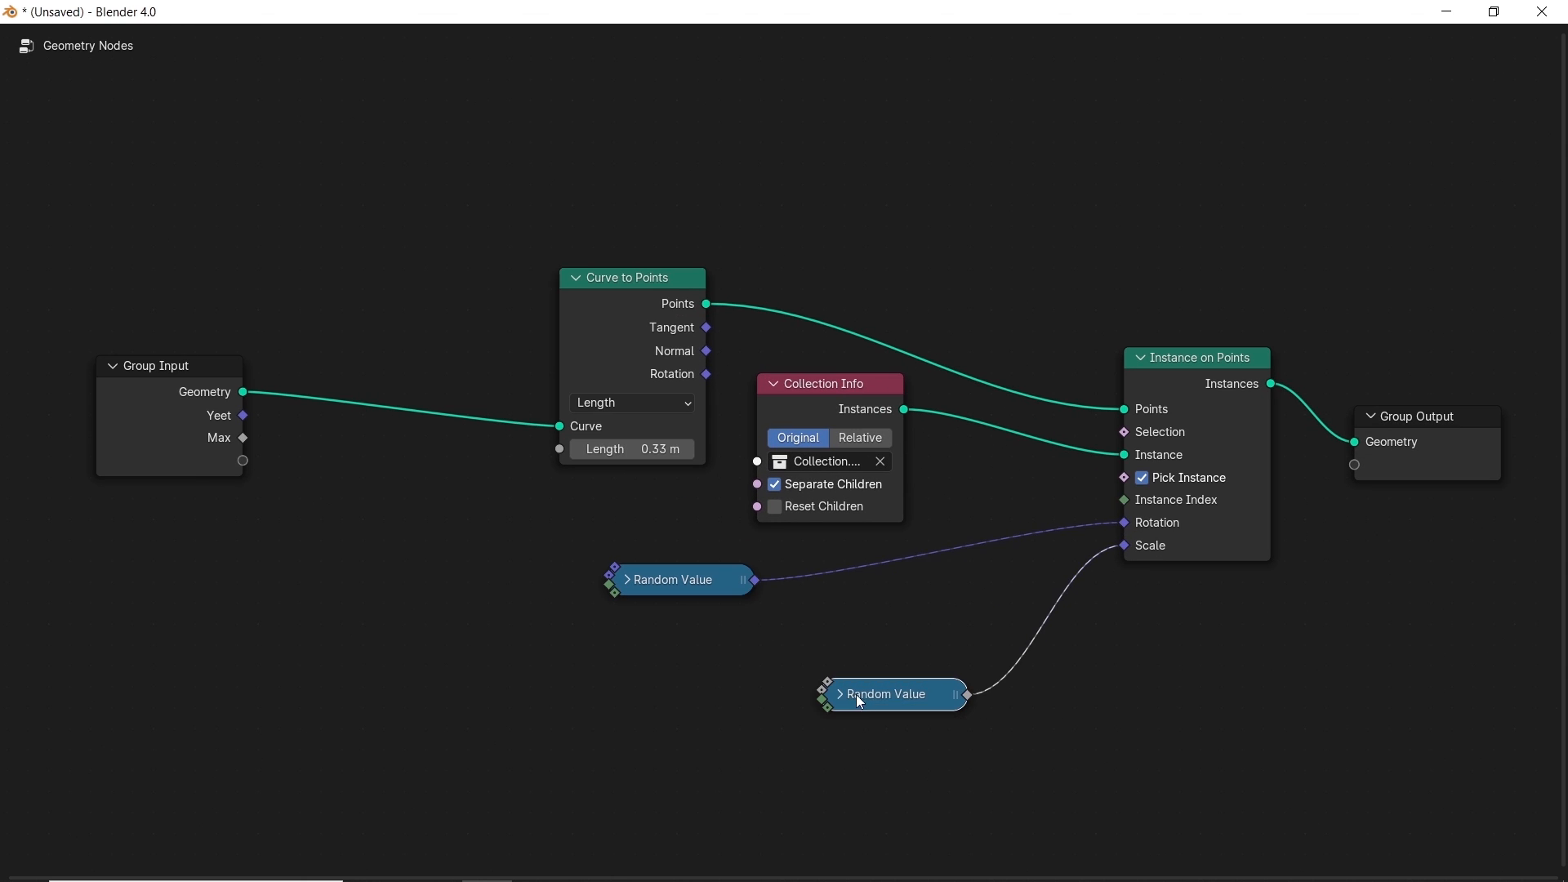
Collapse and rearrange the Random Value and Collection Info nodes into a neat layout
drag(890, 693, 918, 656)
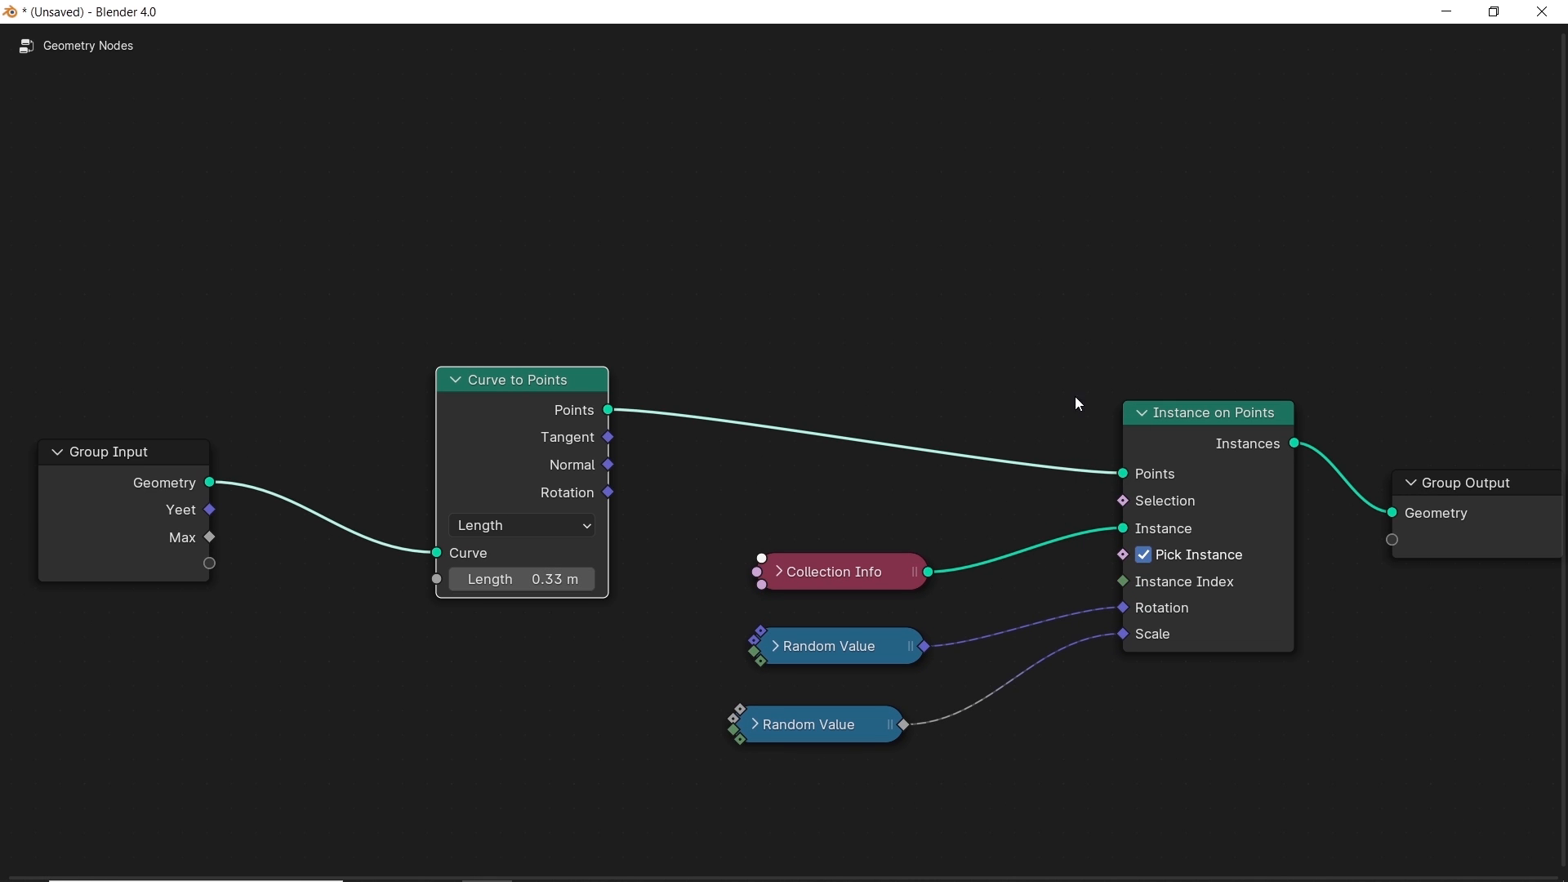
click(293, 37)
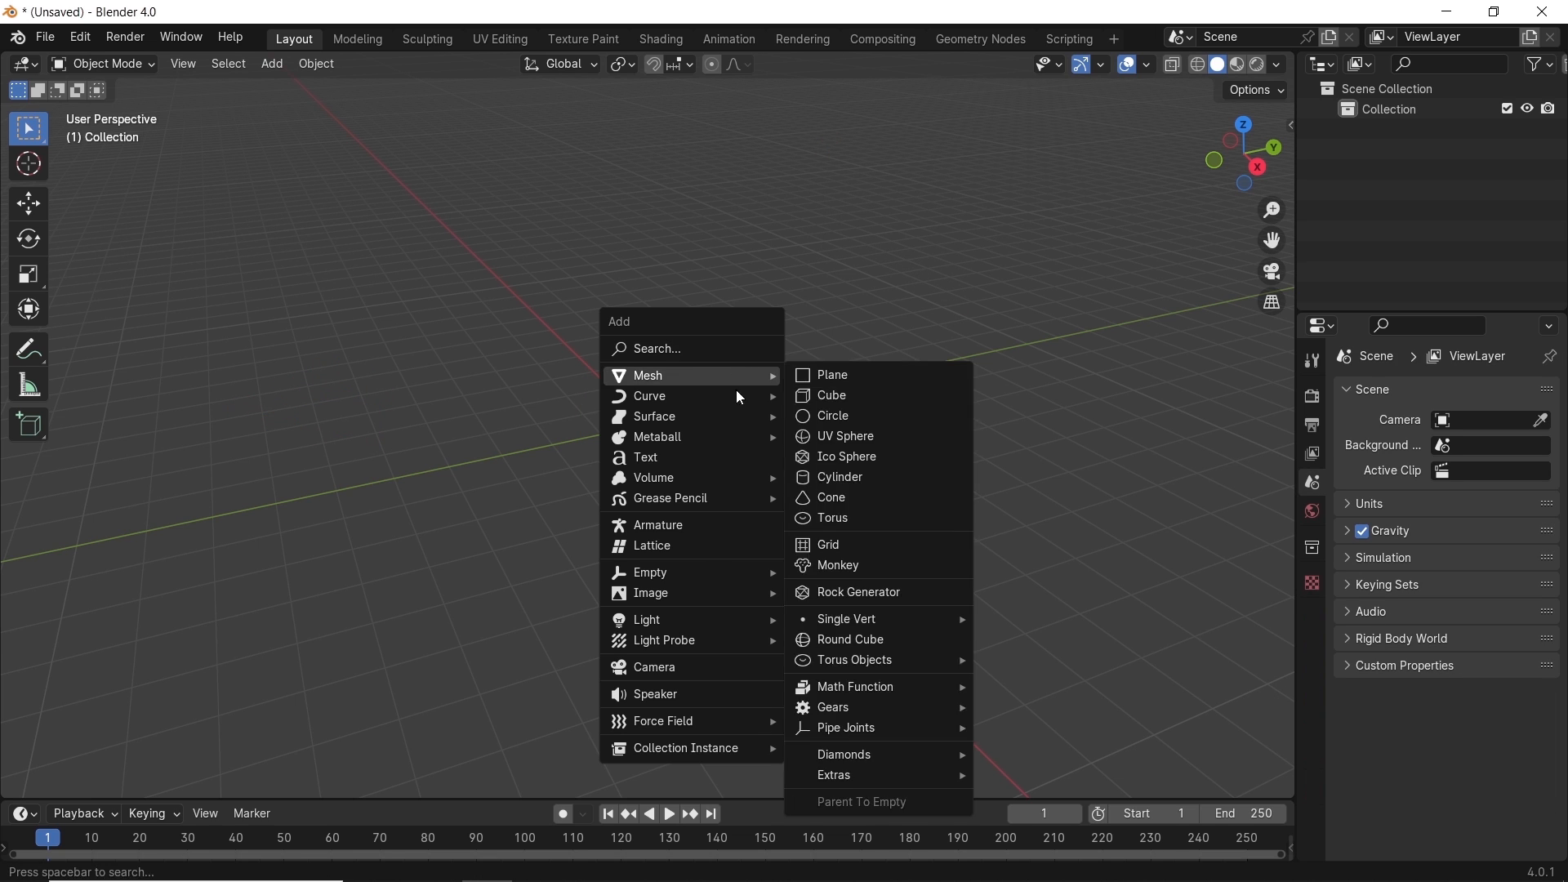
Add a Bezier curve with a new Geometry Nodes modifier and a Curve to Mesh node
click(649, 395)
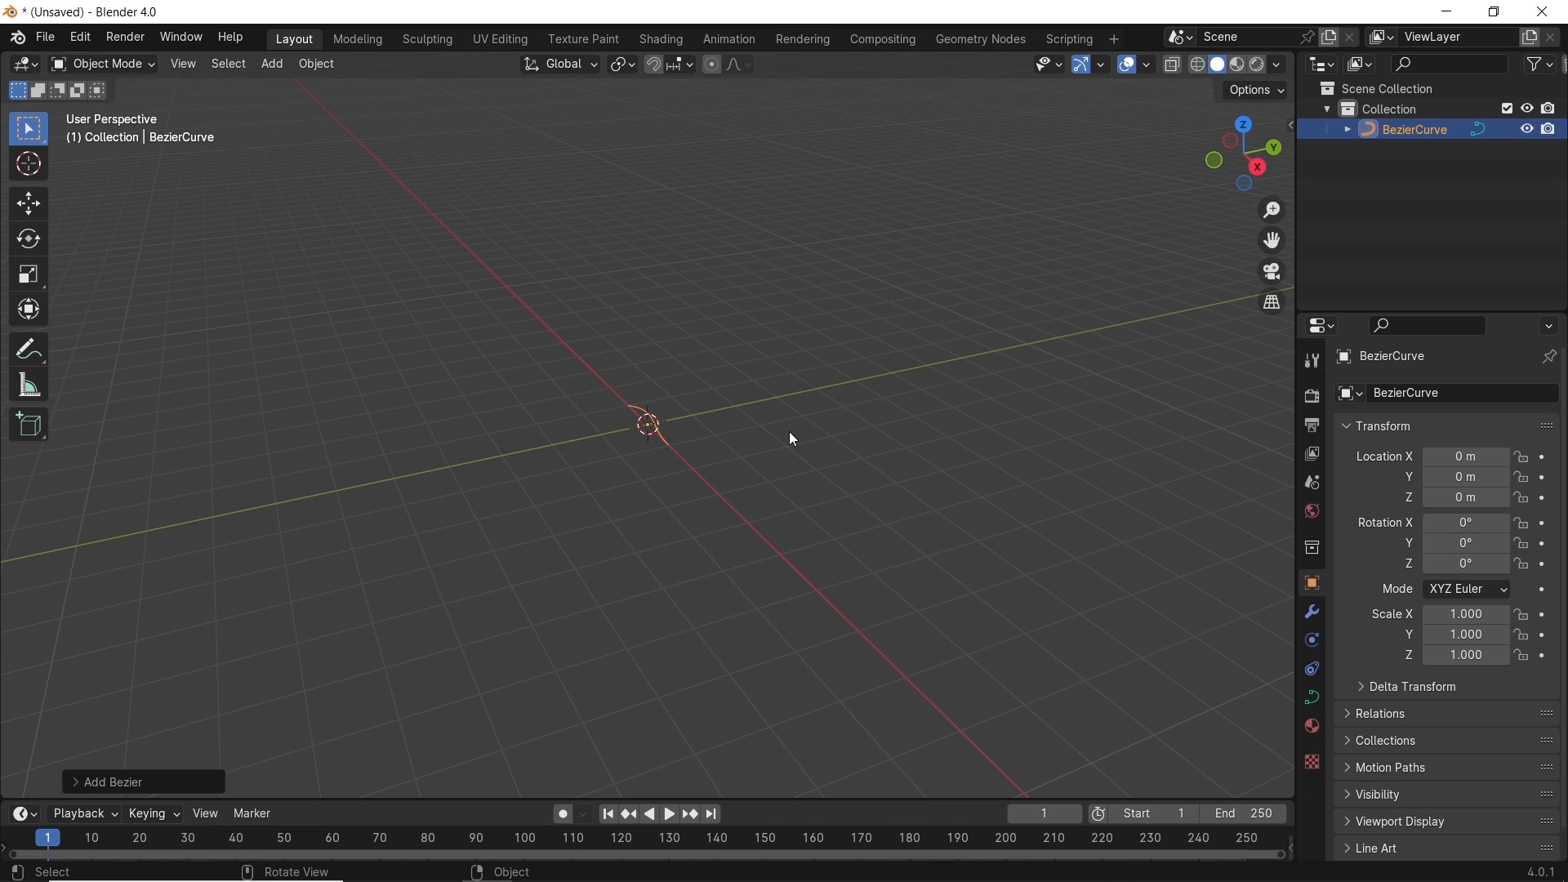
click(978, 37)
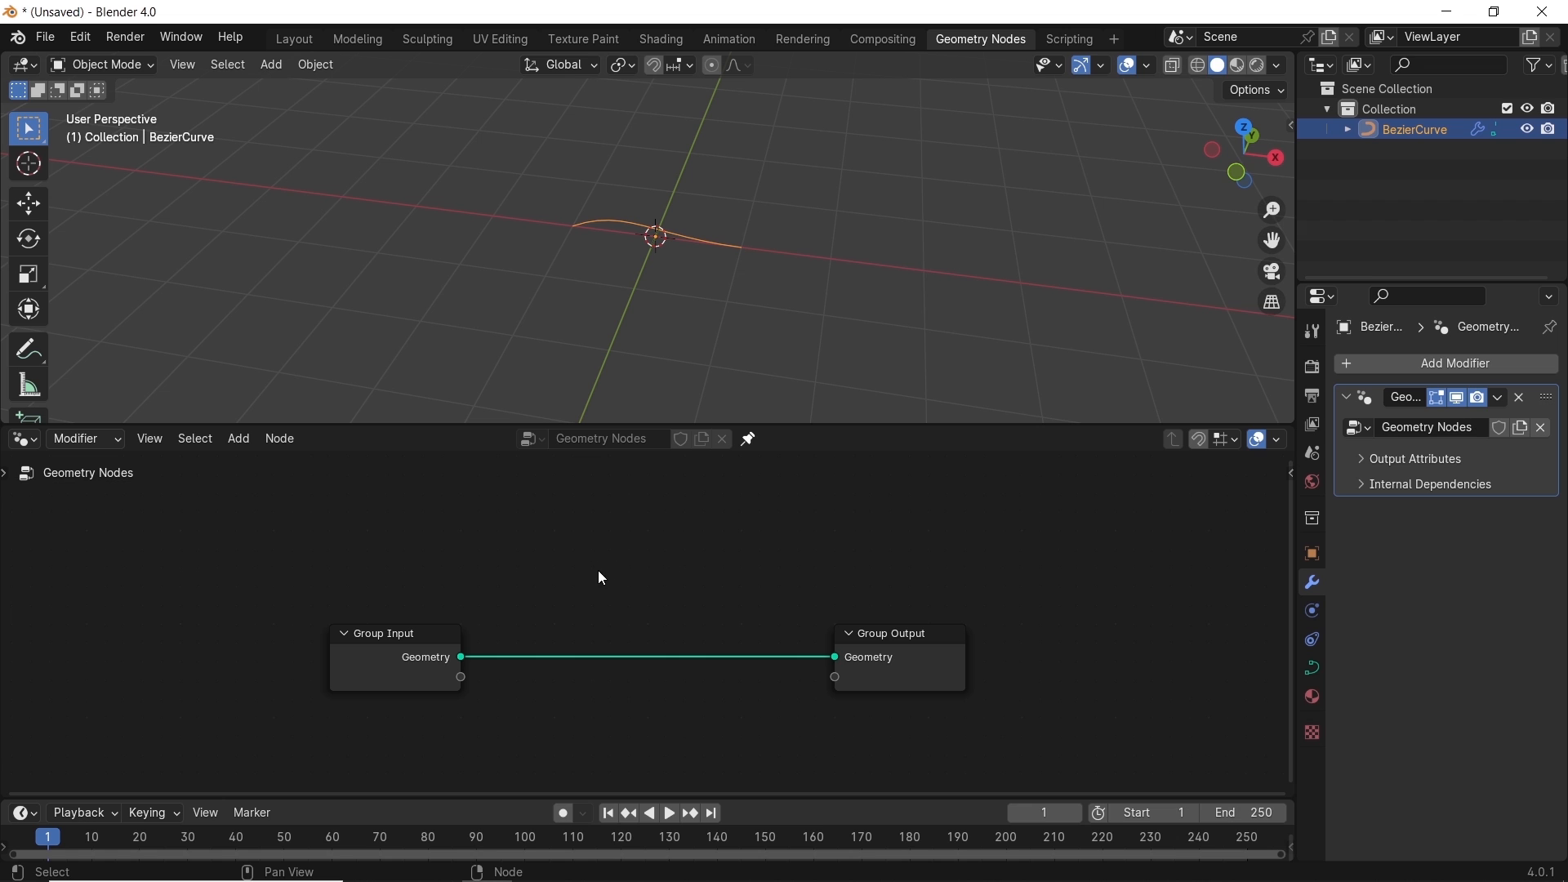
text(cu)
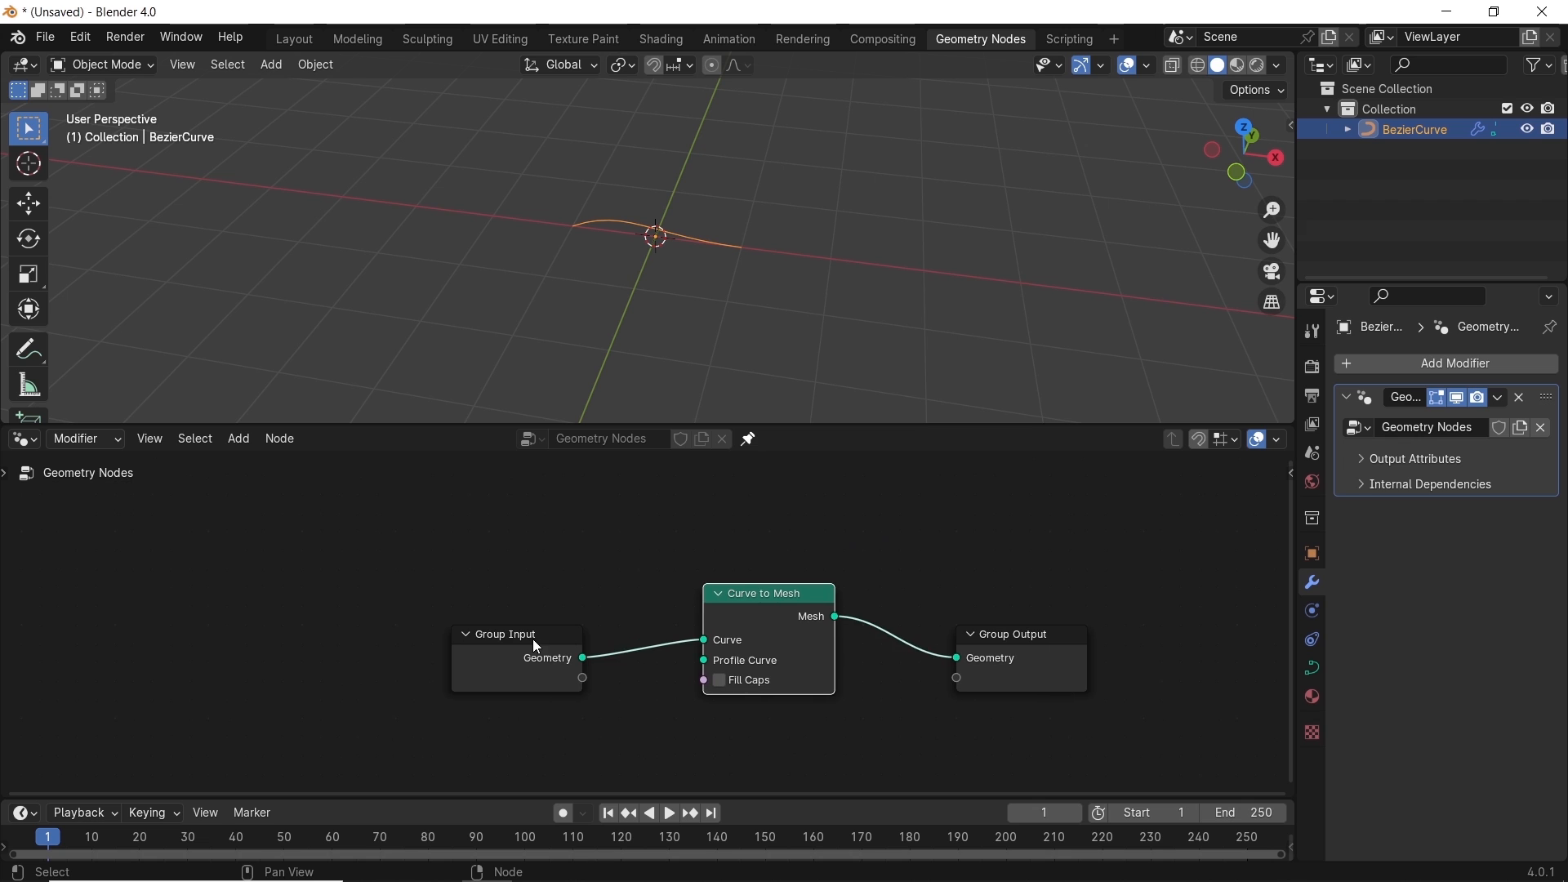
Feed a Curve Line into the Profile Curve socket and extend it to widen the flat ribbon
drag(582, 657, 588, 706)
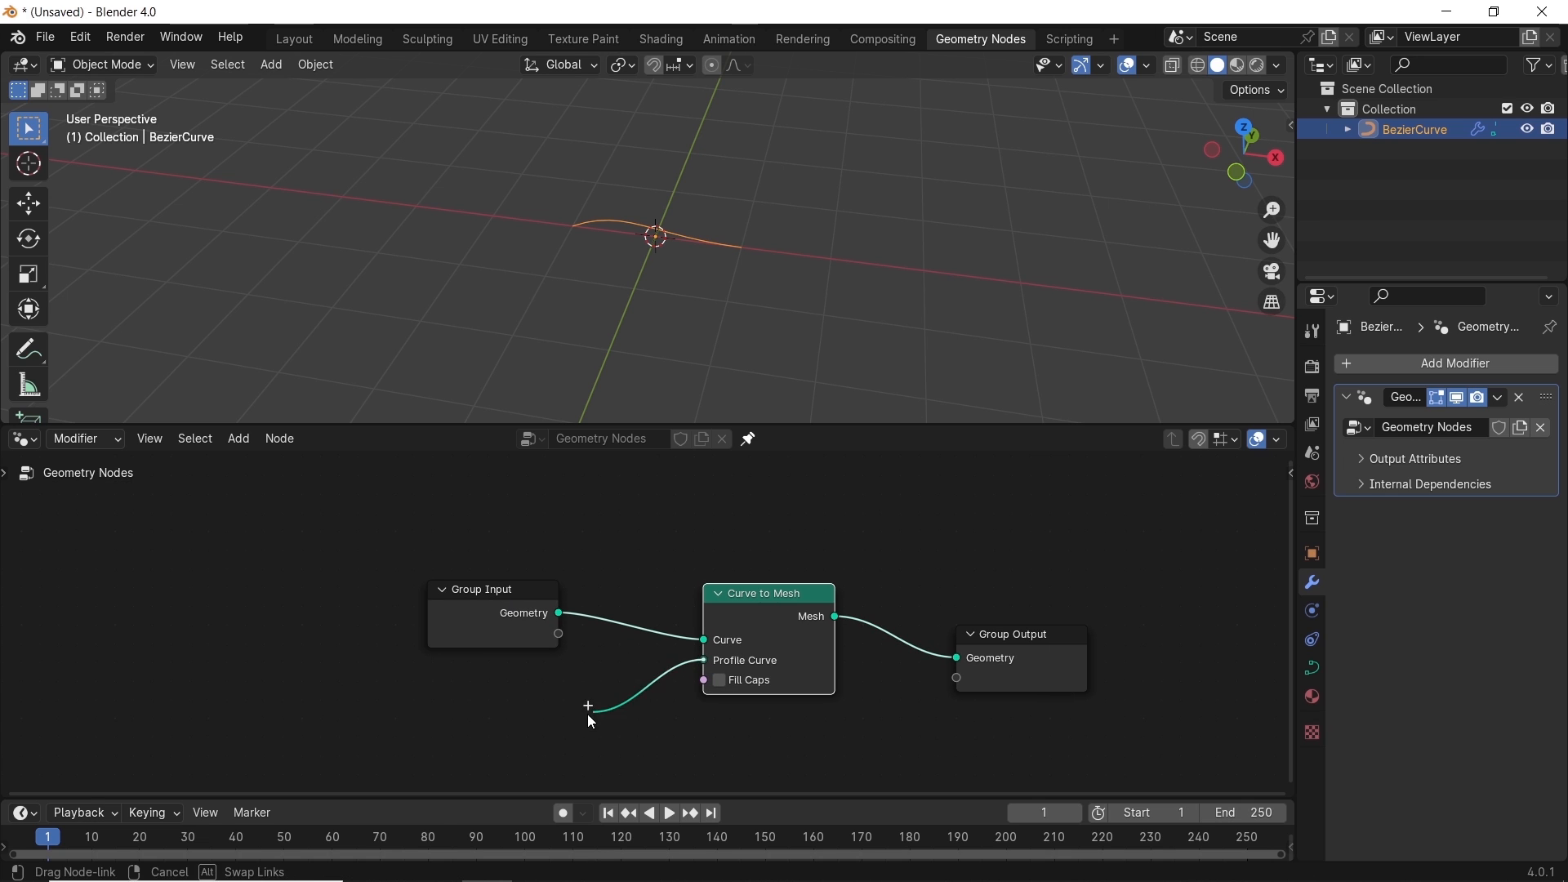
text(curve)
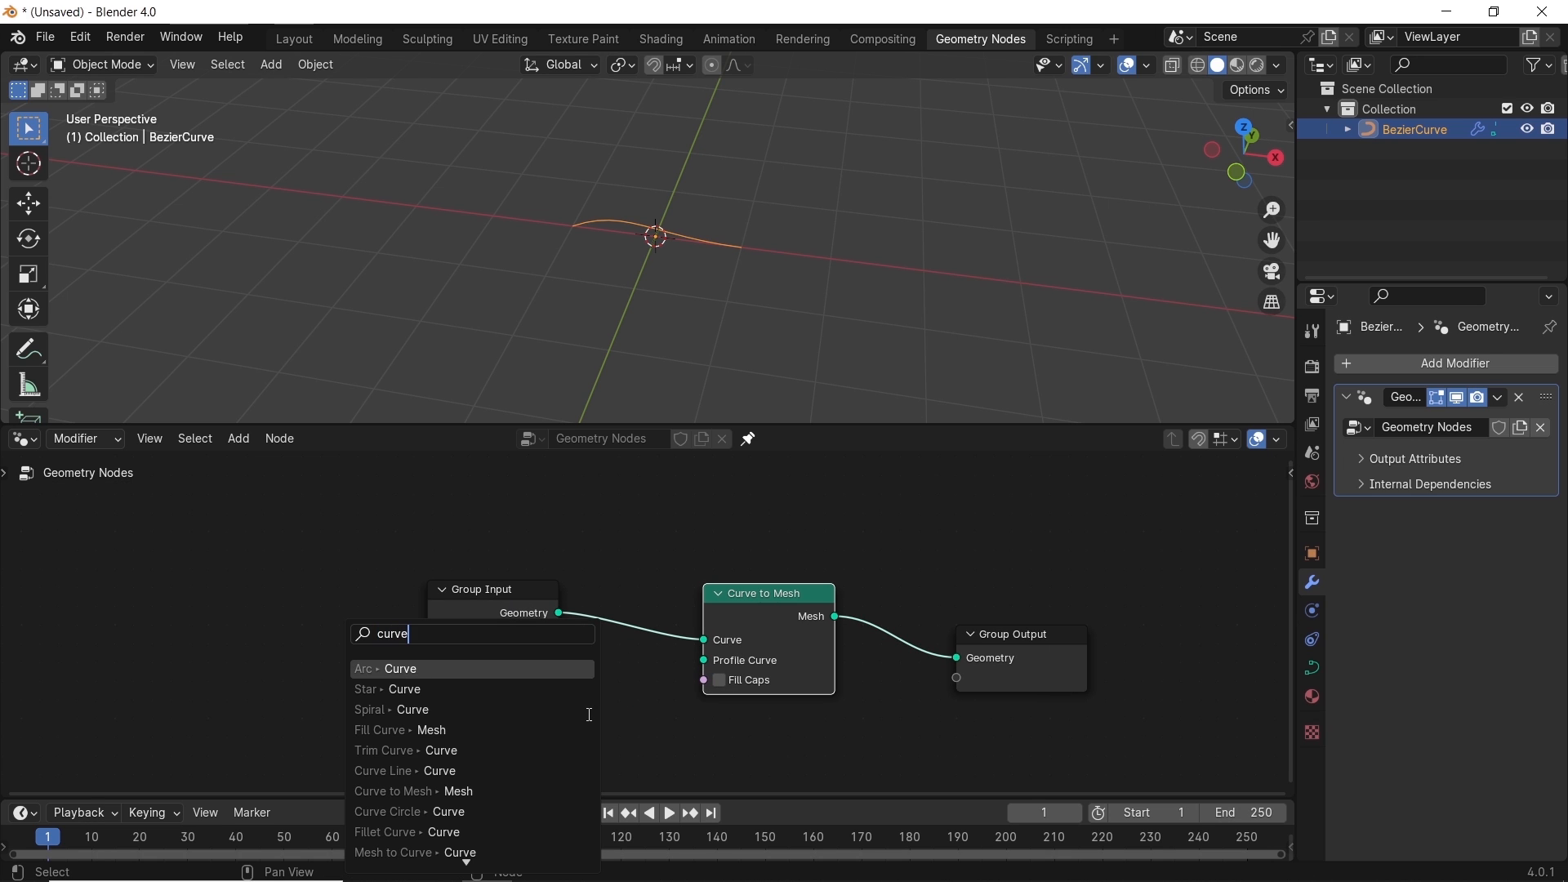
text(li)
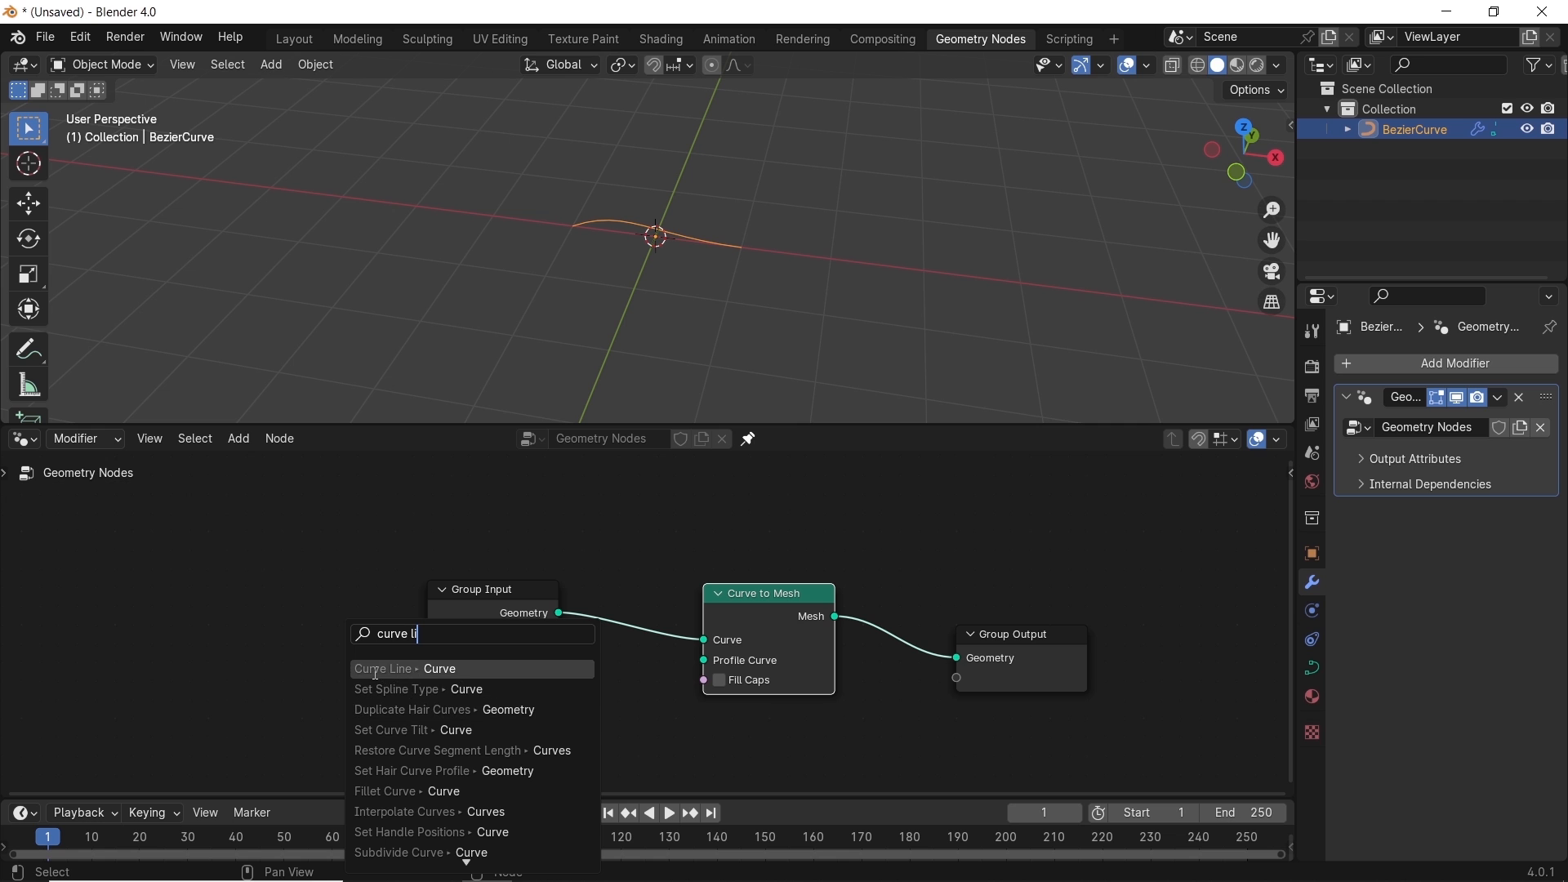
click(385, 668)
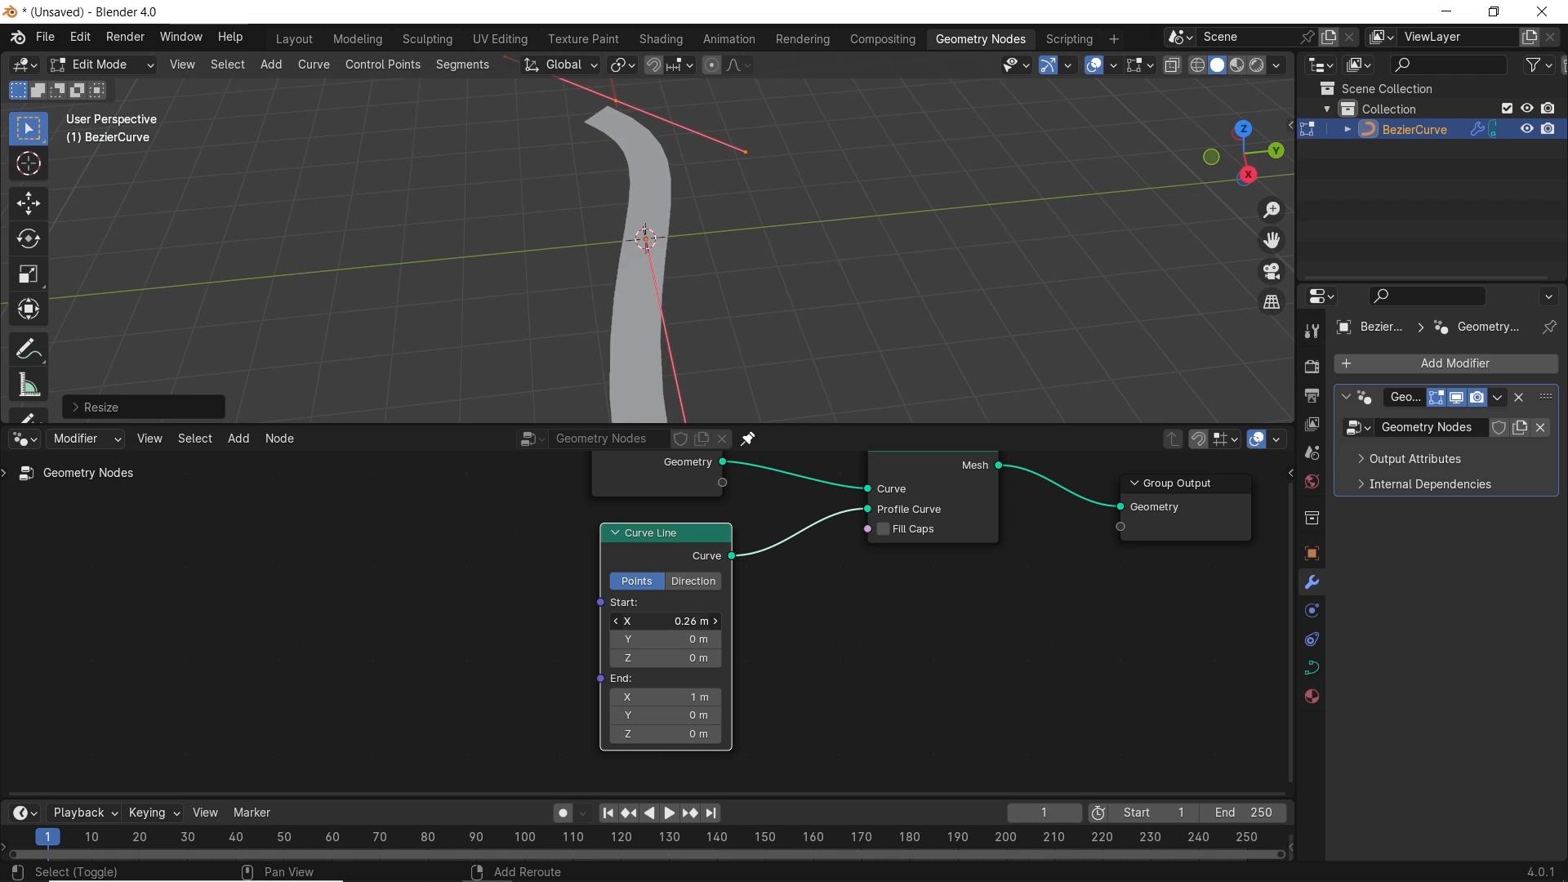
drag(665, 621, 665, 620)
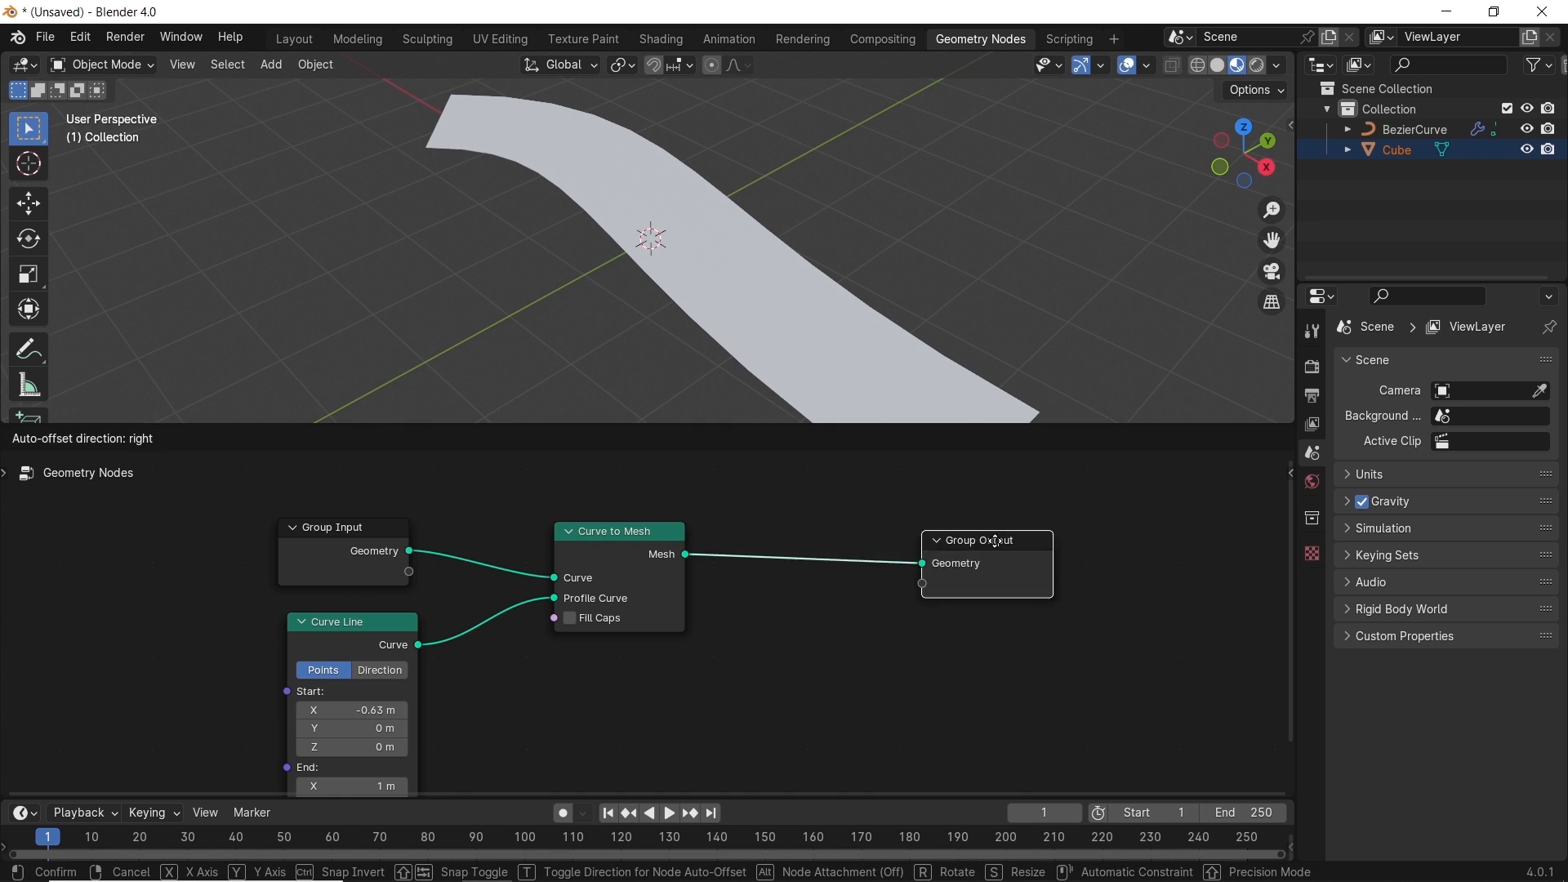
Insert a Set Material node before Group Output assigning Paving Block Marble Tile
text(set)
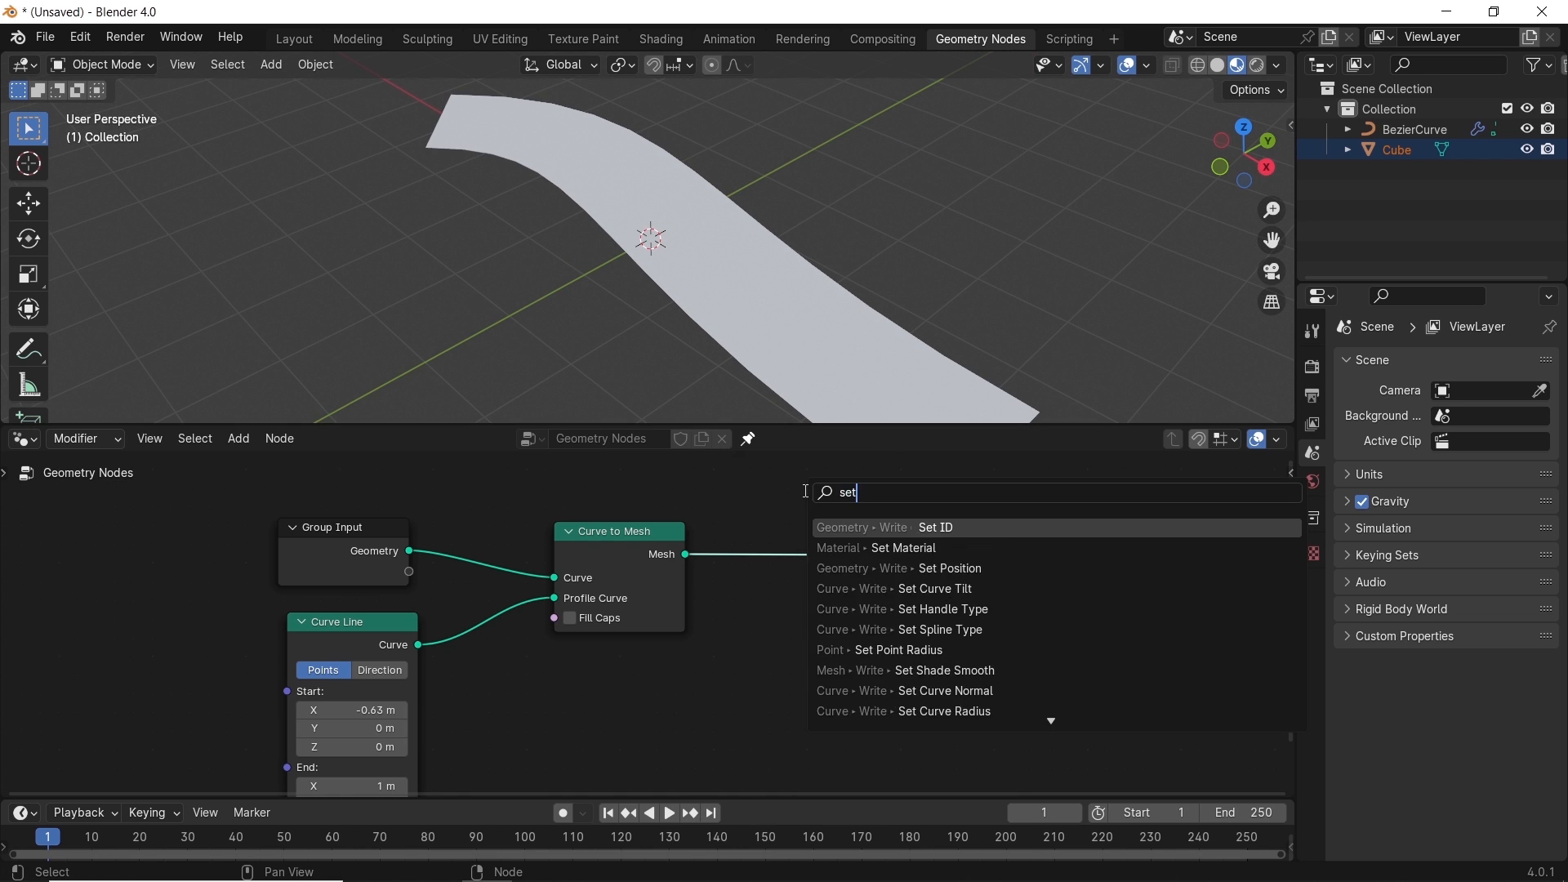
click(877, 547)
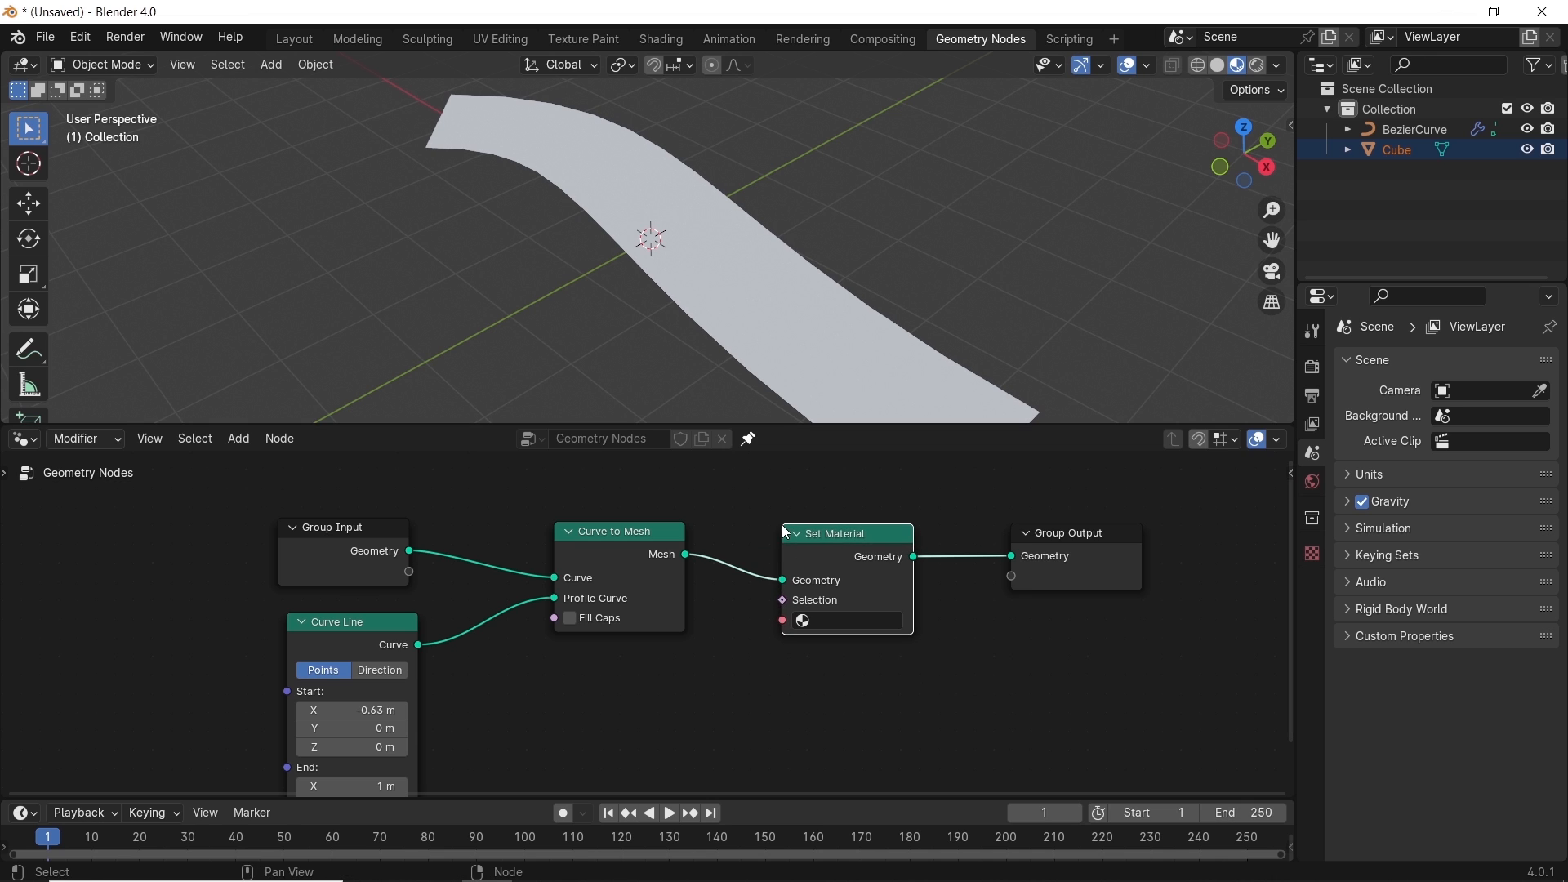
click(800, 620)
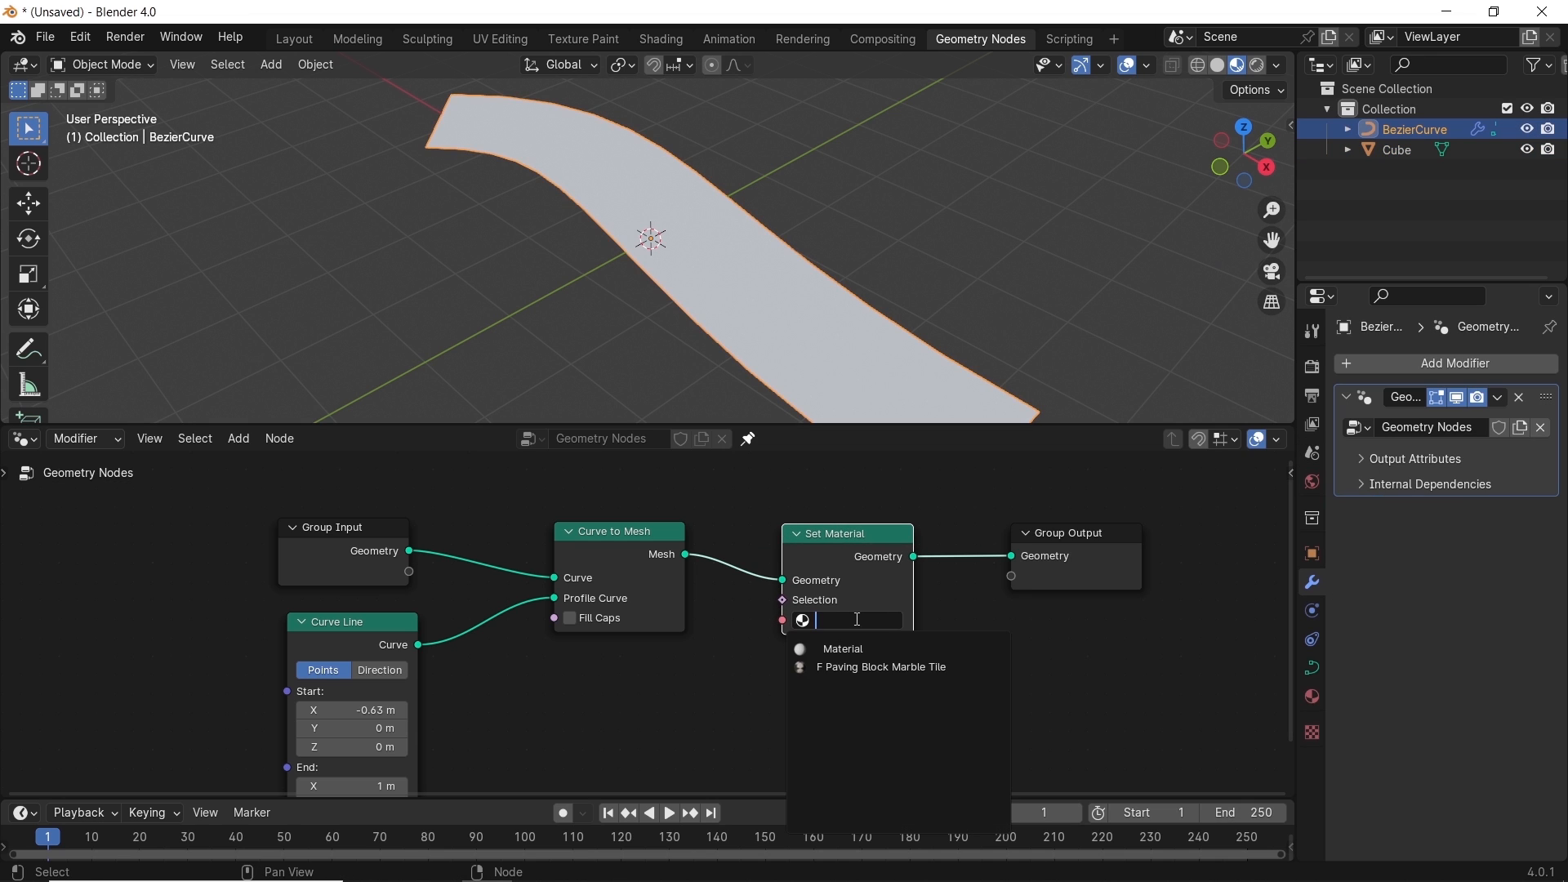
click(880, 667)
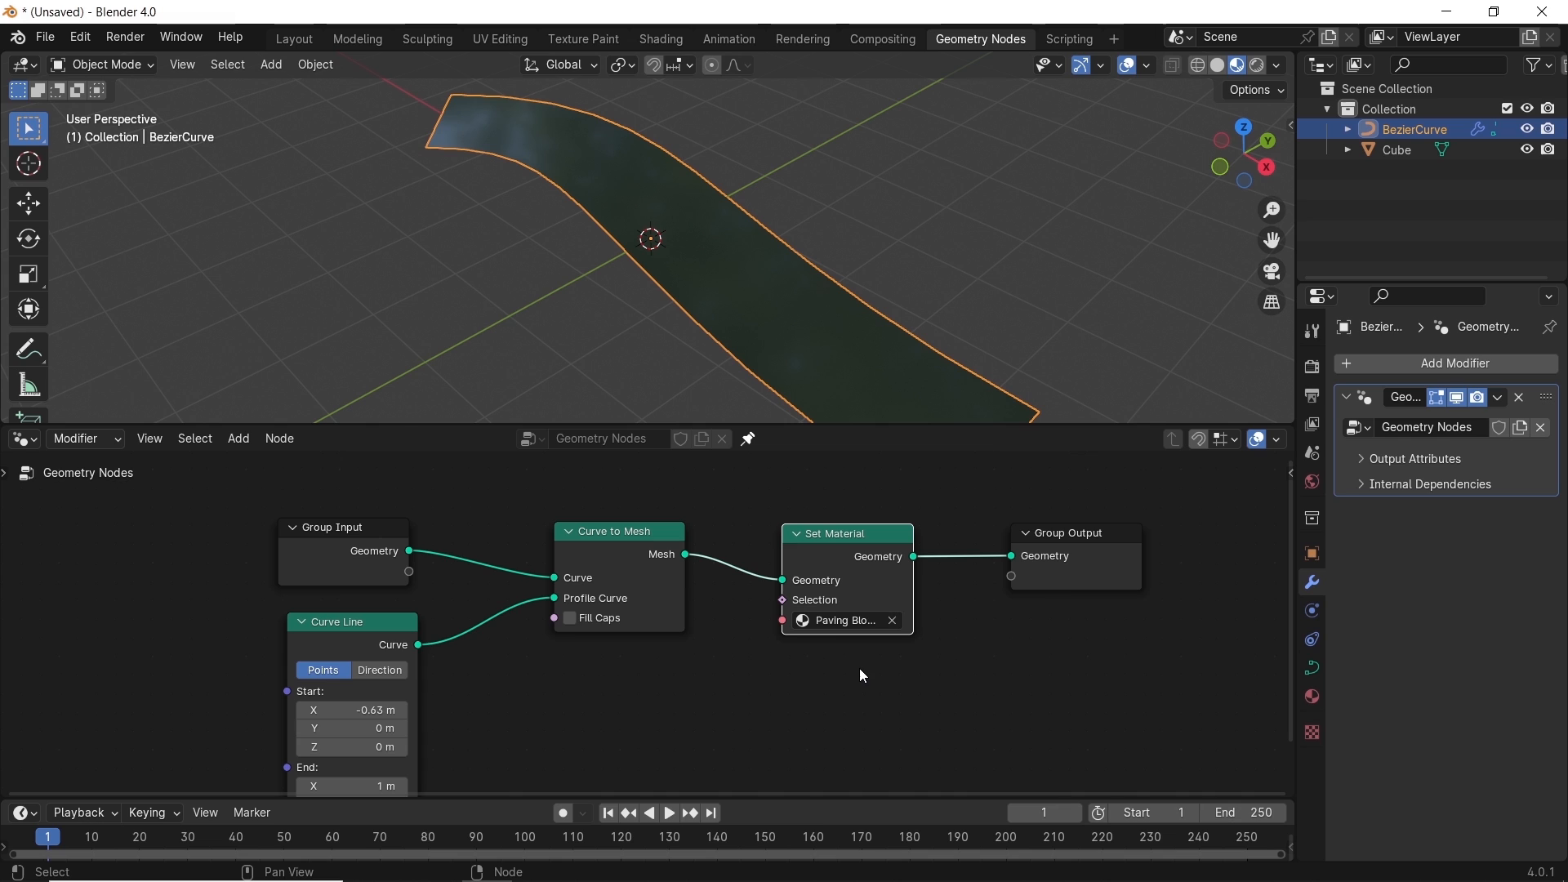
mouse_move(758, 324)
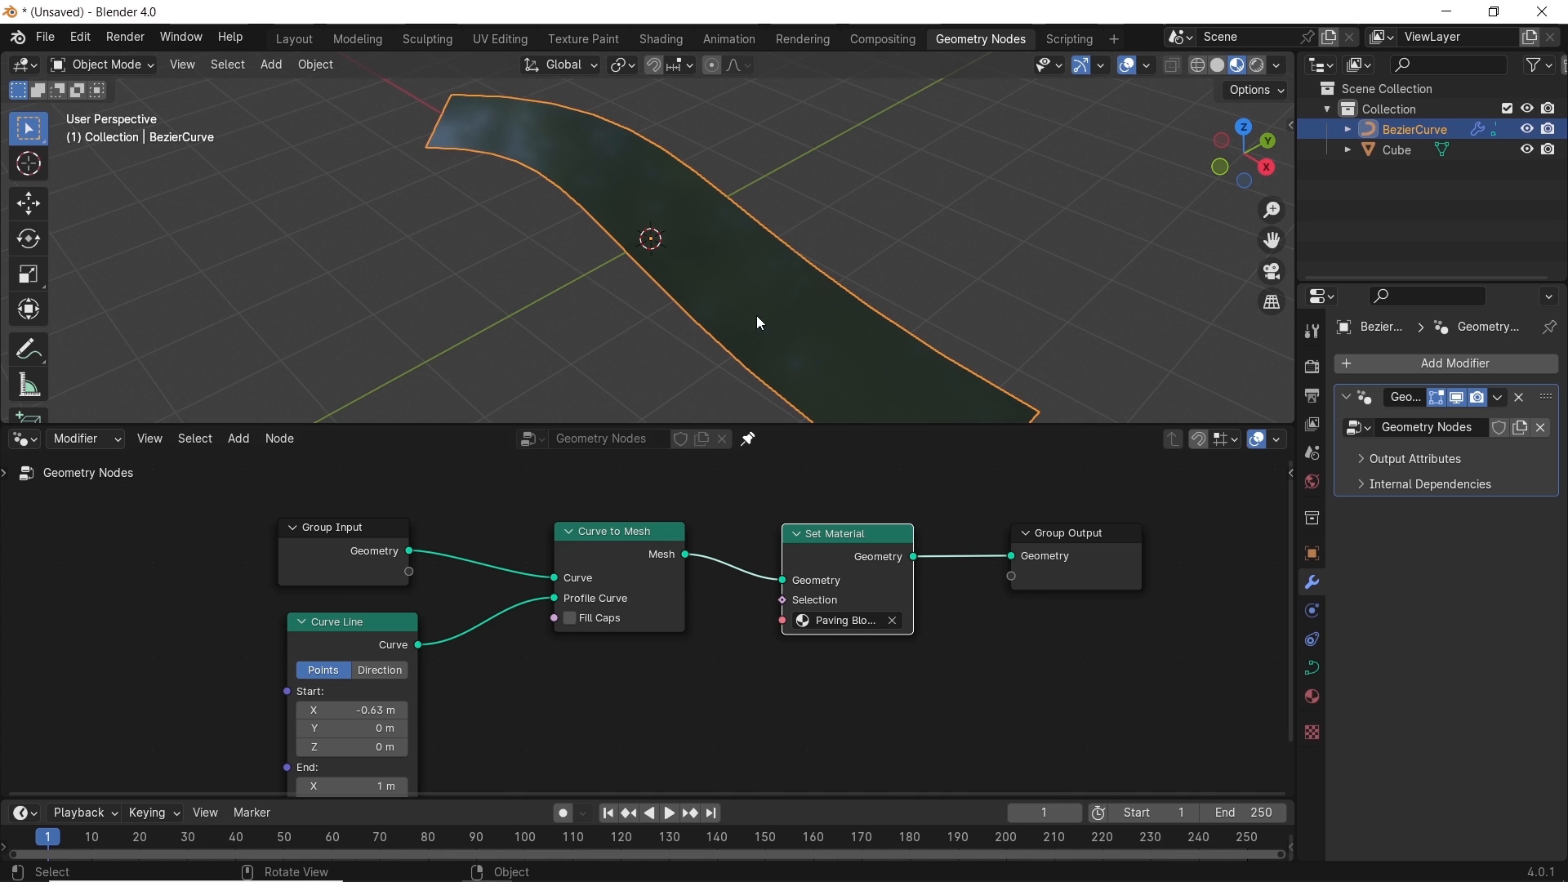
mouse_move(817, 645)
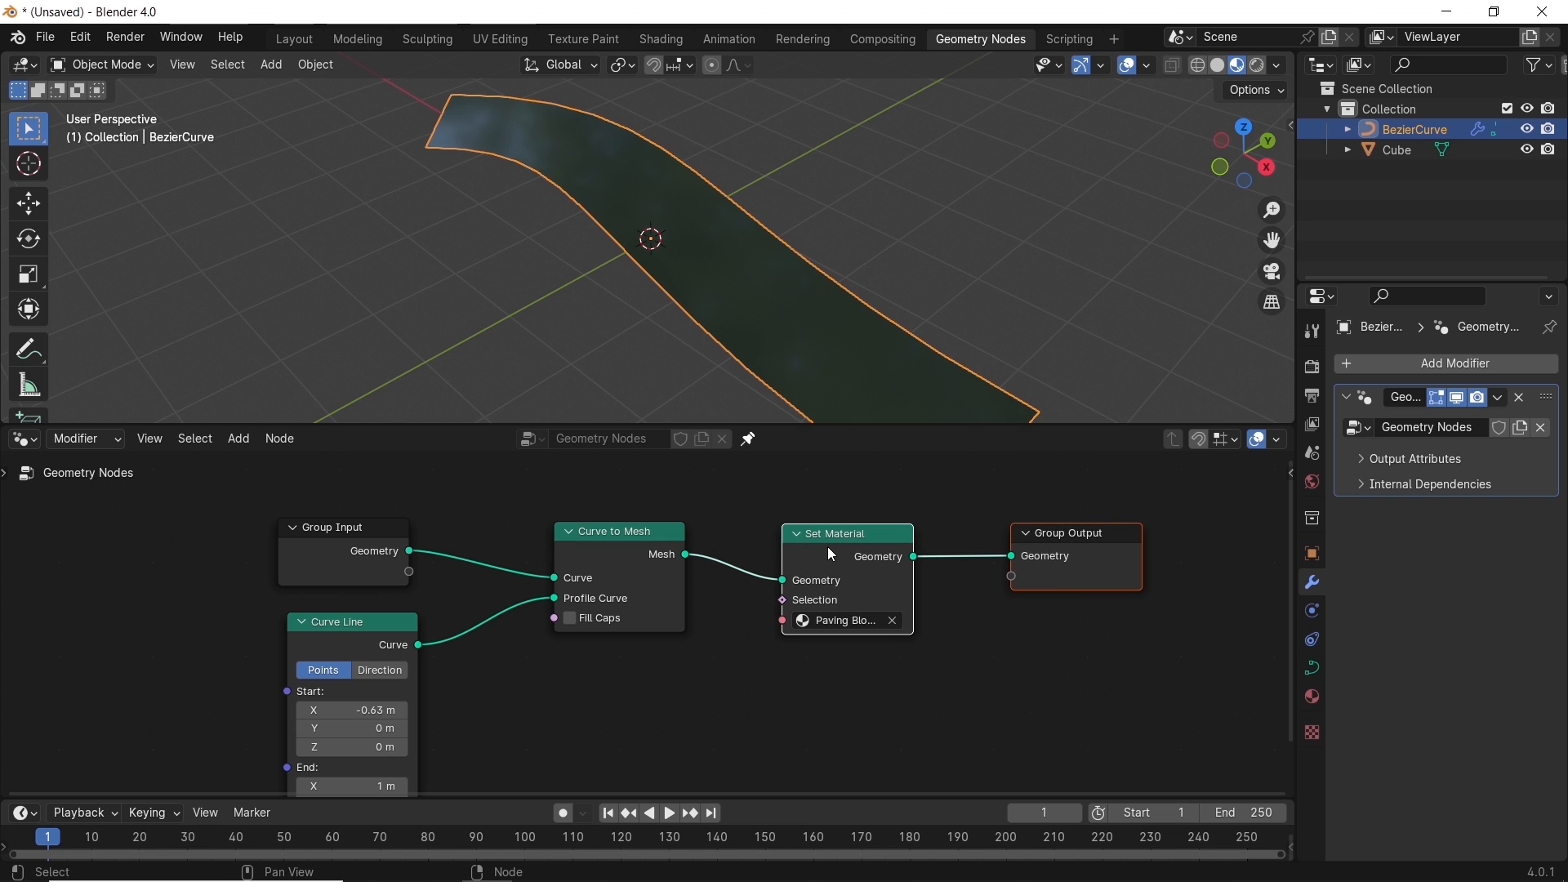
Add a Store Named Attribute node set to Vector data on the Face Corner domain
click(239, 438)
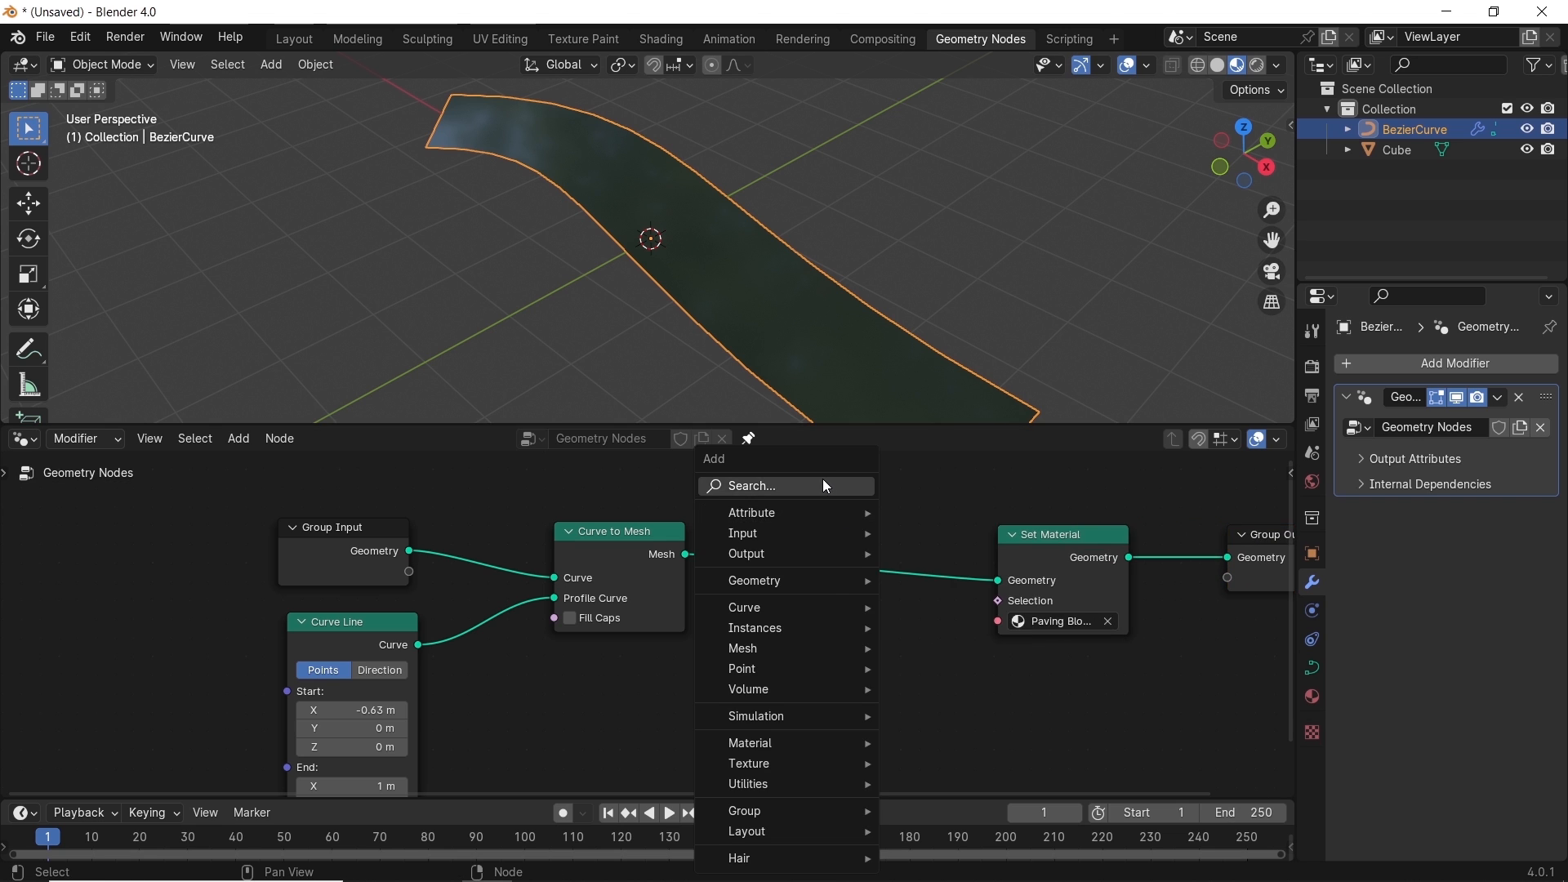
text(attr)
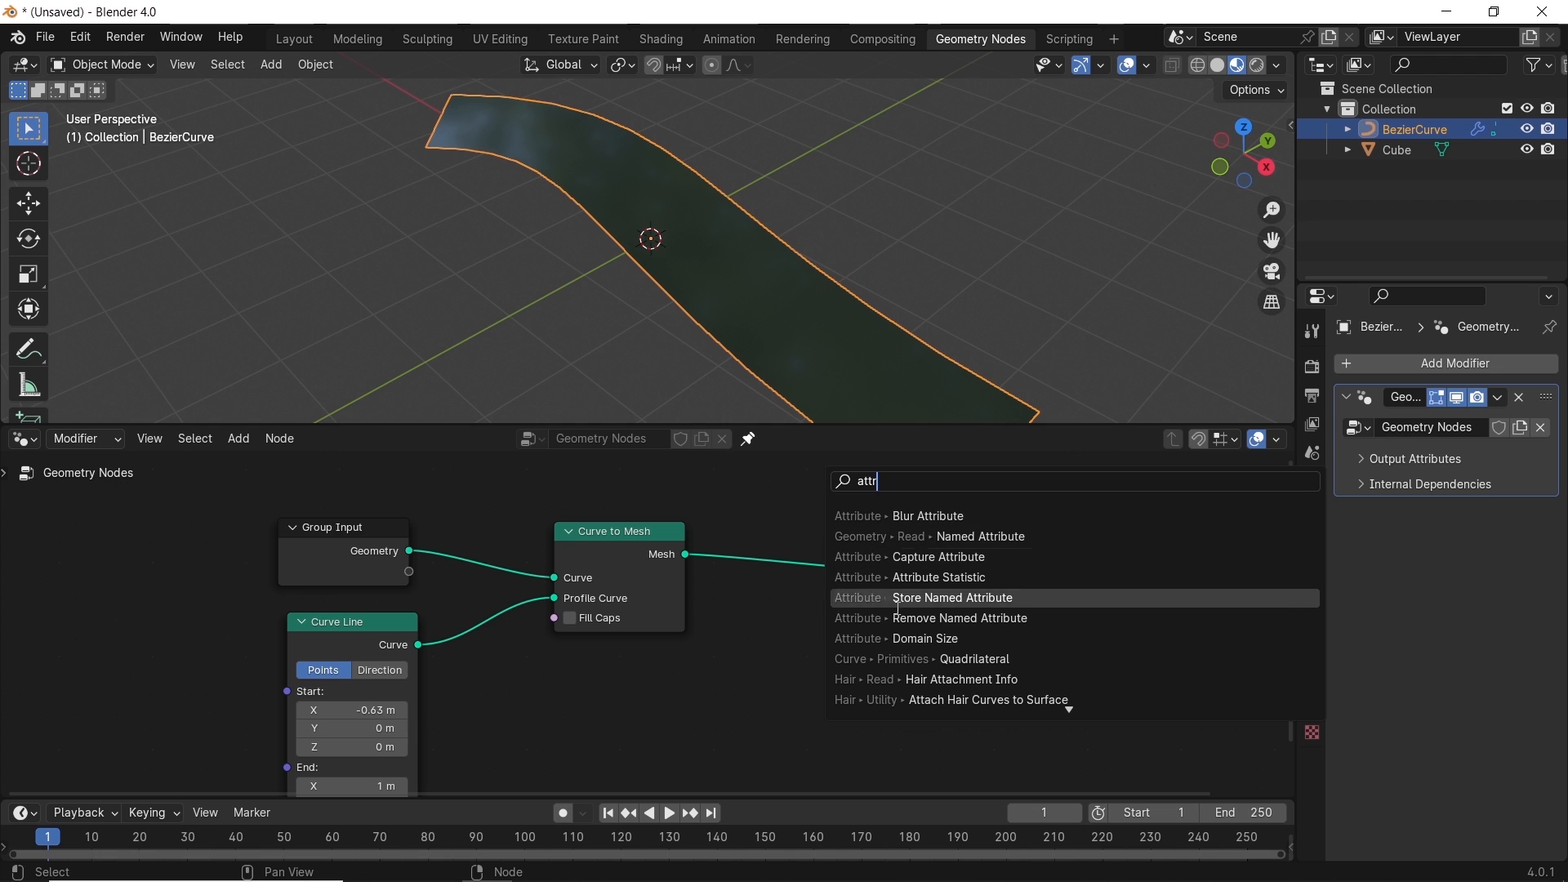
click(950, 598)
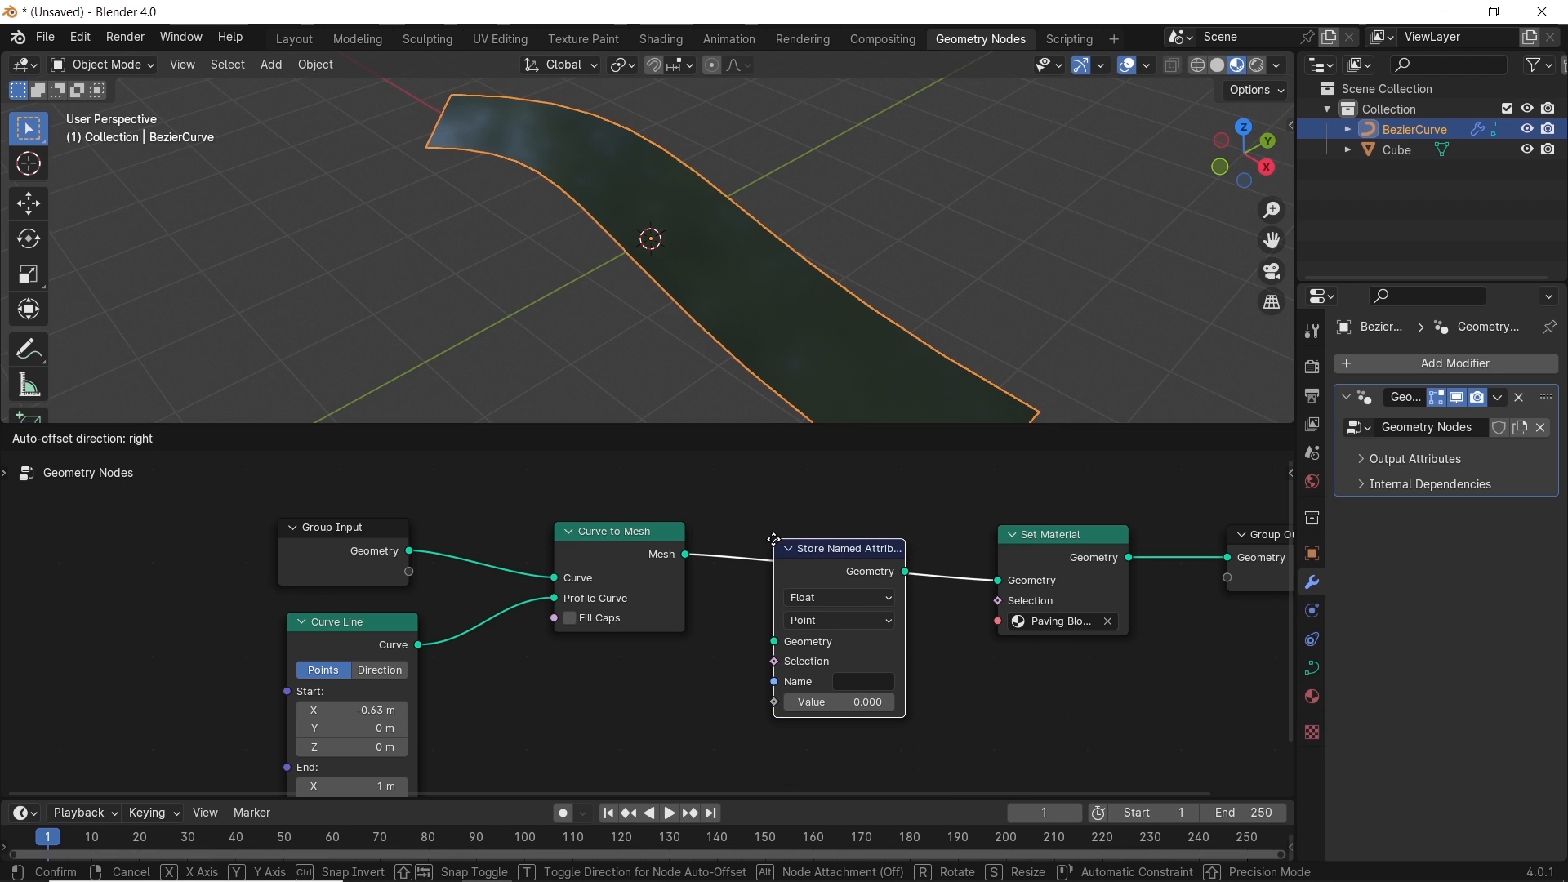
click(836, 598)
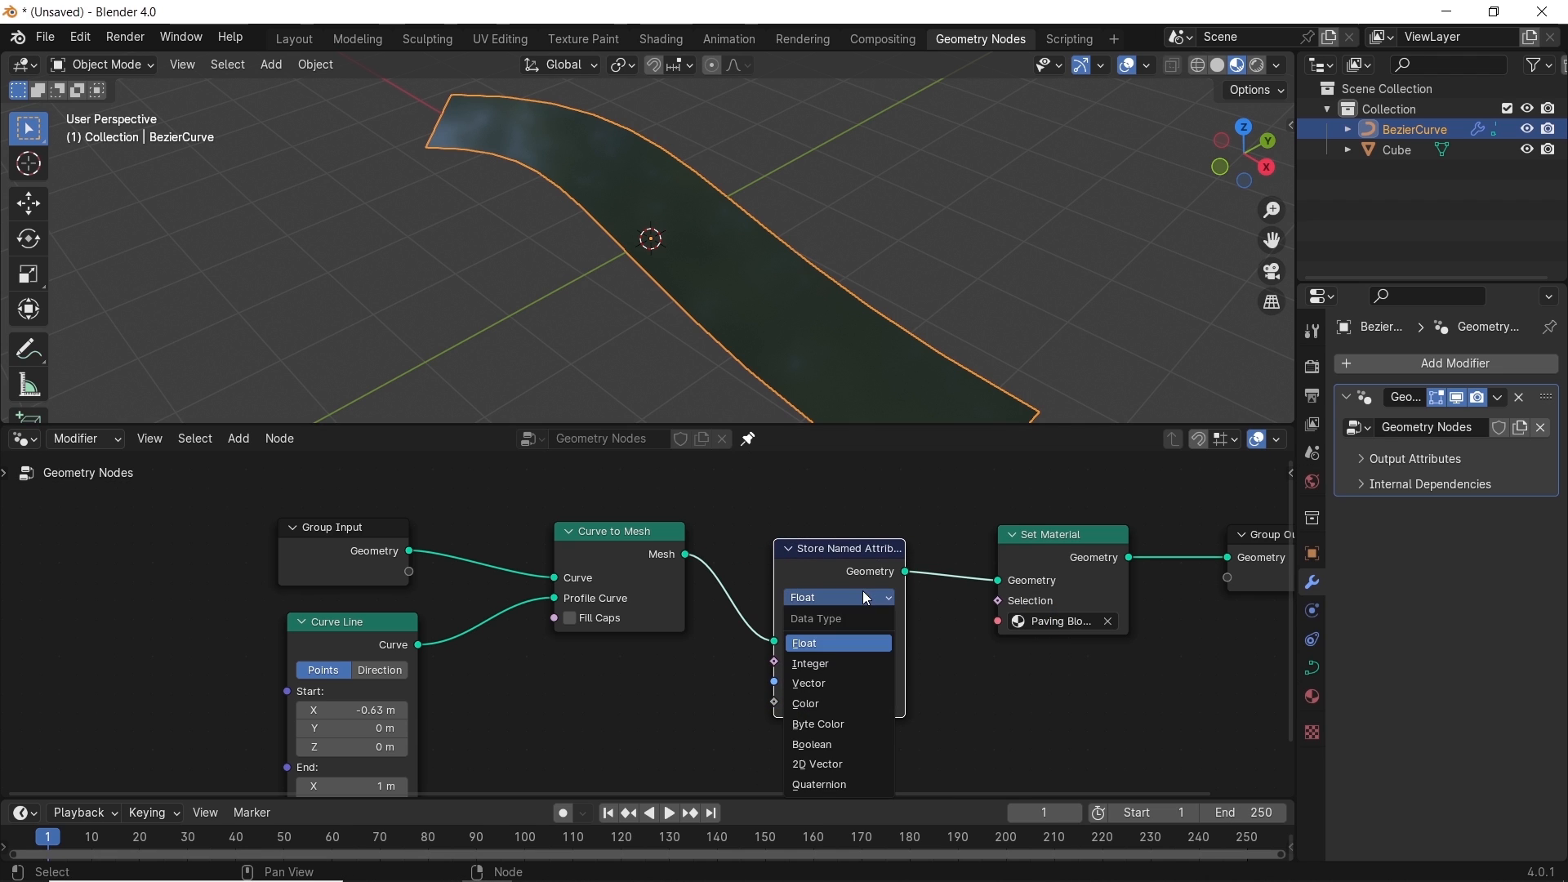
click(808, 682)
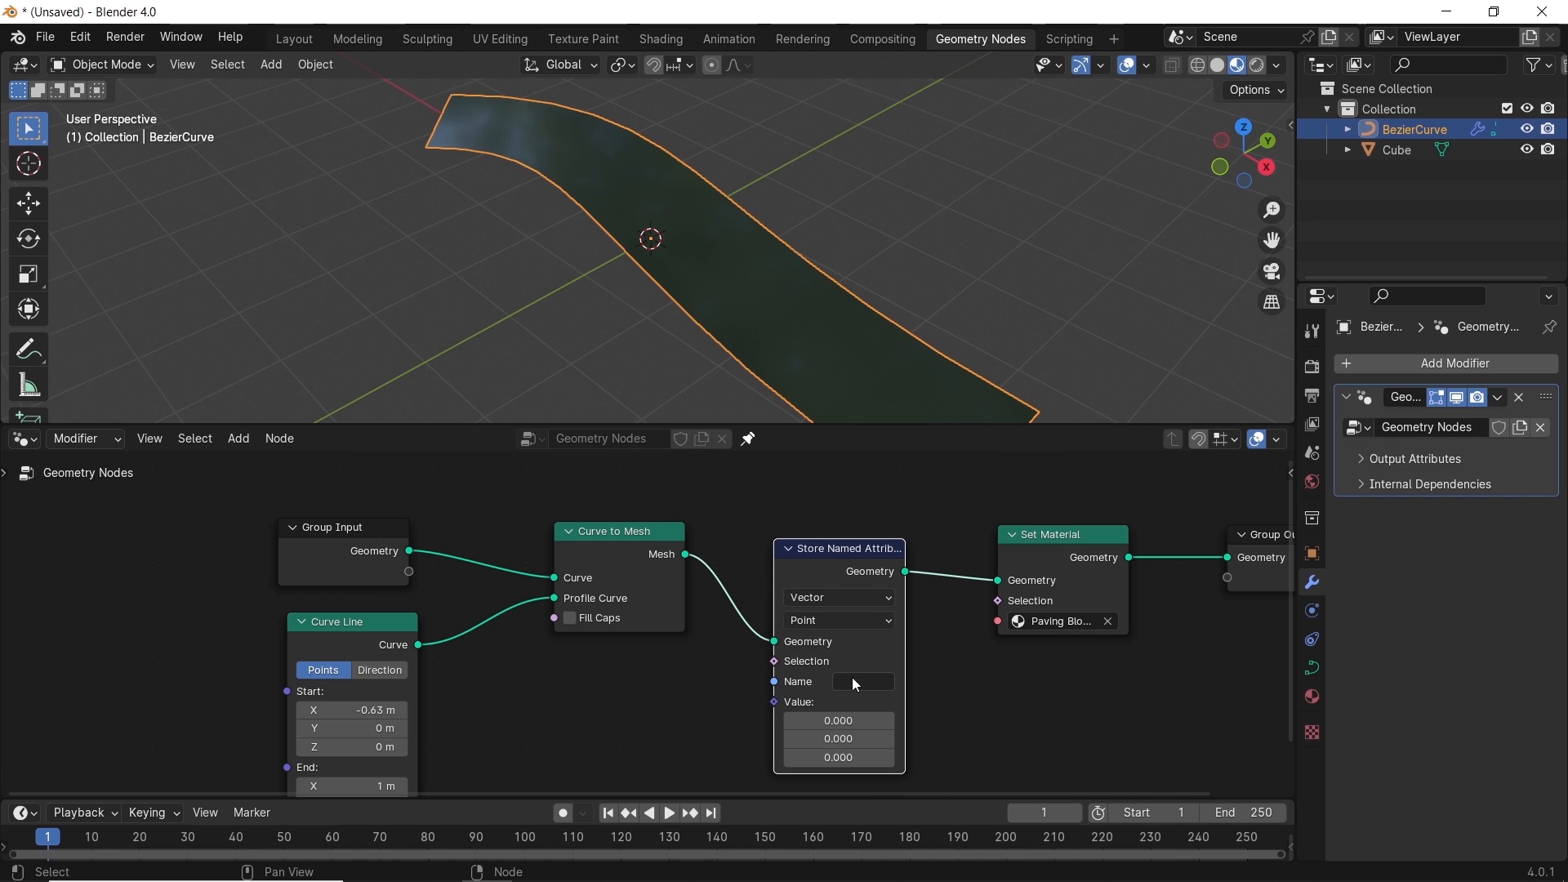
click(838, 621)
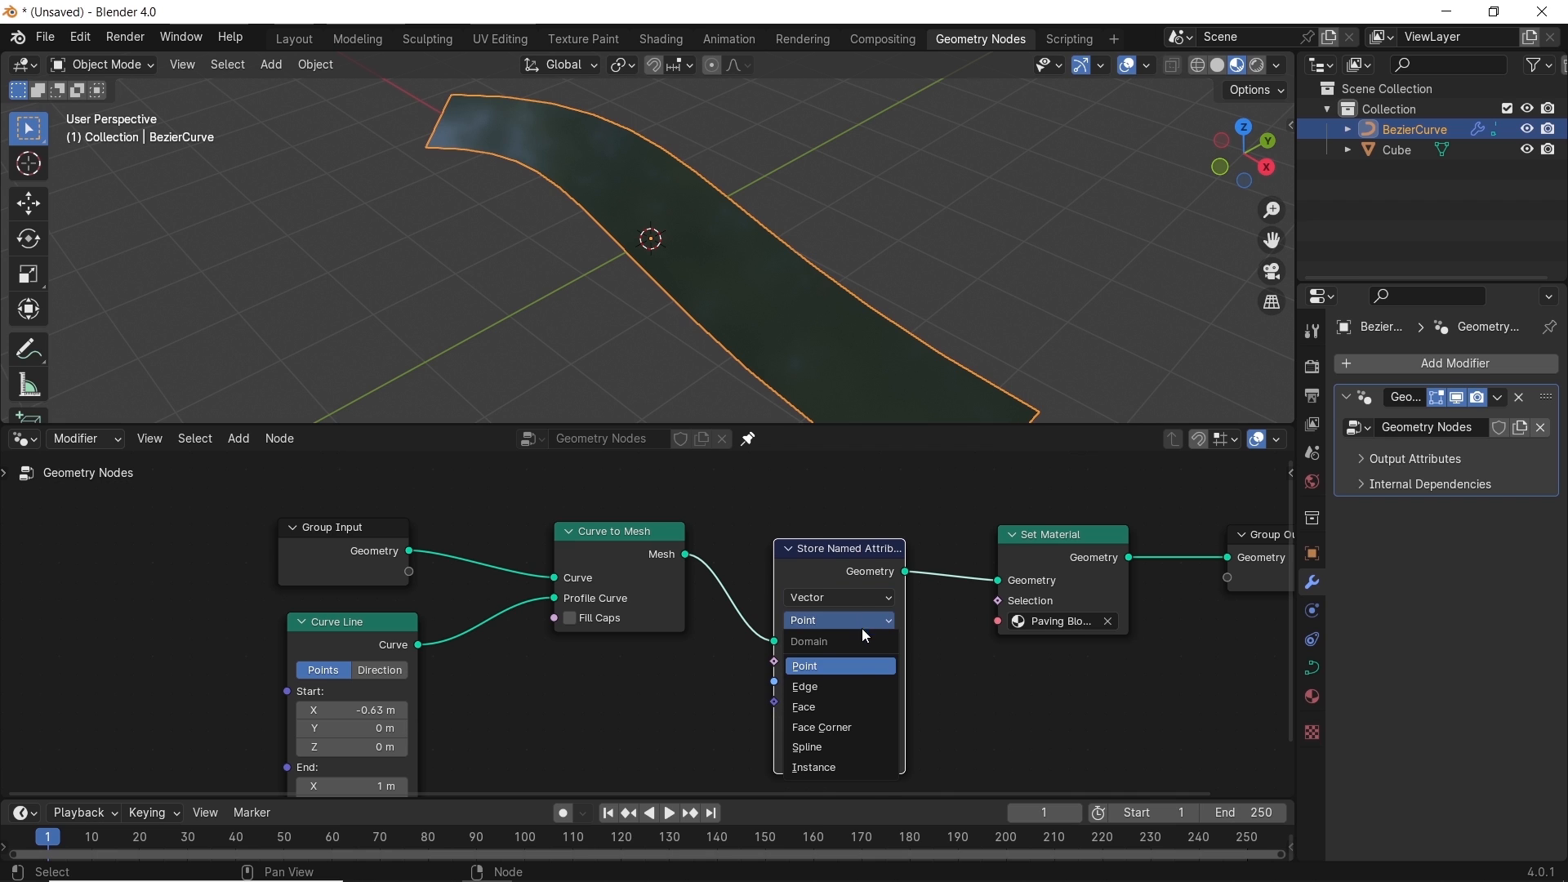
click(820, 727)
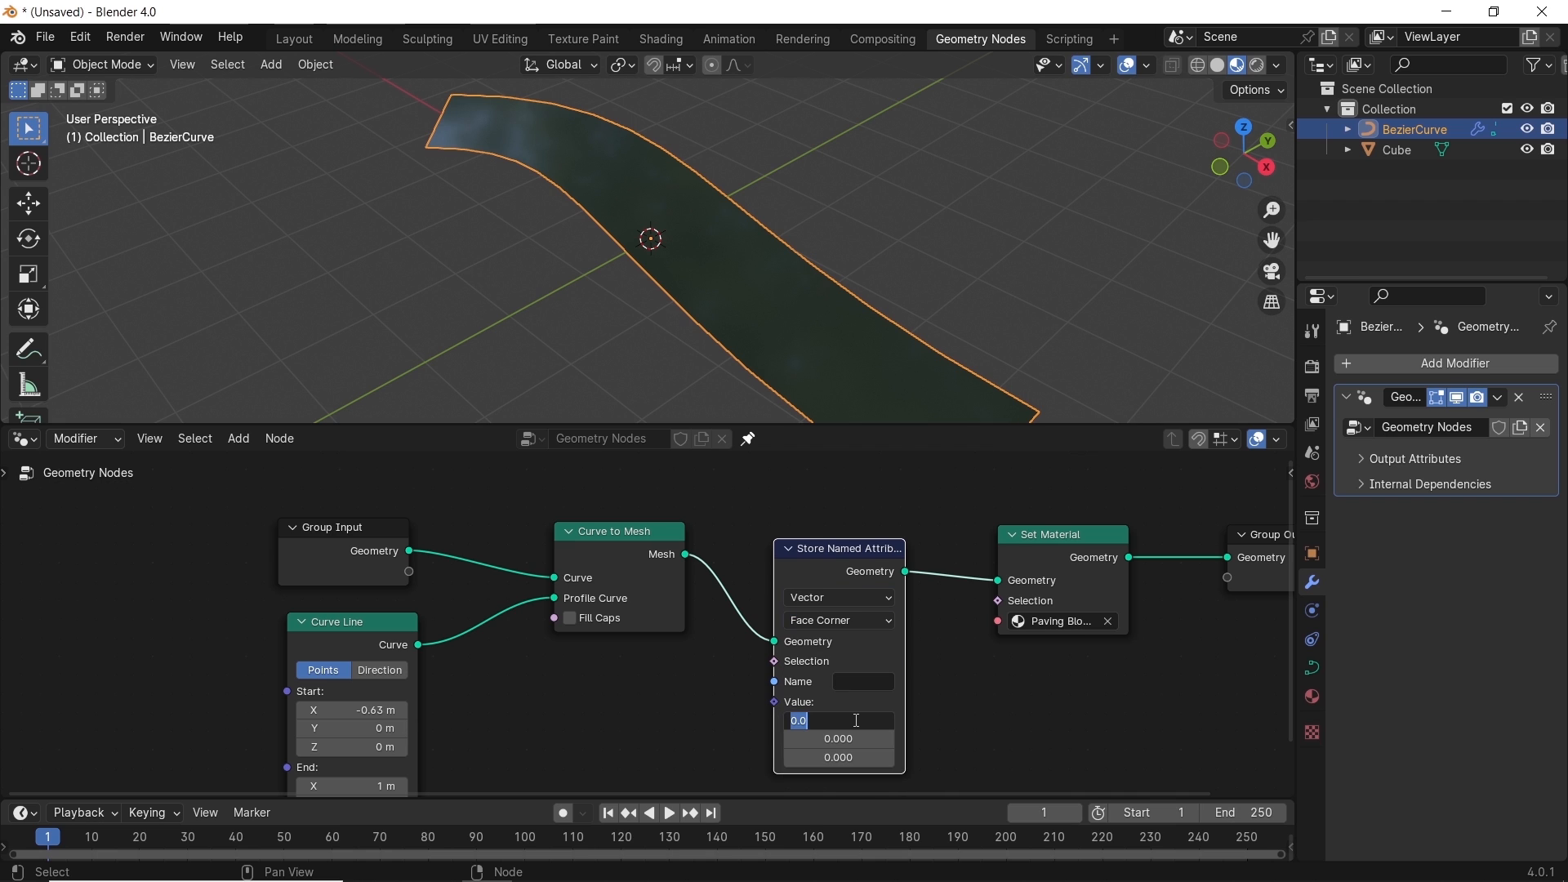
click(941, 696)
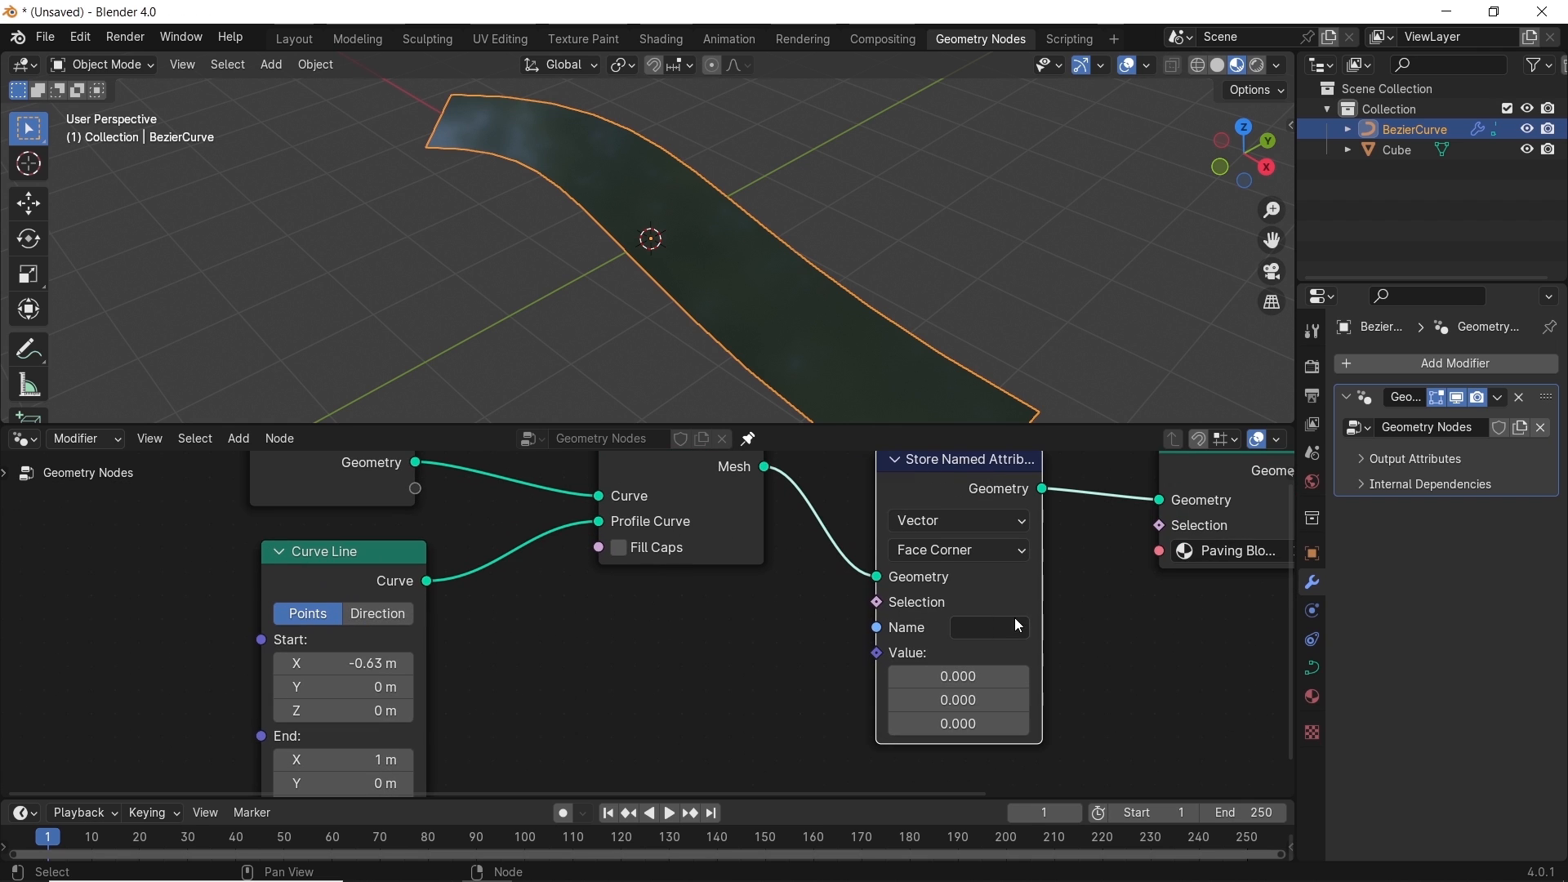
Name the attribute 'wrapping' and feed it from a new UV Unwrap node
click(989, 628)
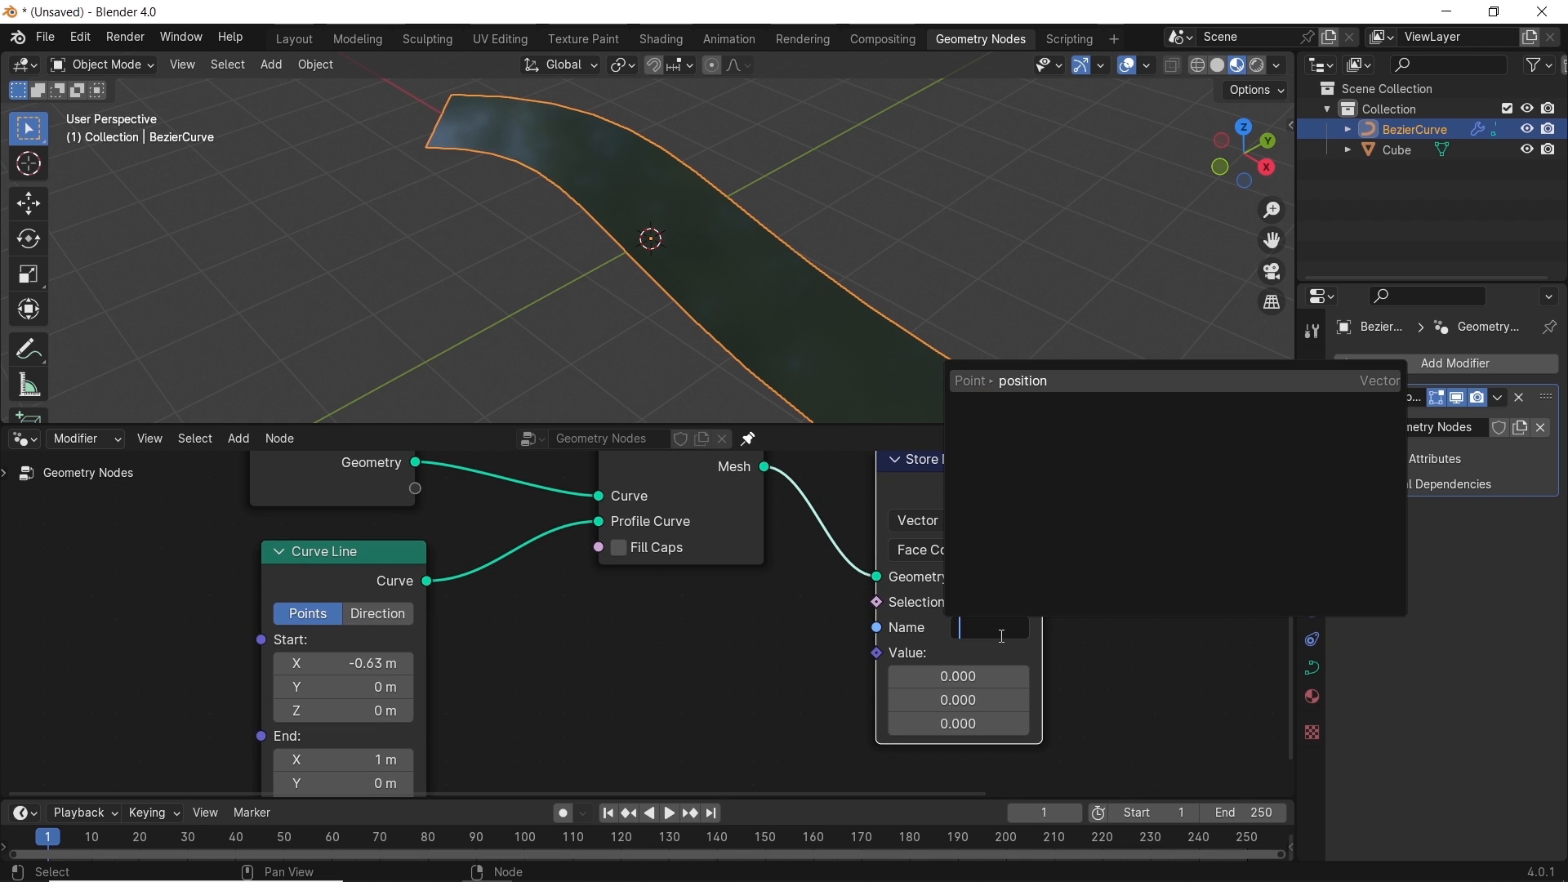
text(wrapping)
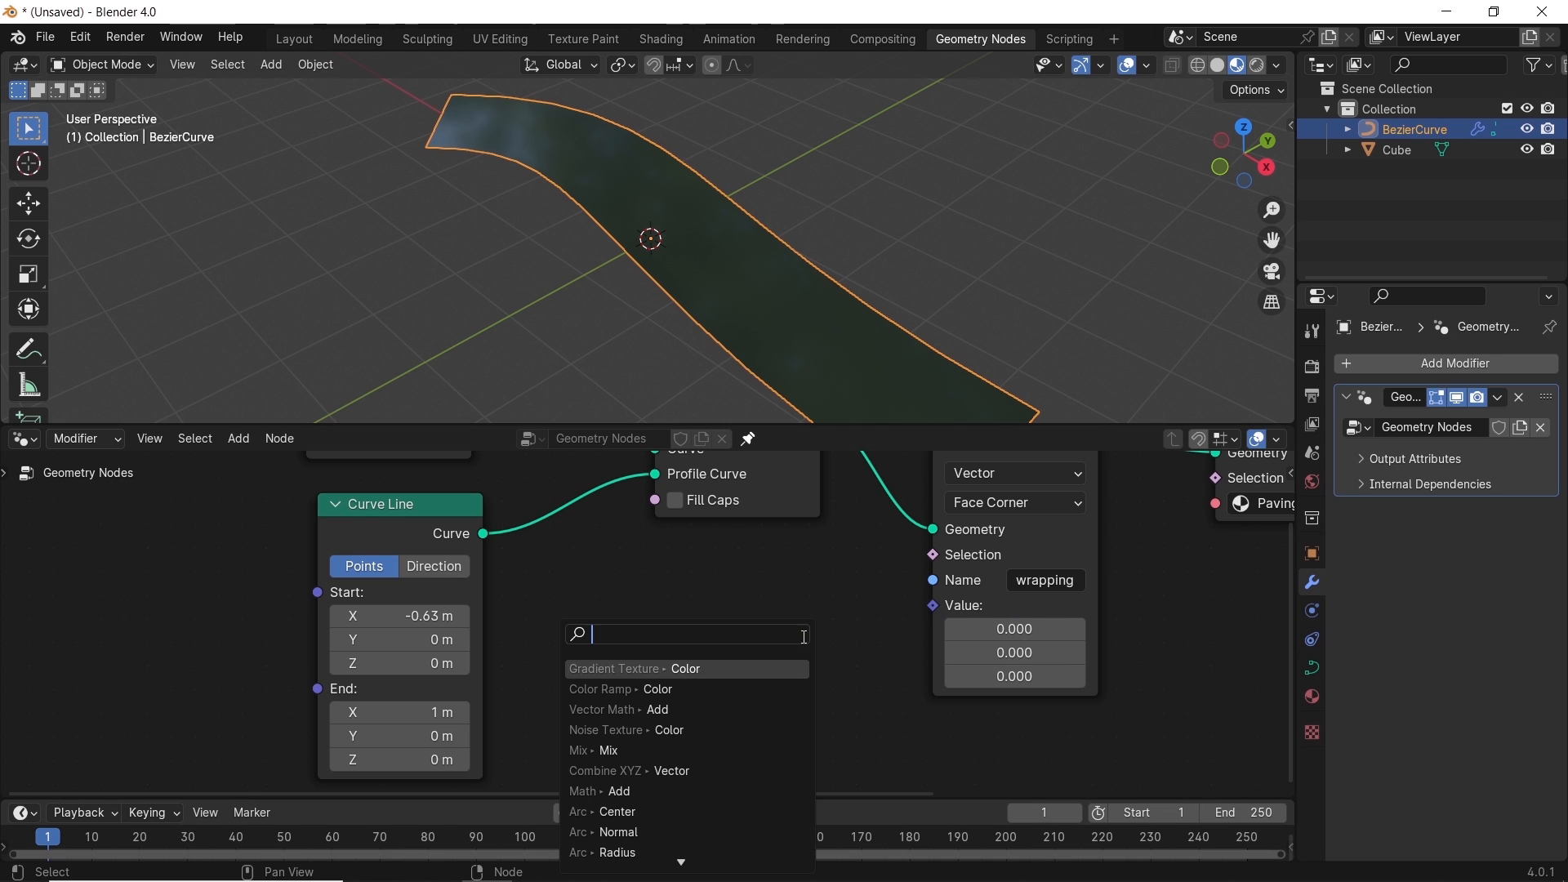
text(uv)
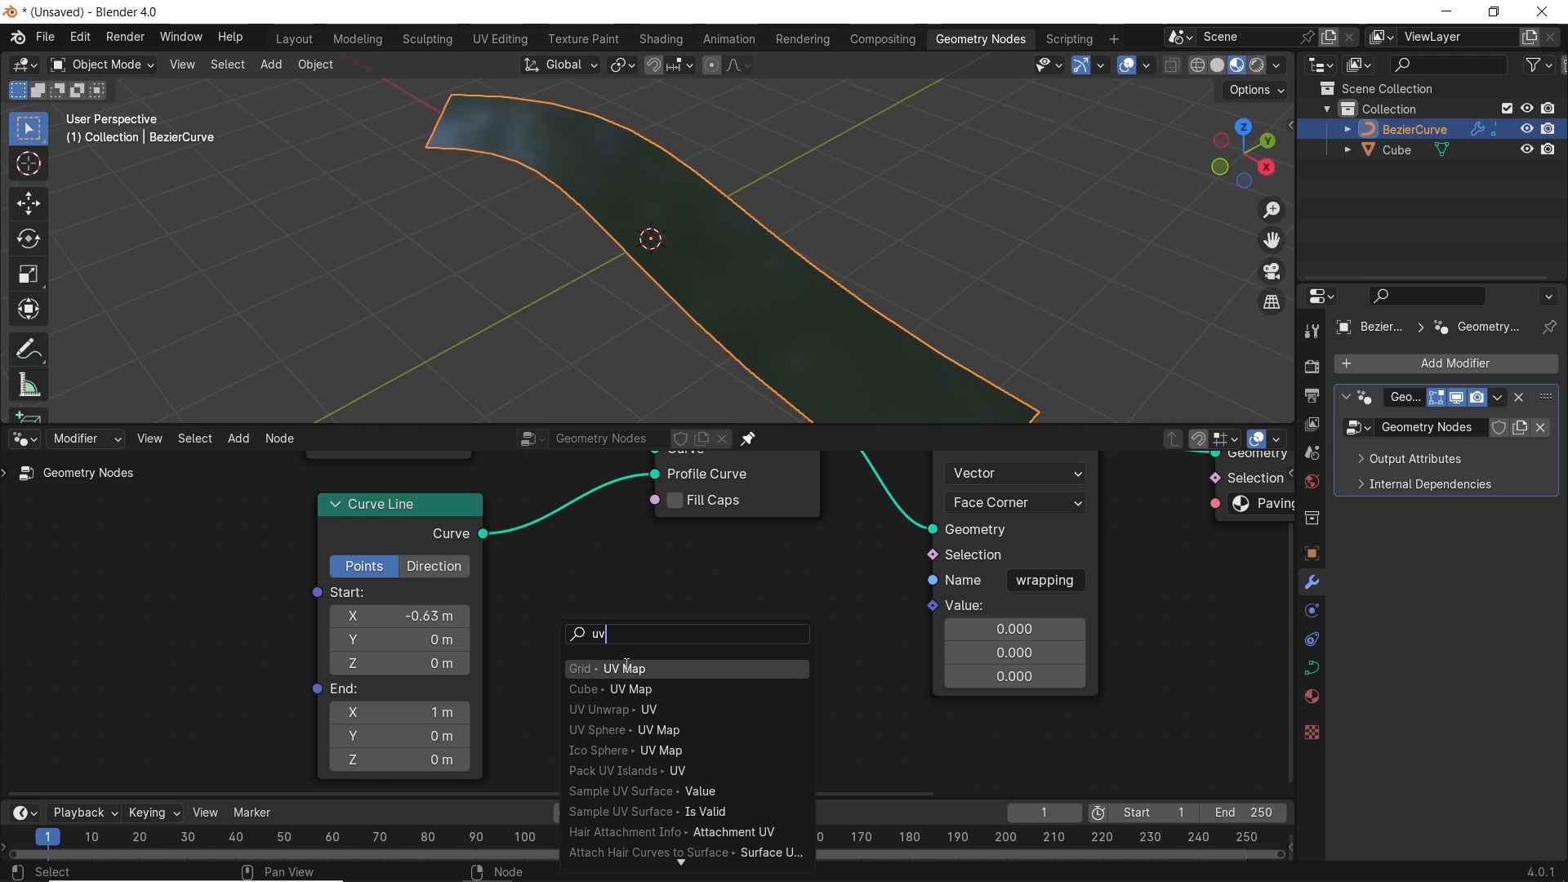
click(614, 711)
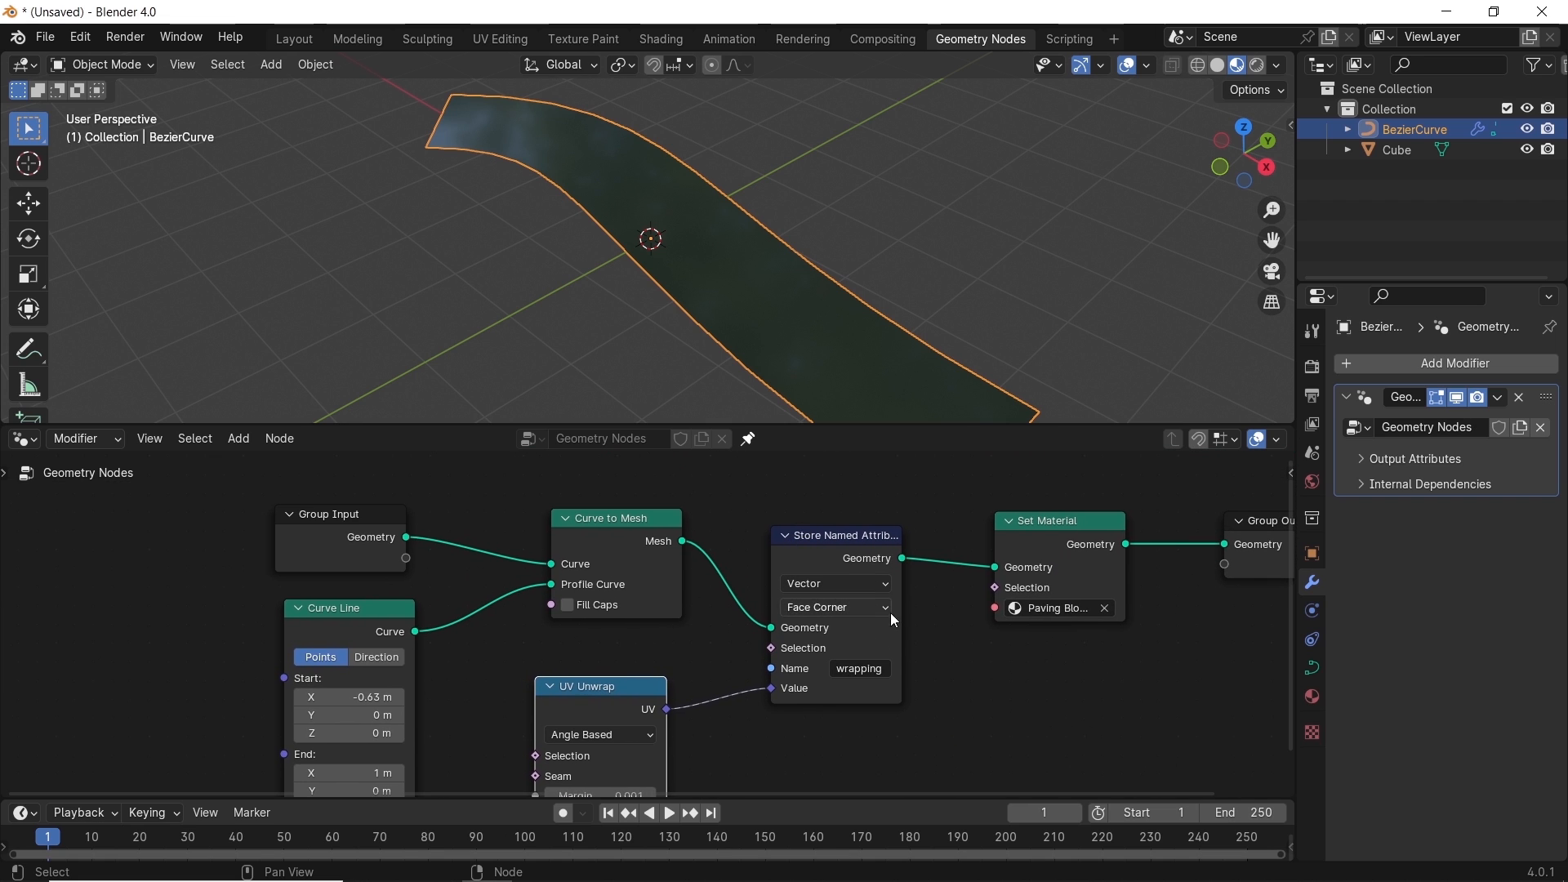
mouse_move(549, 46)
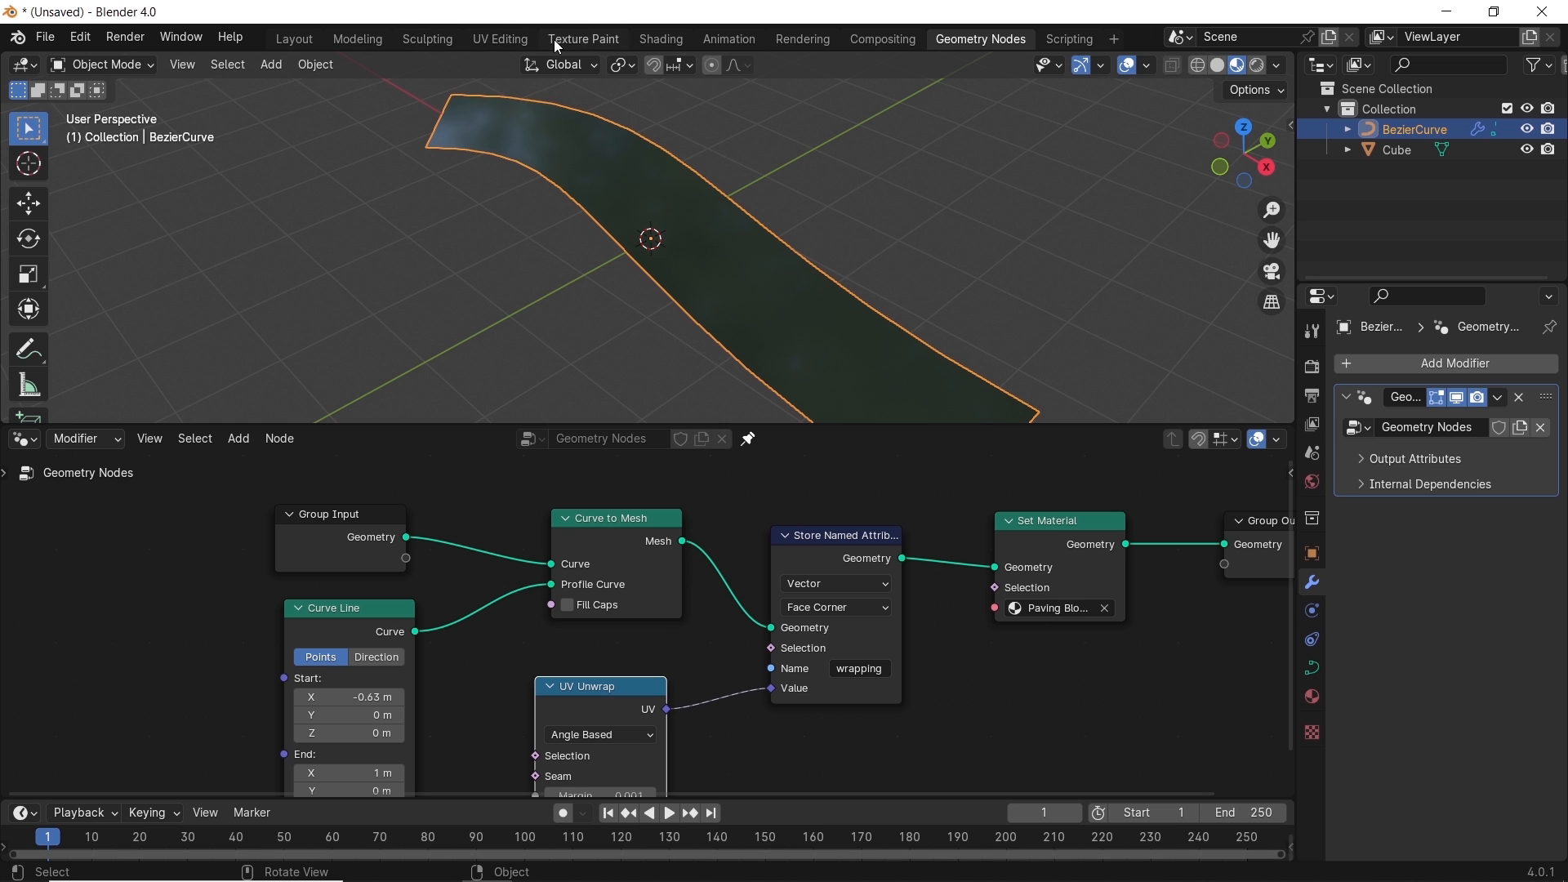
In the Shading workspace, drive the Mapping vector with an Attribute node named 'wrapping'
click(658, 37)
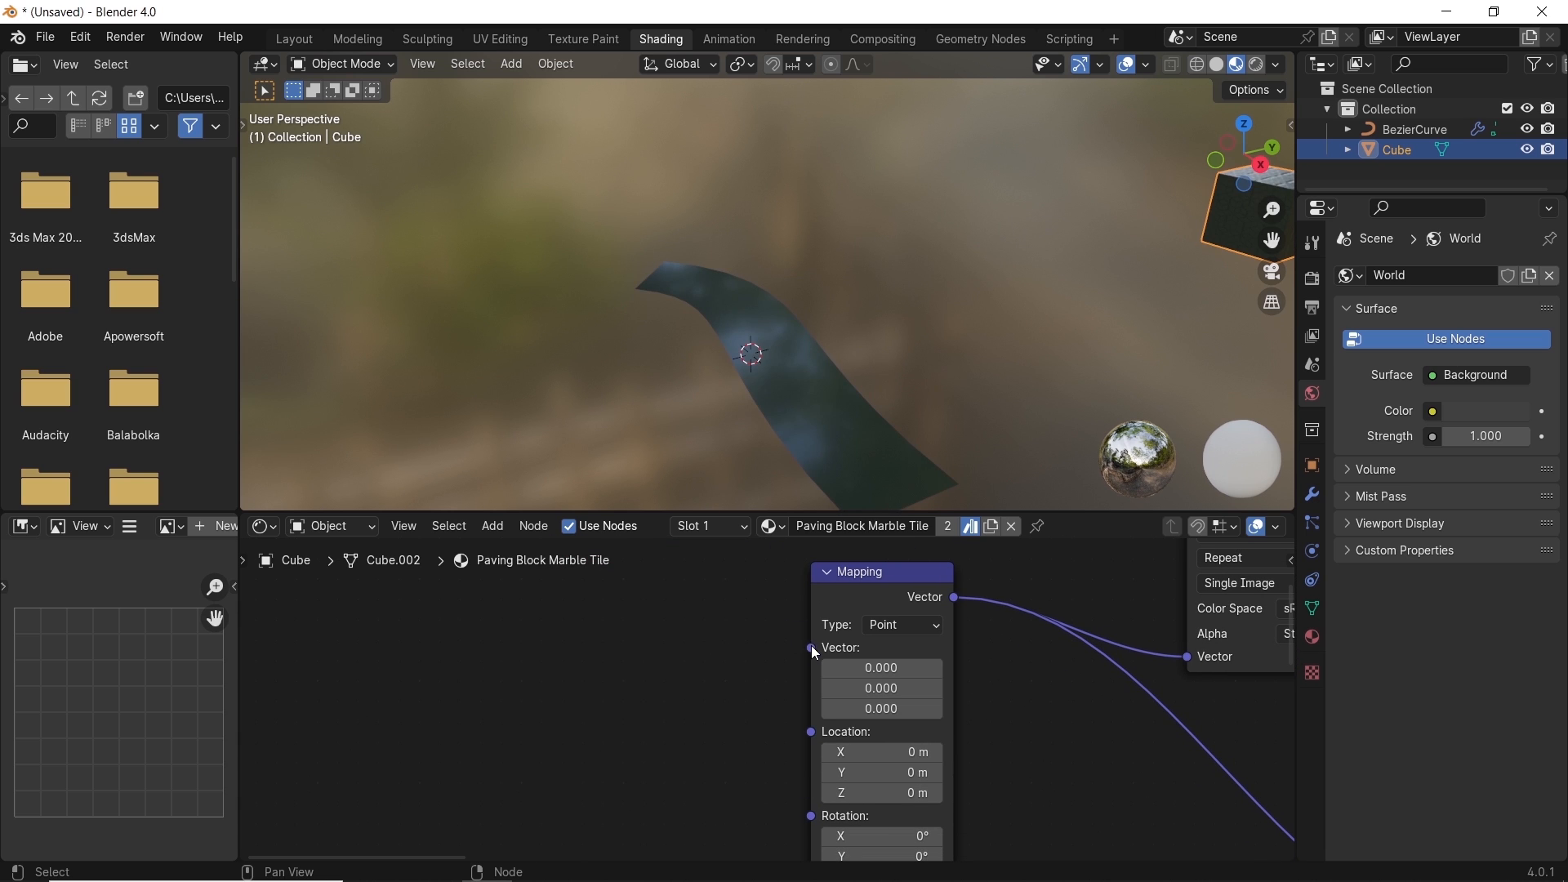
text(attr)
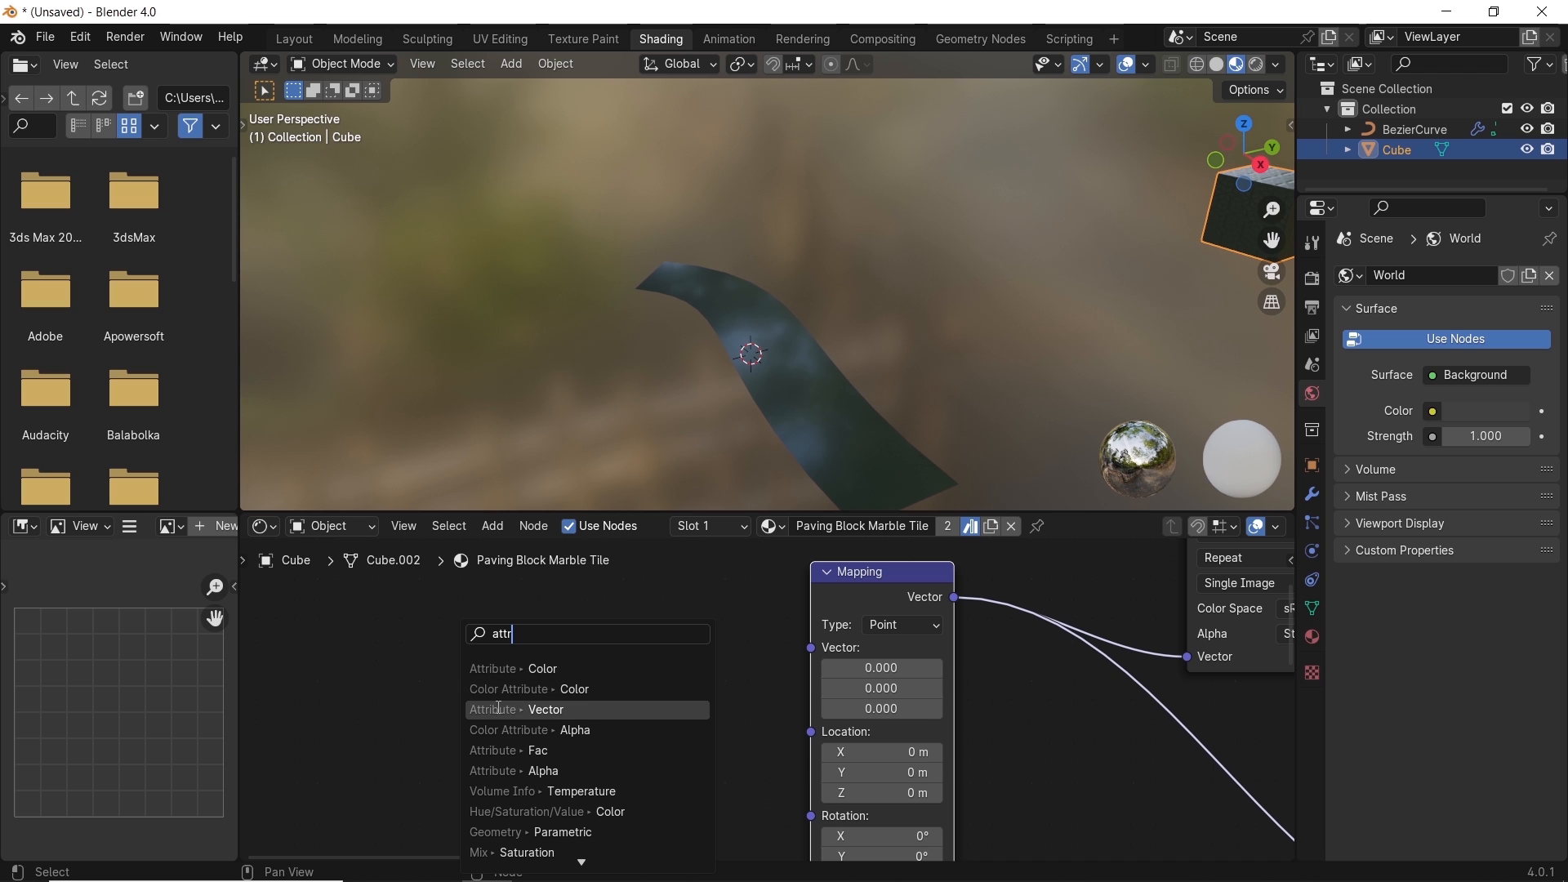
click(516, 709)
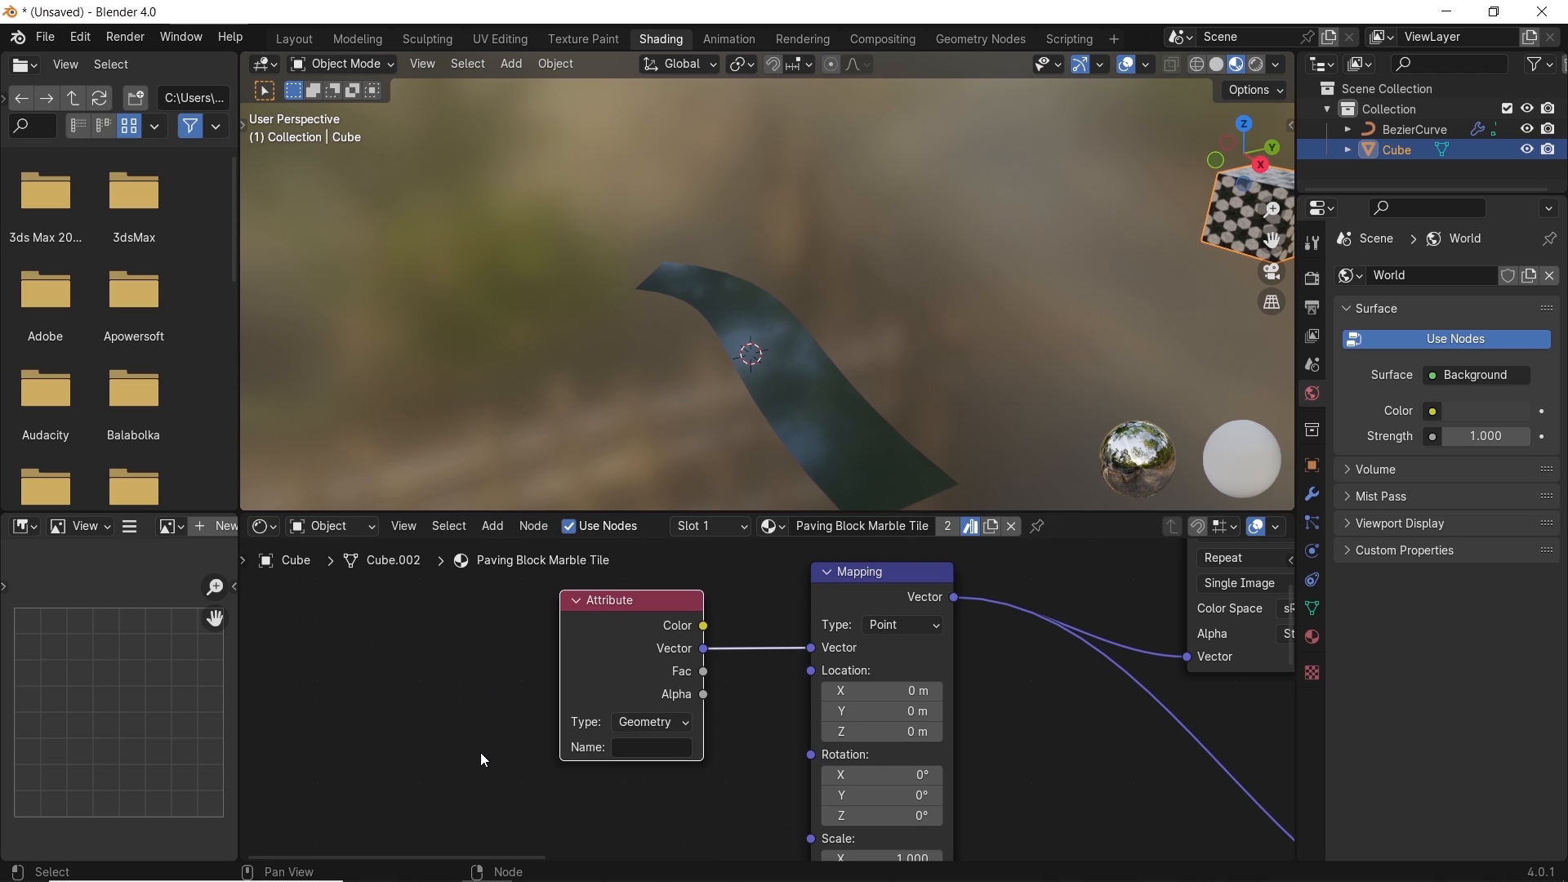
text(w)
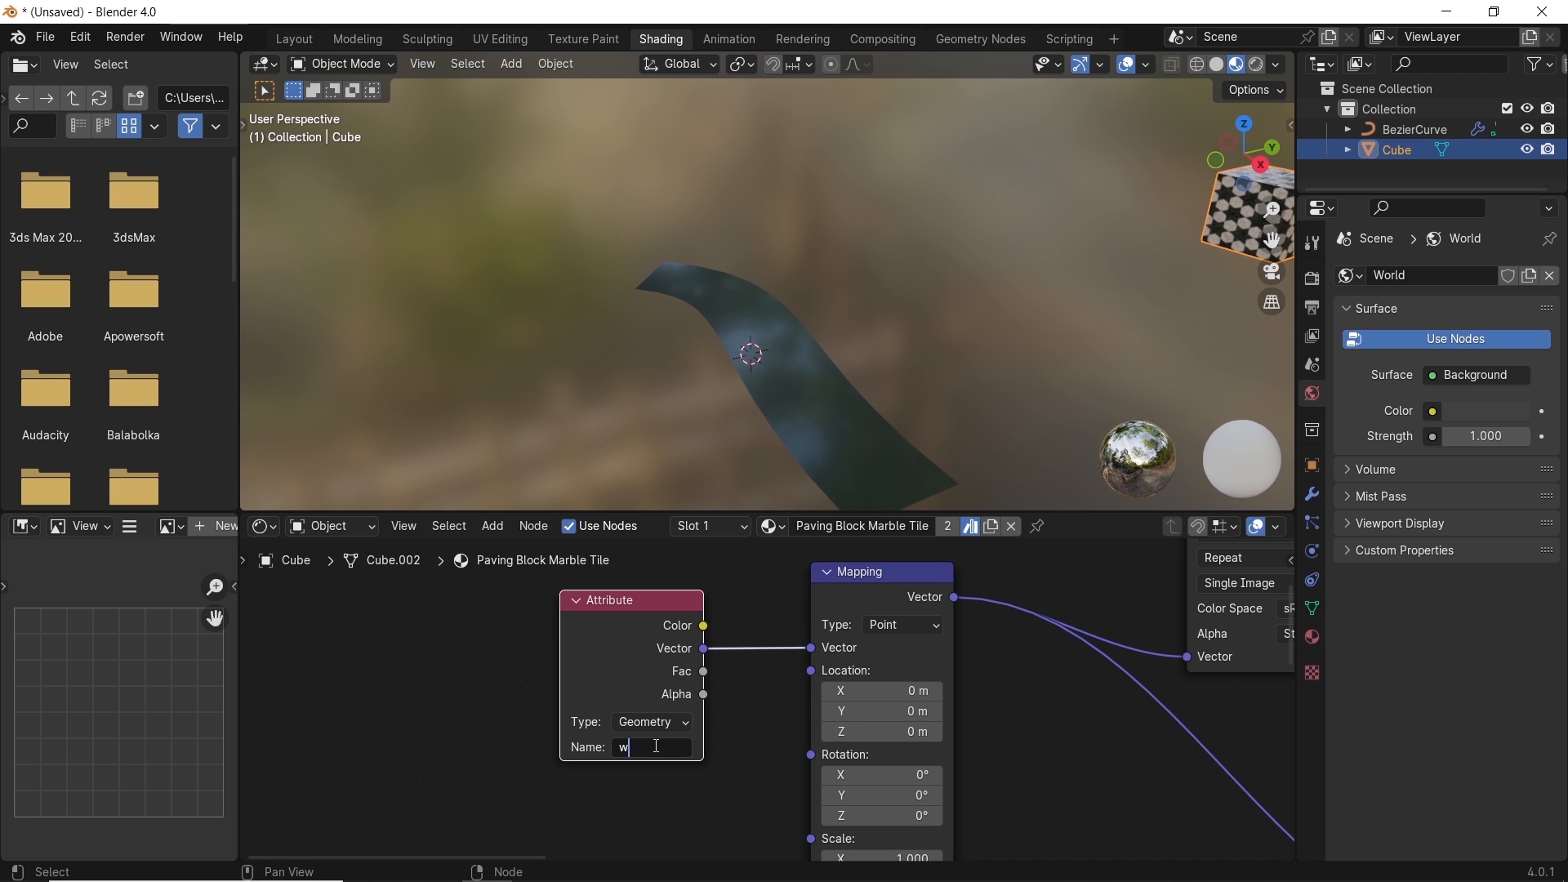
text(rapping)
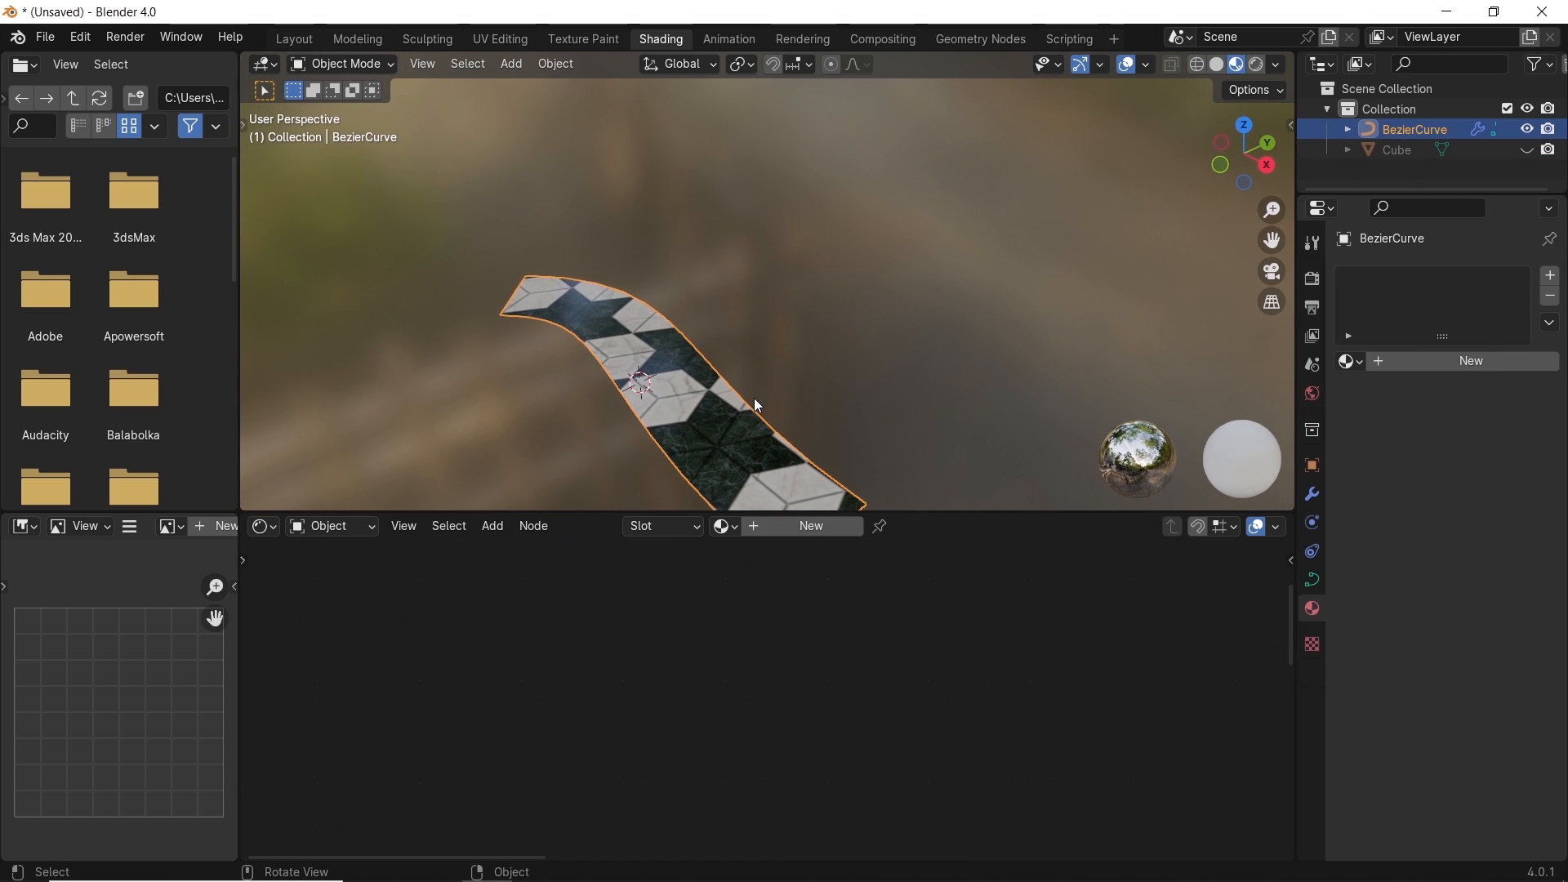
Set the Mapping Scale to 5 and return to Geometry Nodes to draw more curve paths
click(1396, 148)
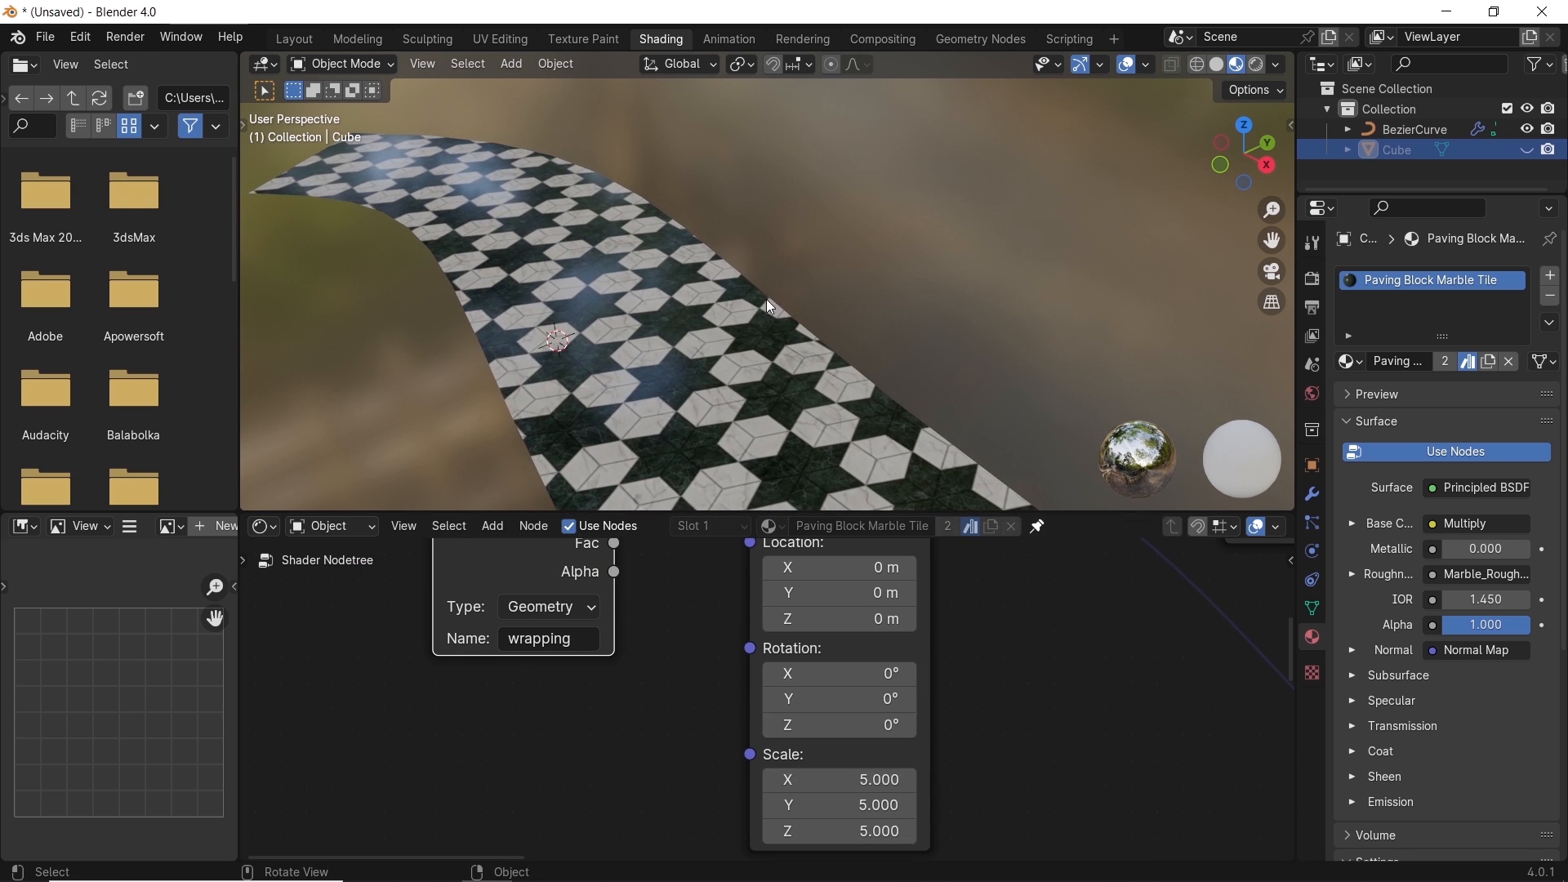
click(978, 38)
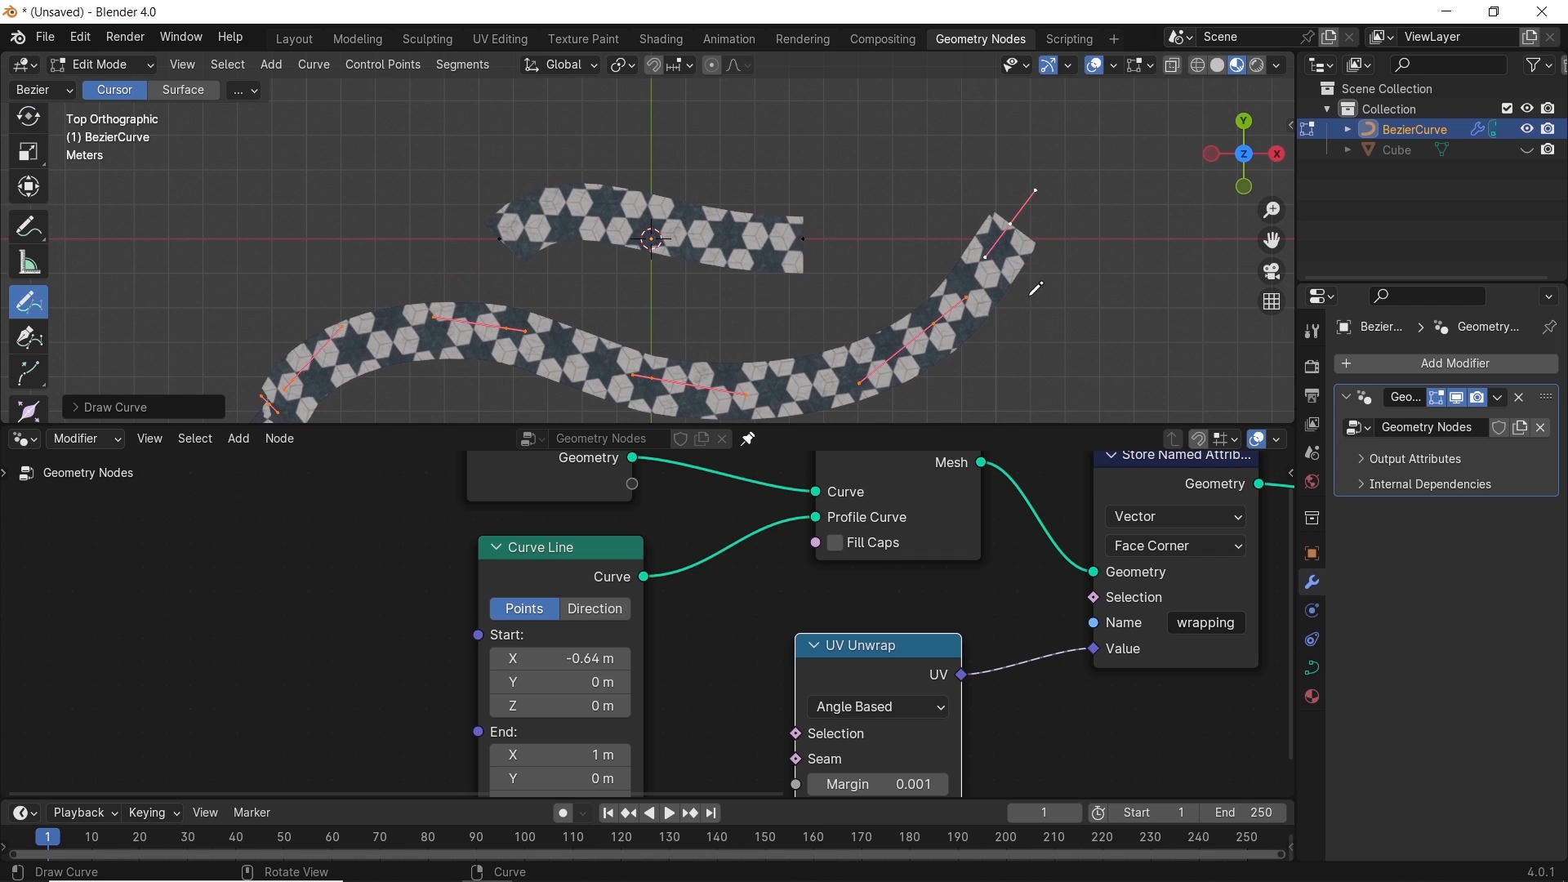
mouse_move(752, 261)
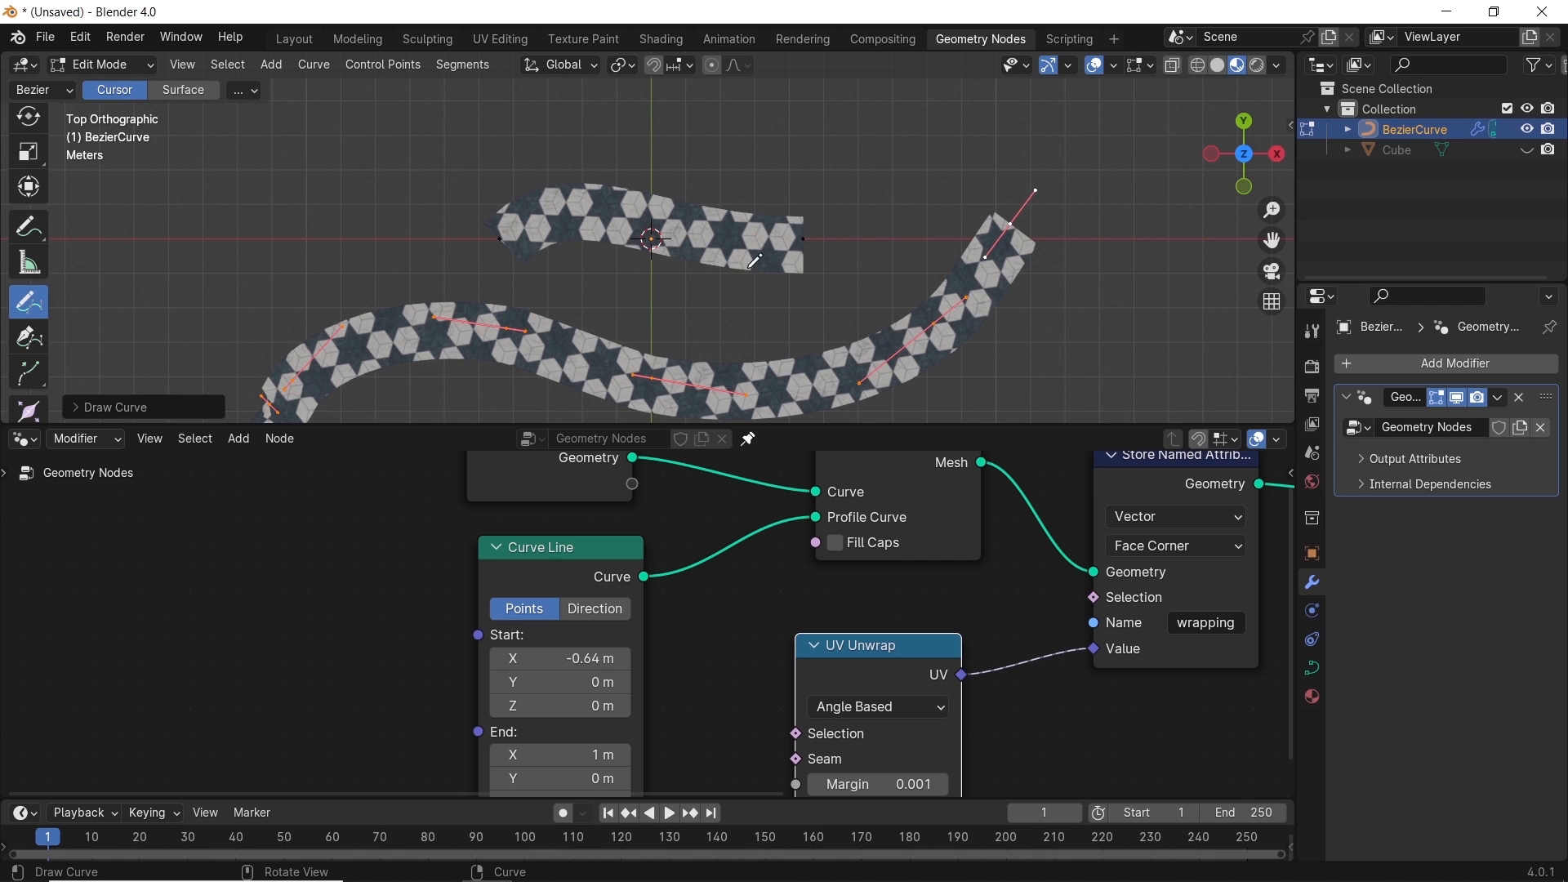
mouse_move(769, 222)
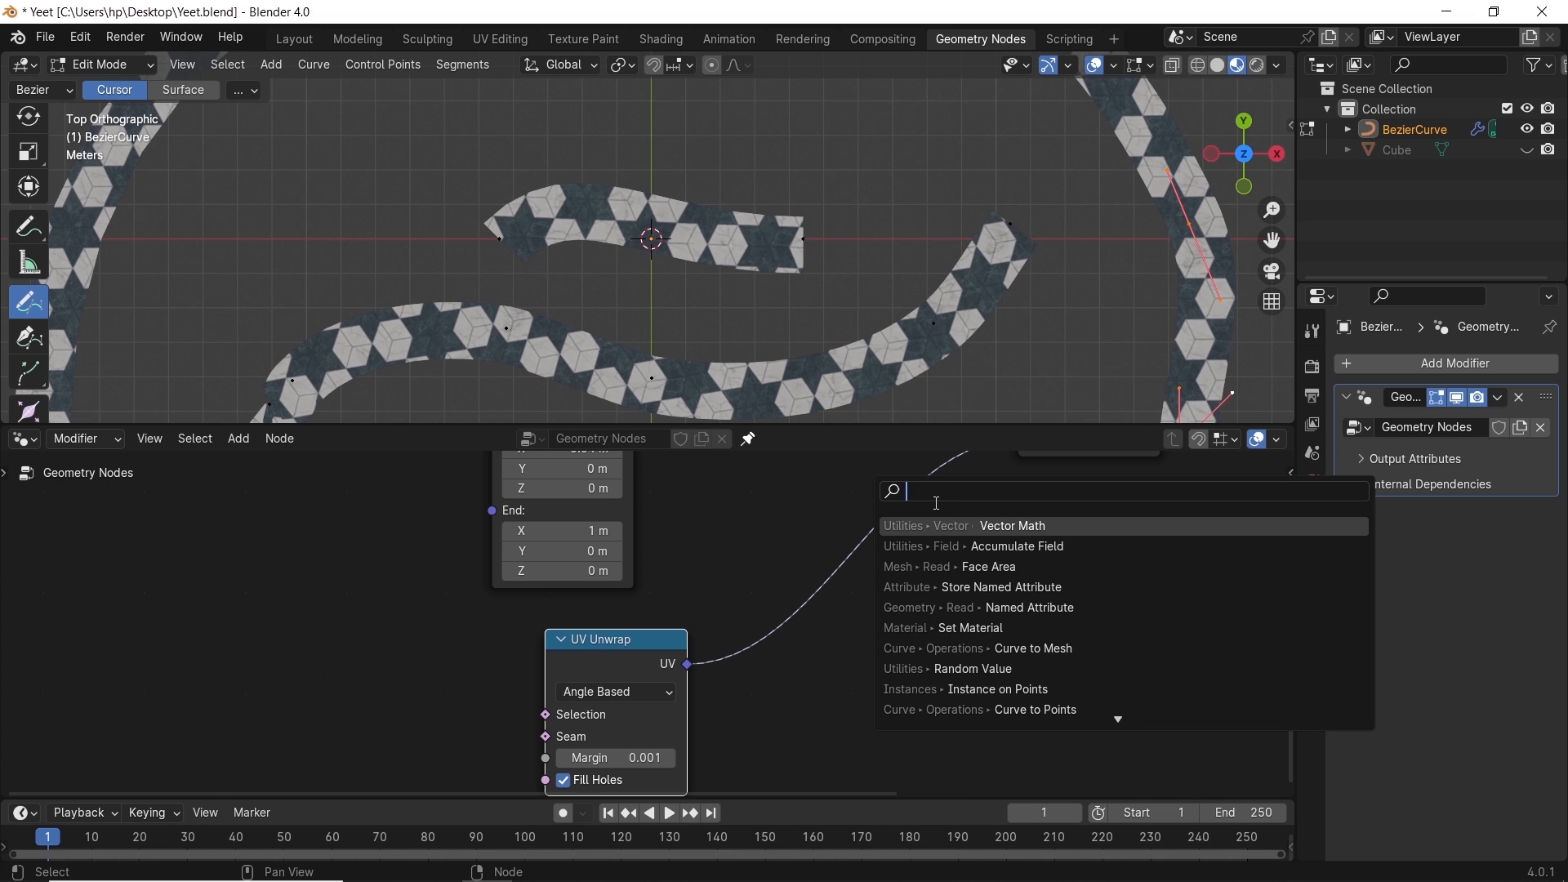
Scale the UV Unwrap output by an Accumulate Field (Face domain) totalling Face Area
click(1011, 524)
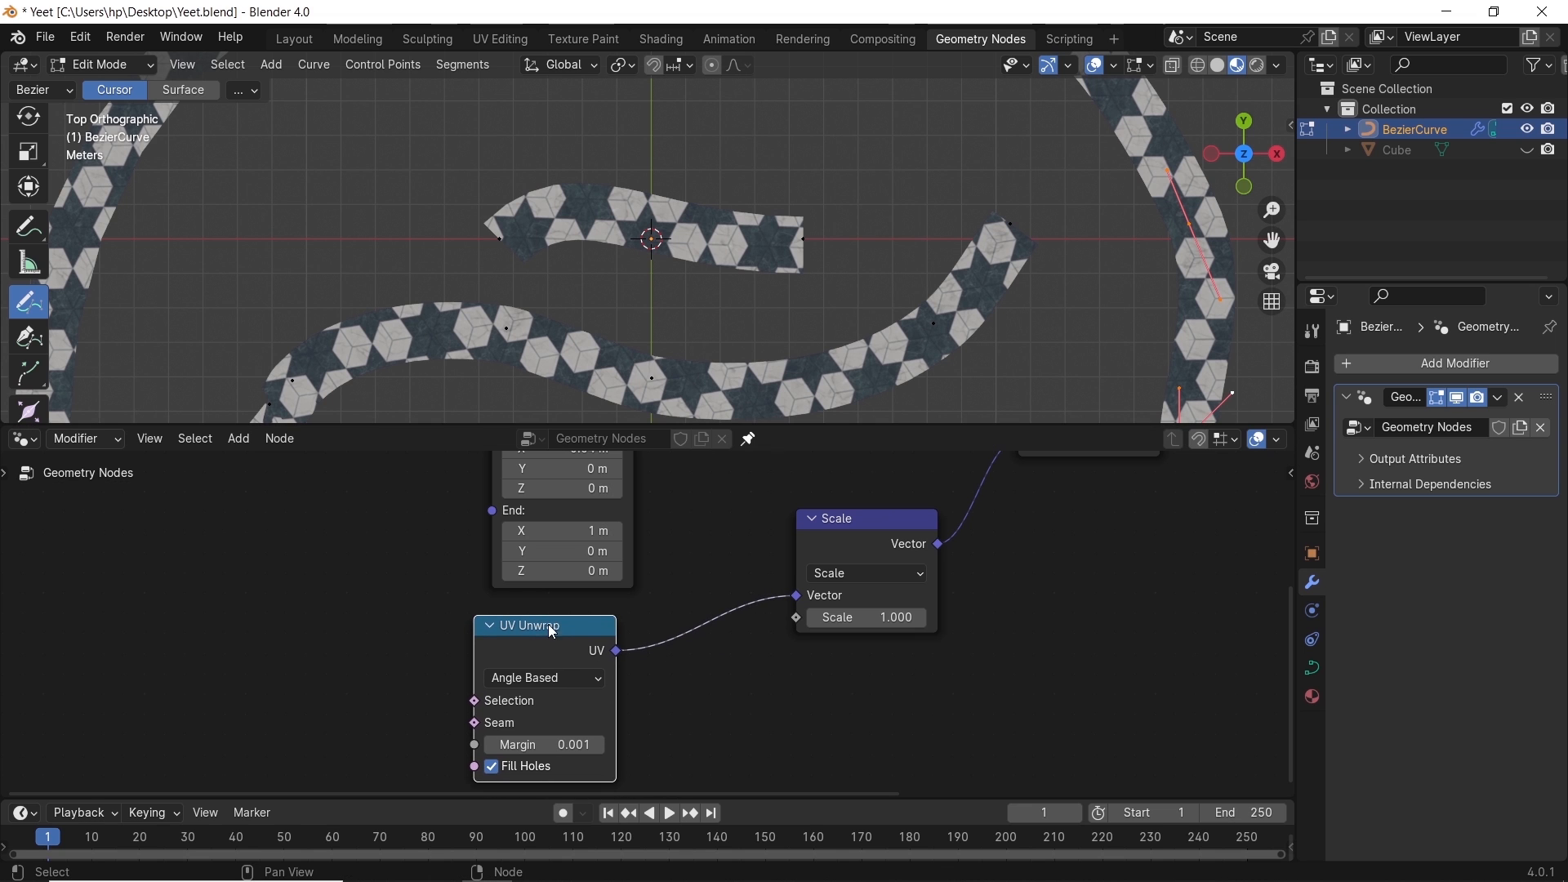
drag(864, 617, 884, 618)
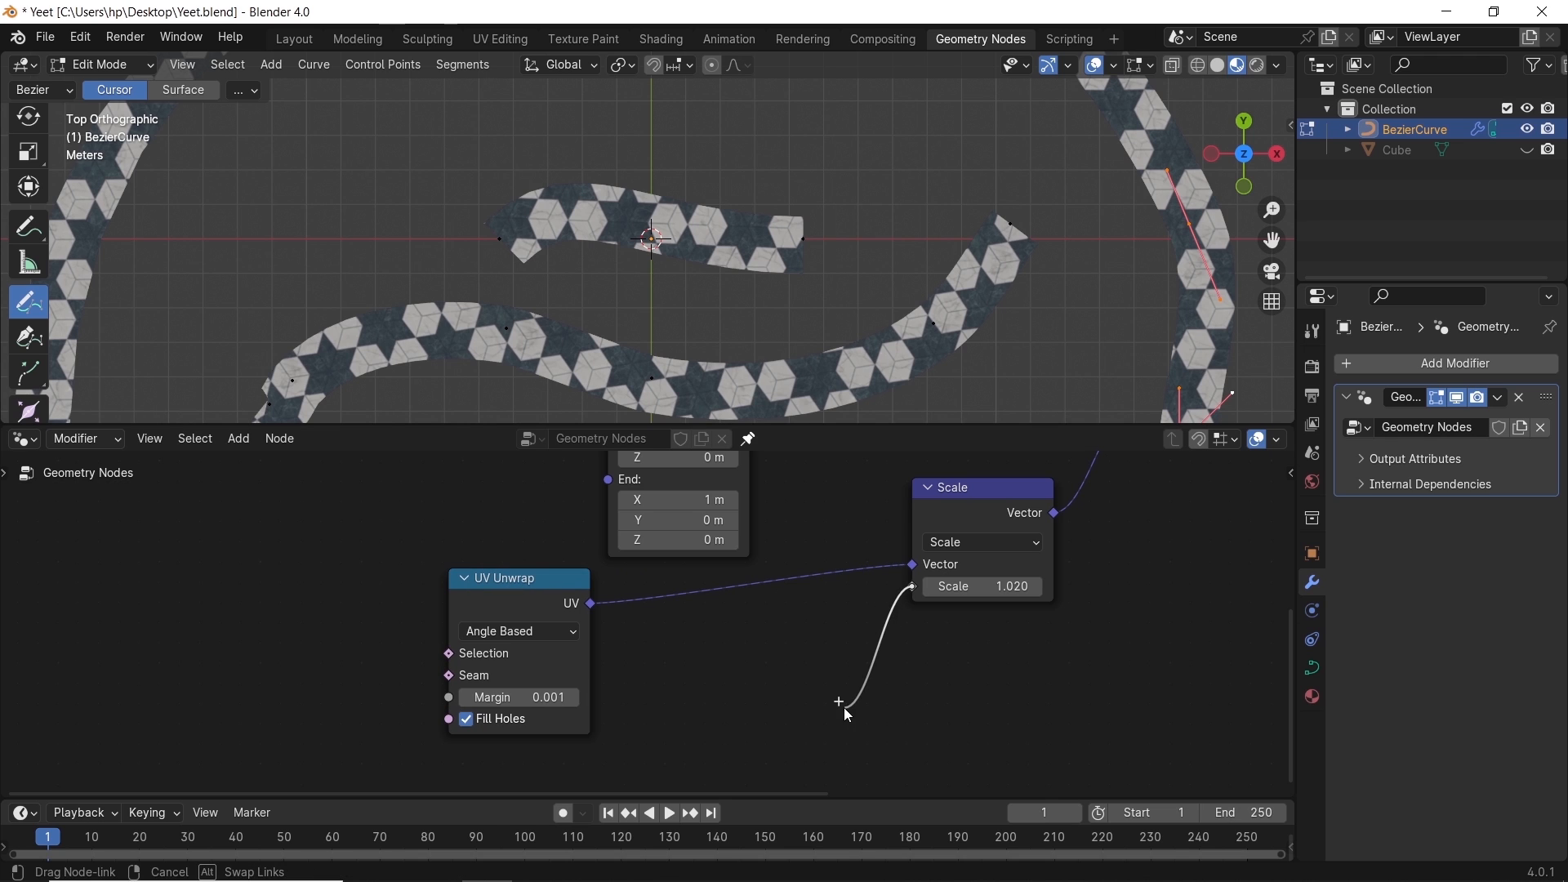
click(844, 710)
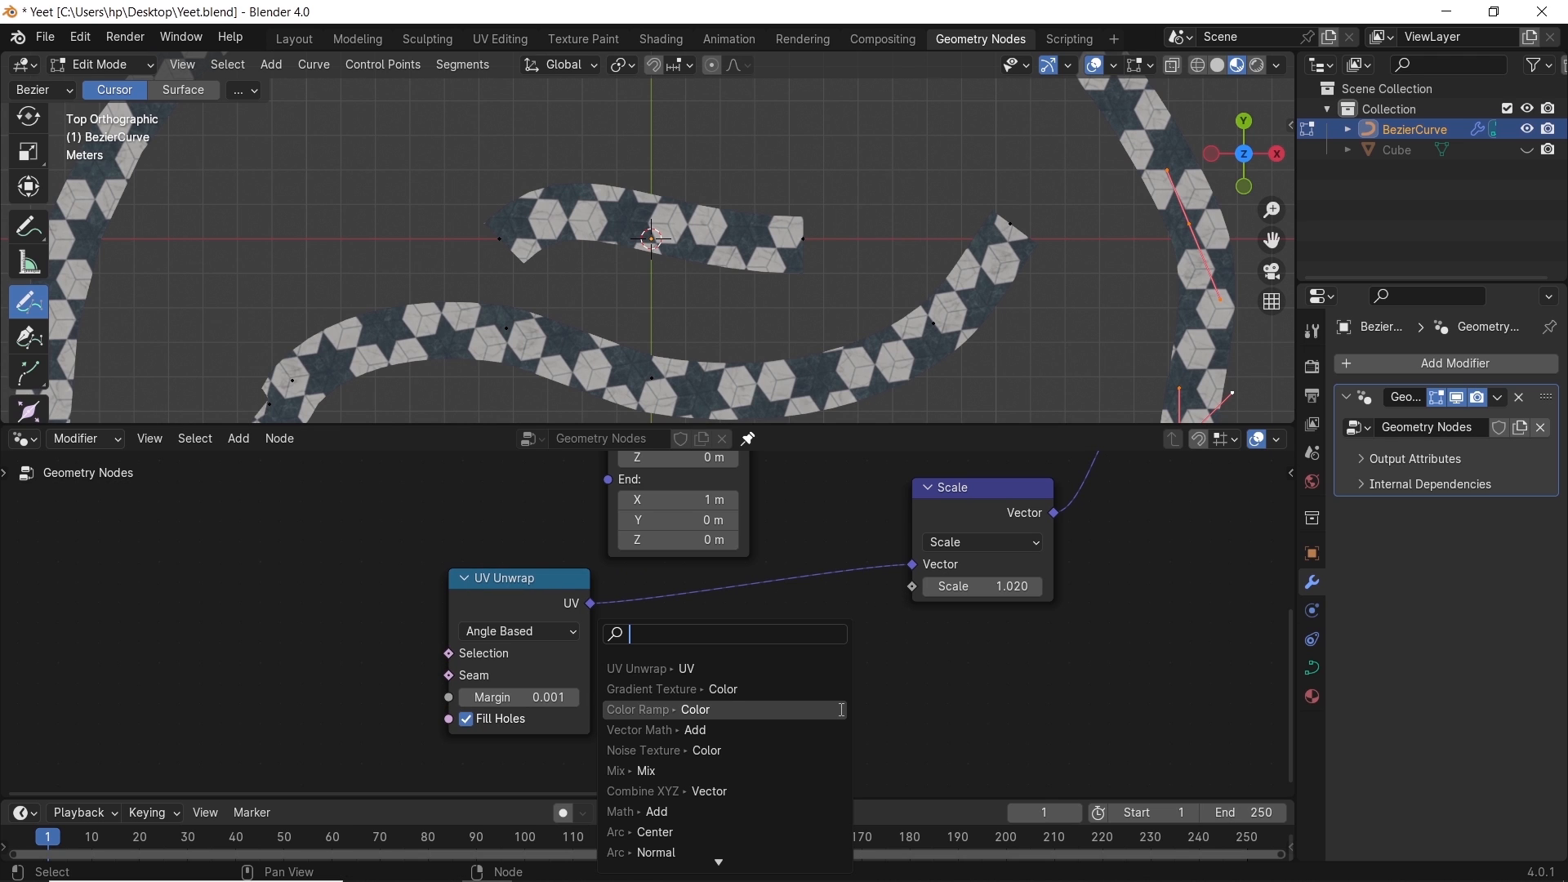
text(a)
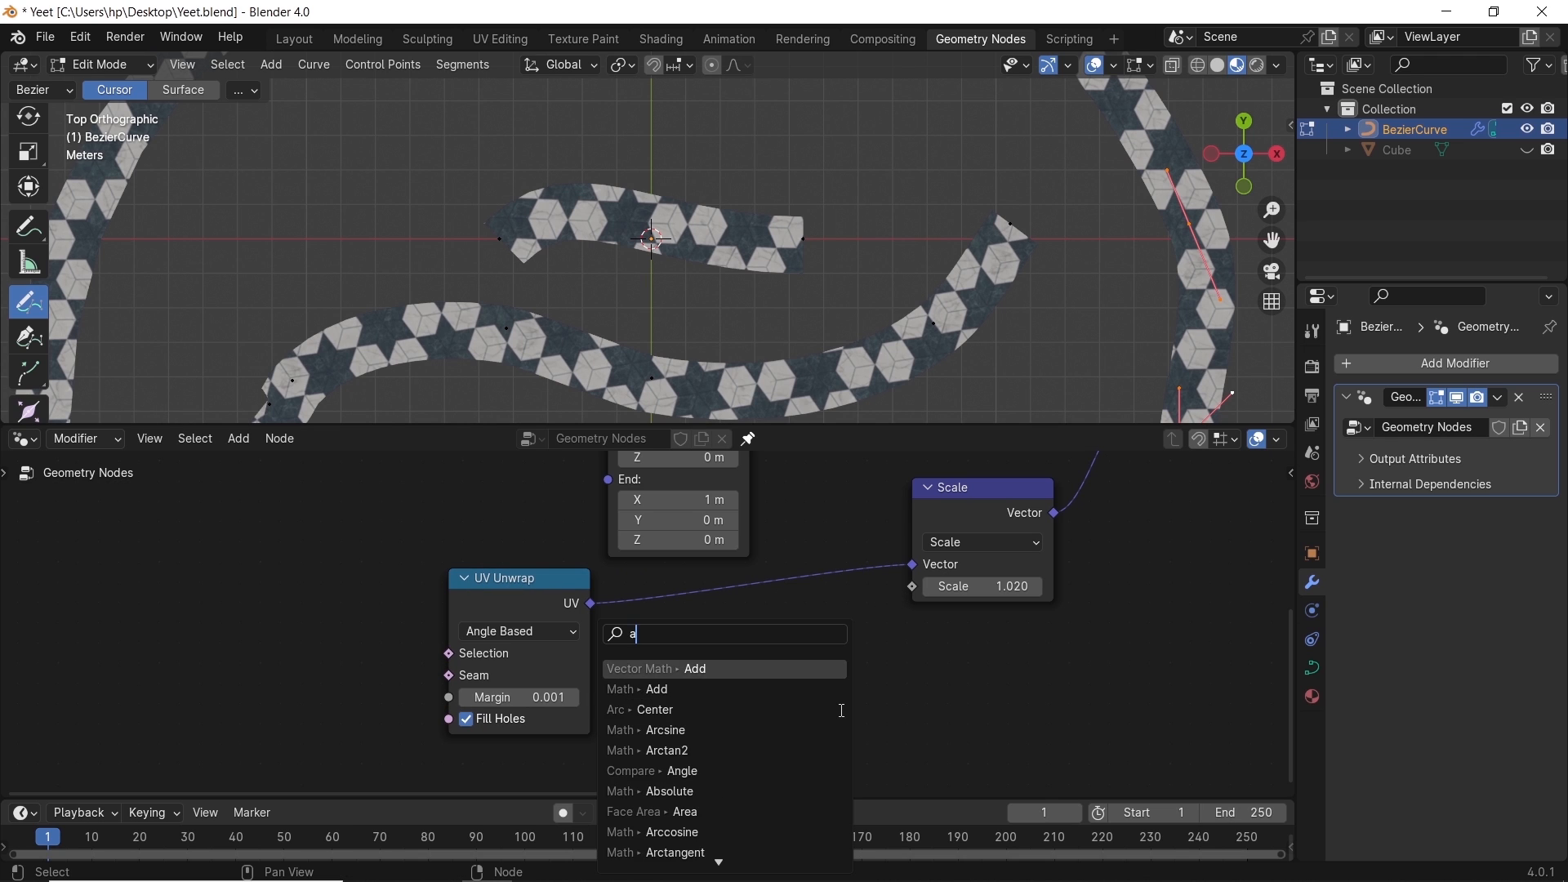
text(ccu)
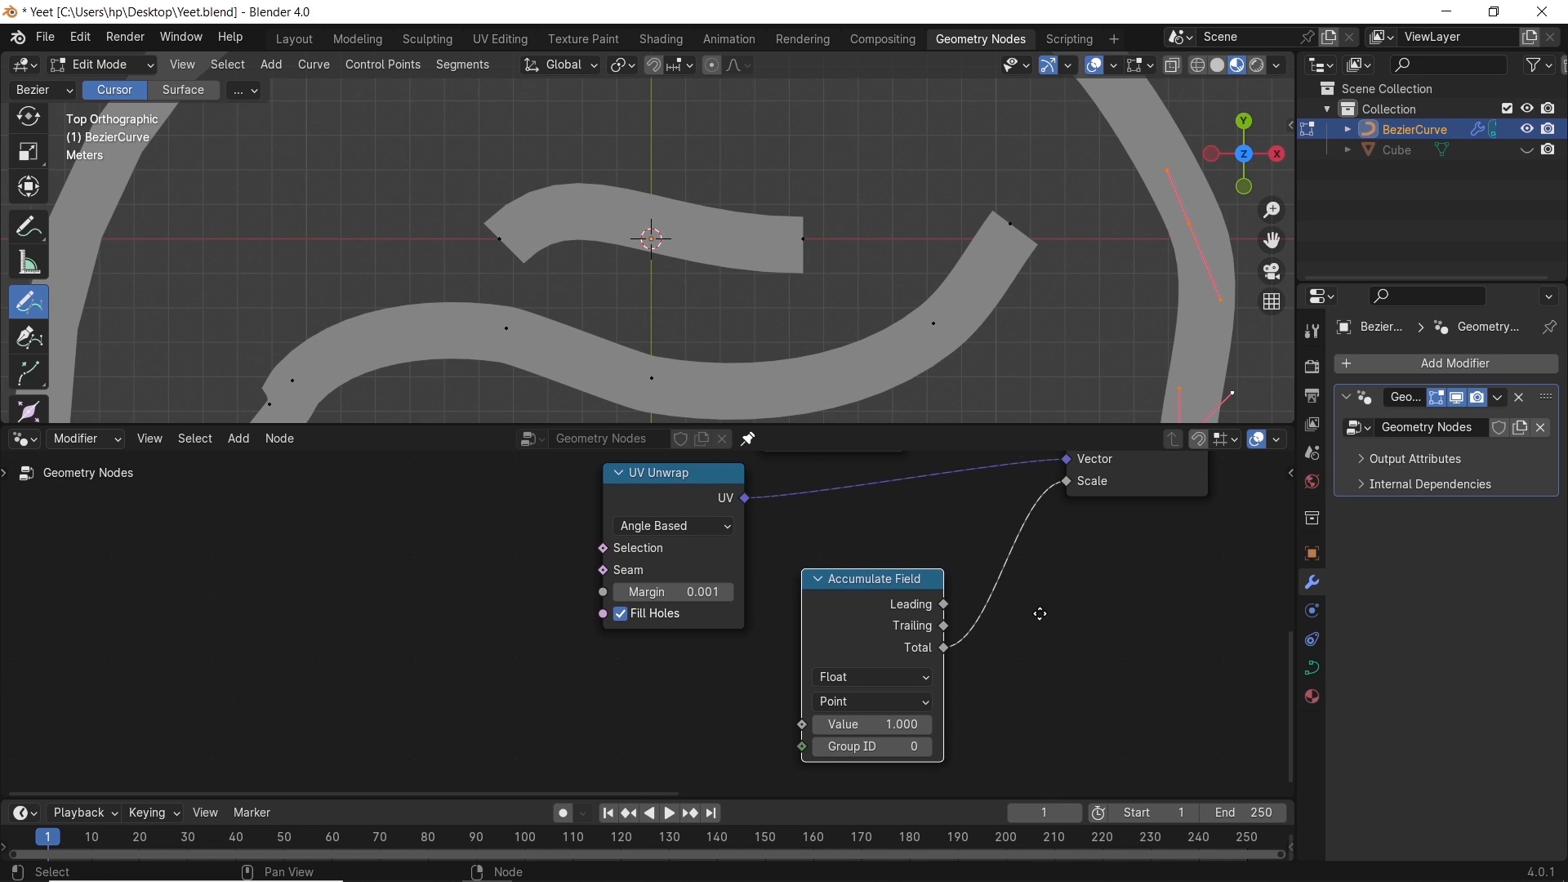
click(870, 701)
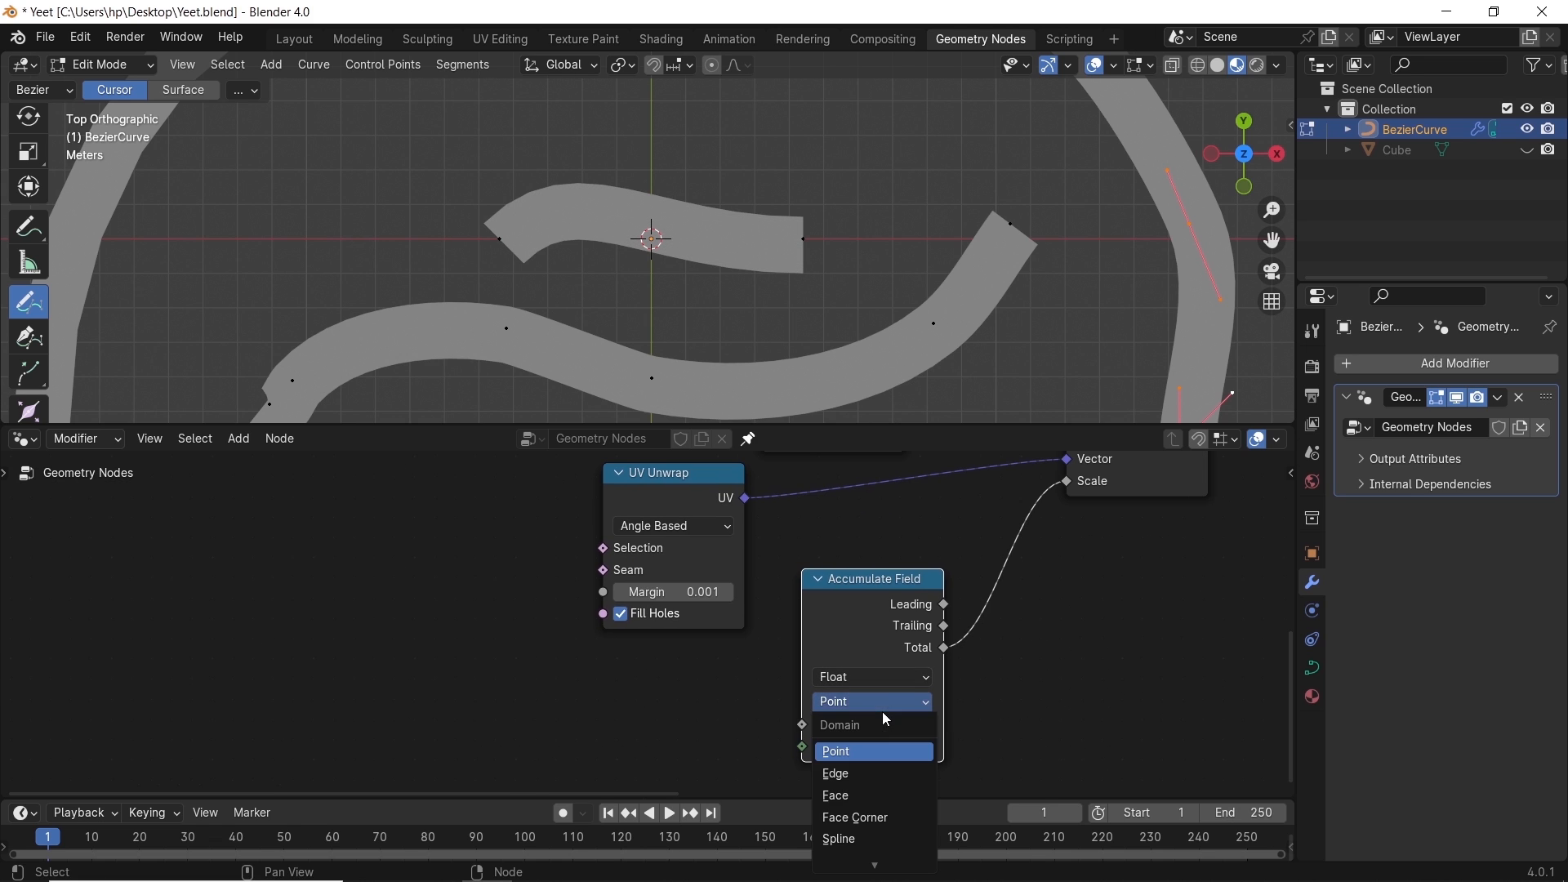
click(835, 795)
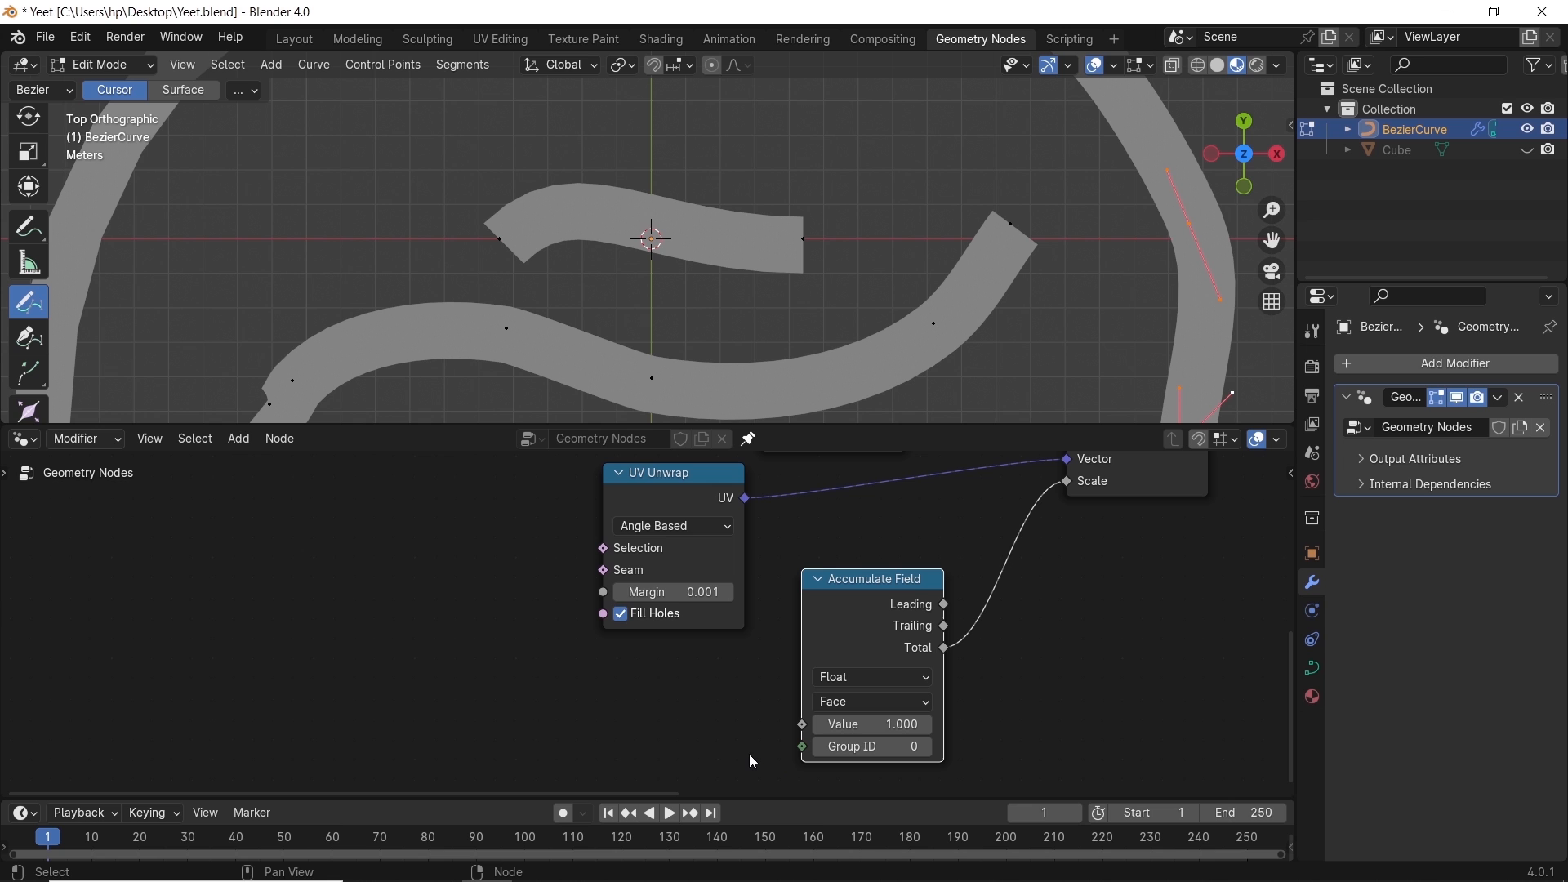
text(fac)
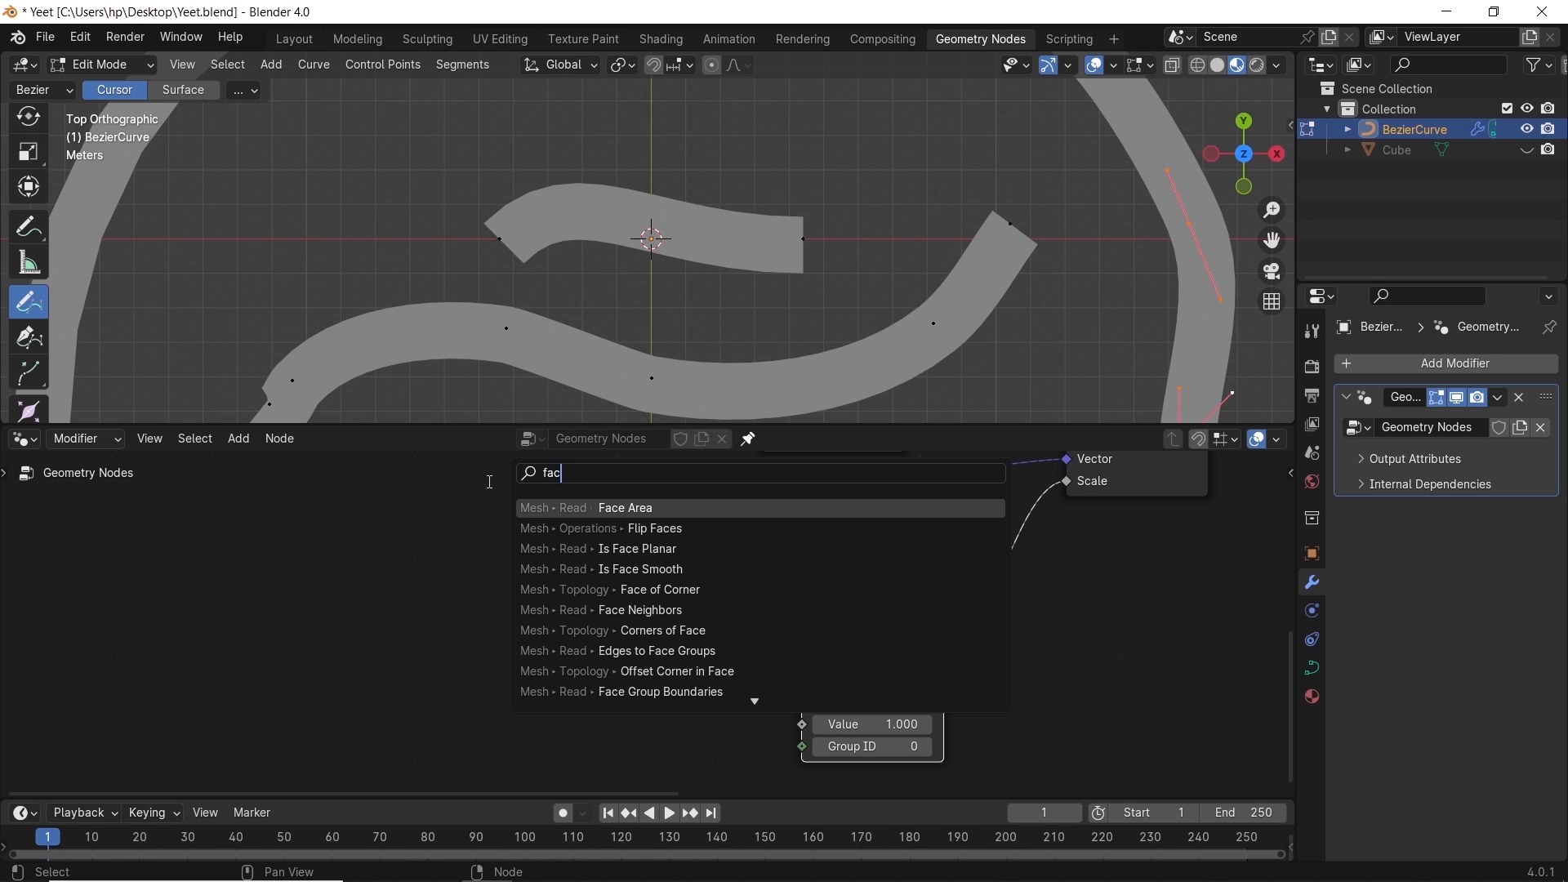
click(622, 507)
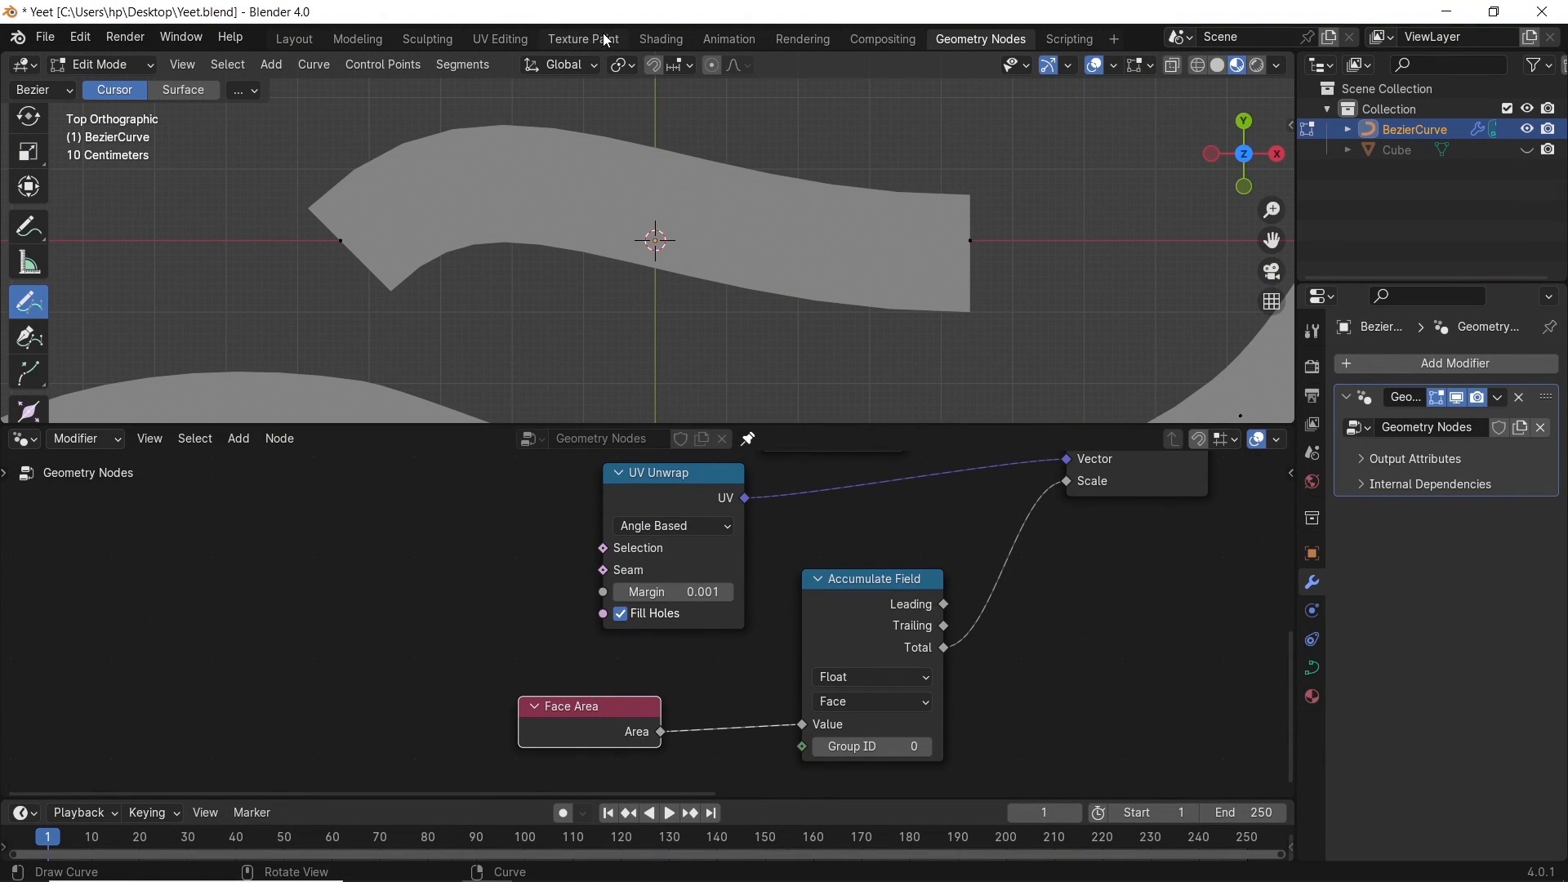
Set the Mapping Scale to 0.25 in Shading and view the finely tiled paths in Geometry Nodes
click(659, 37)
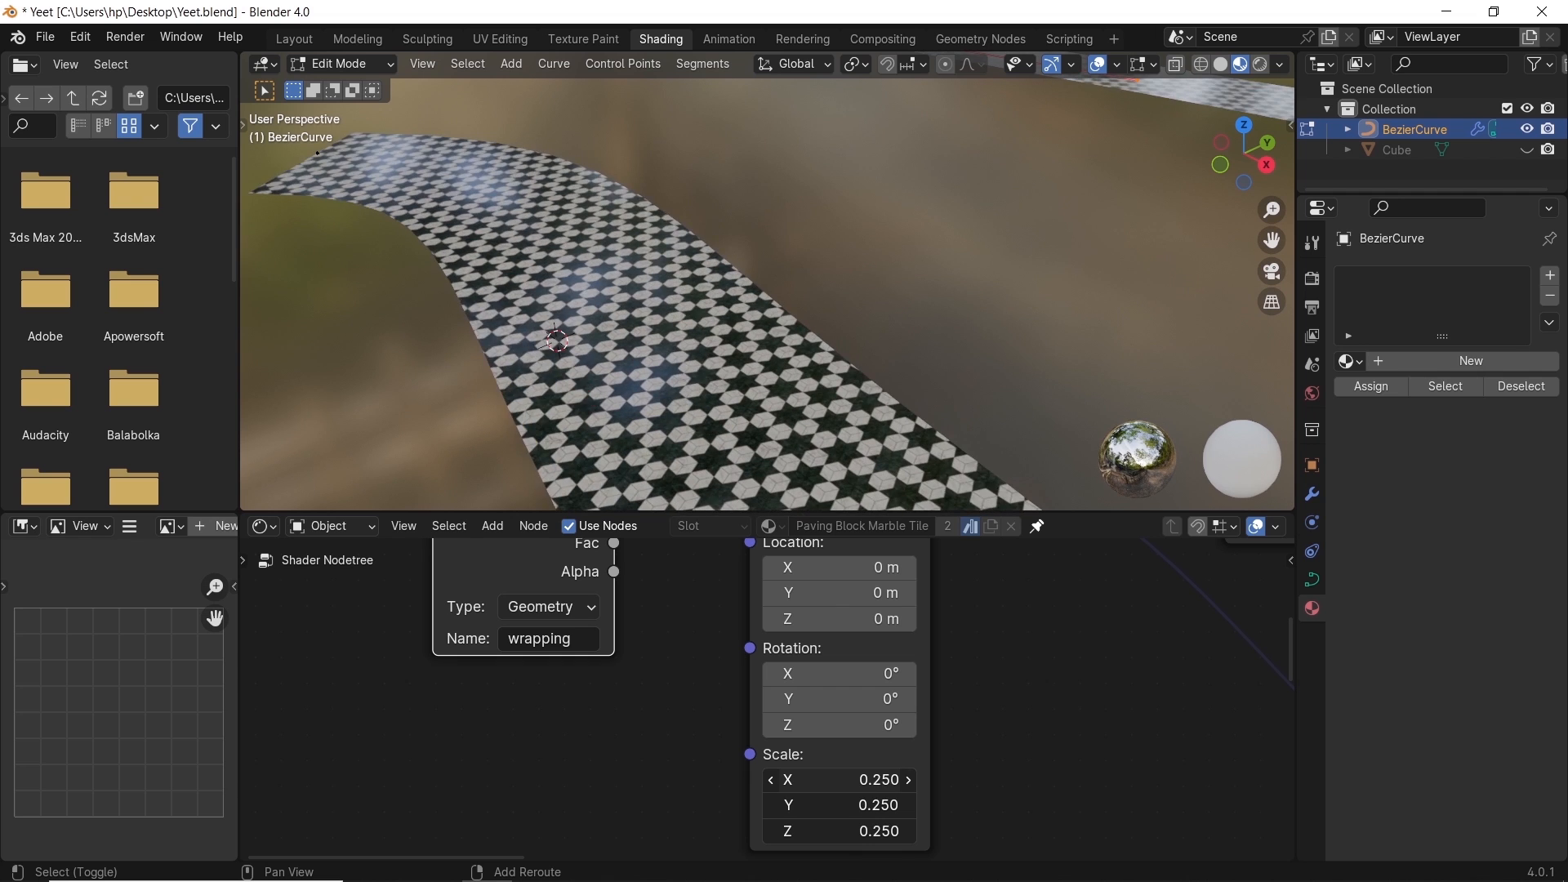
click(979, 37)
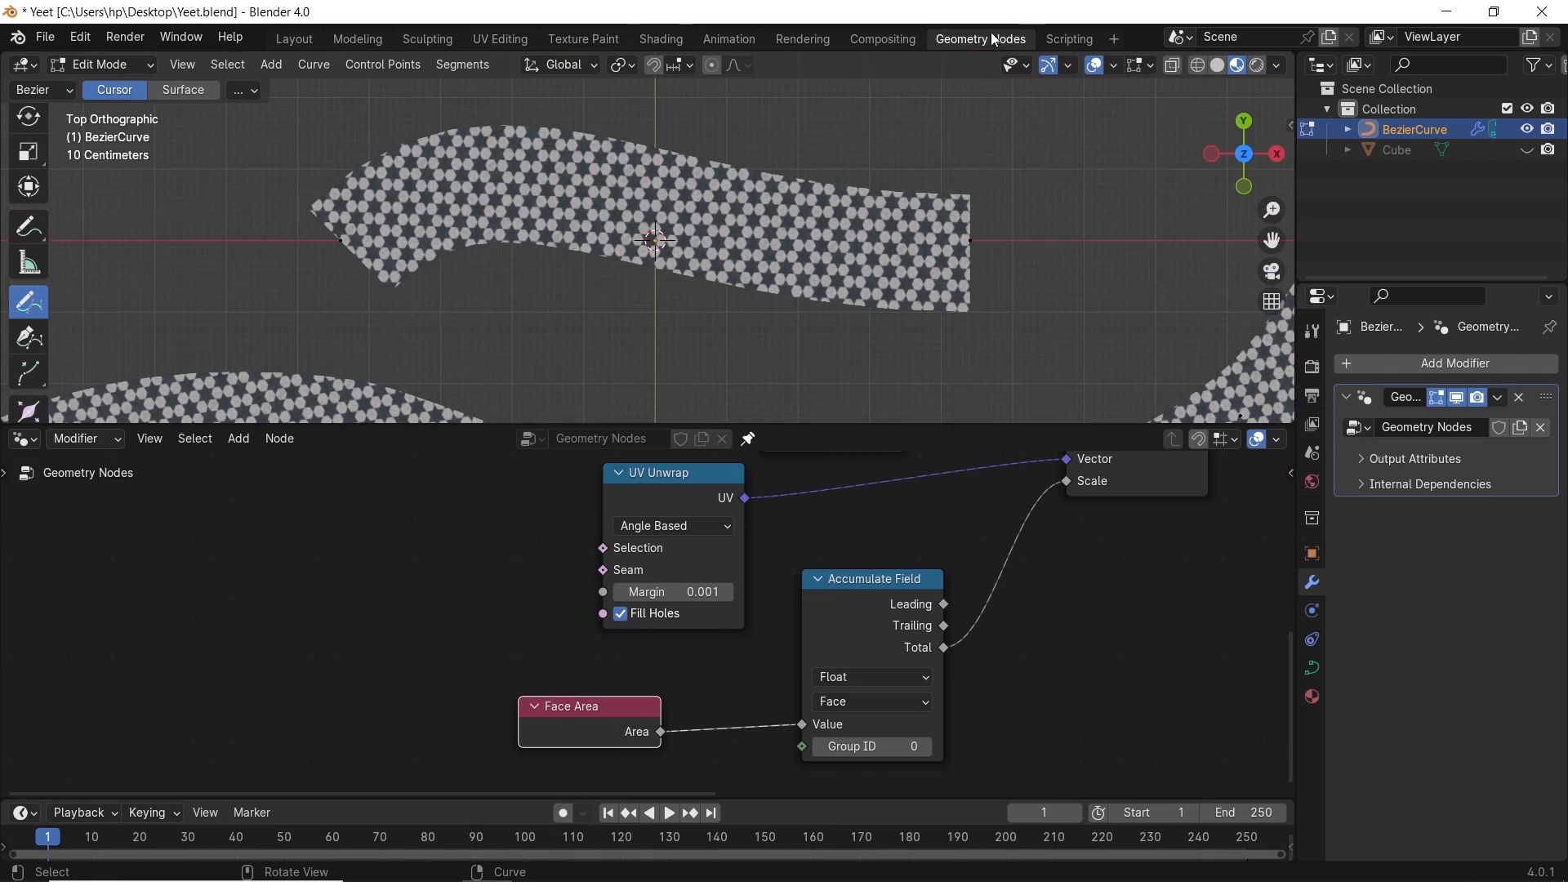
scroll(down, 3)
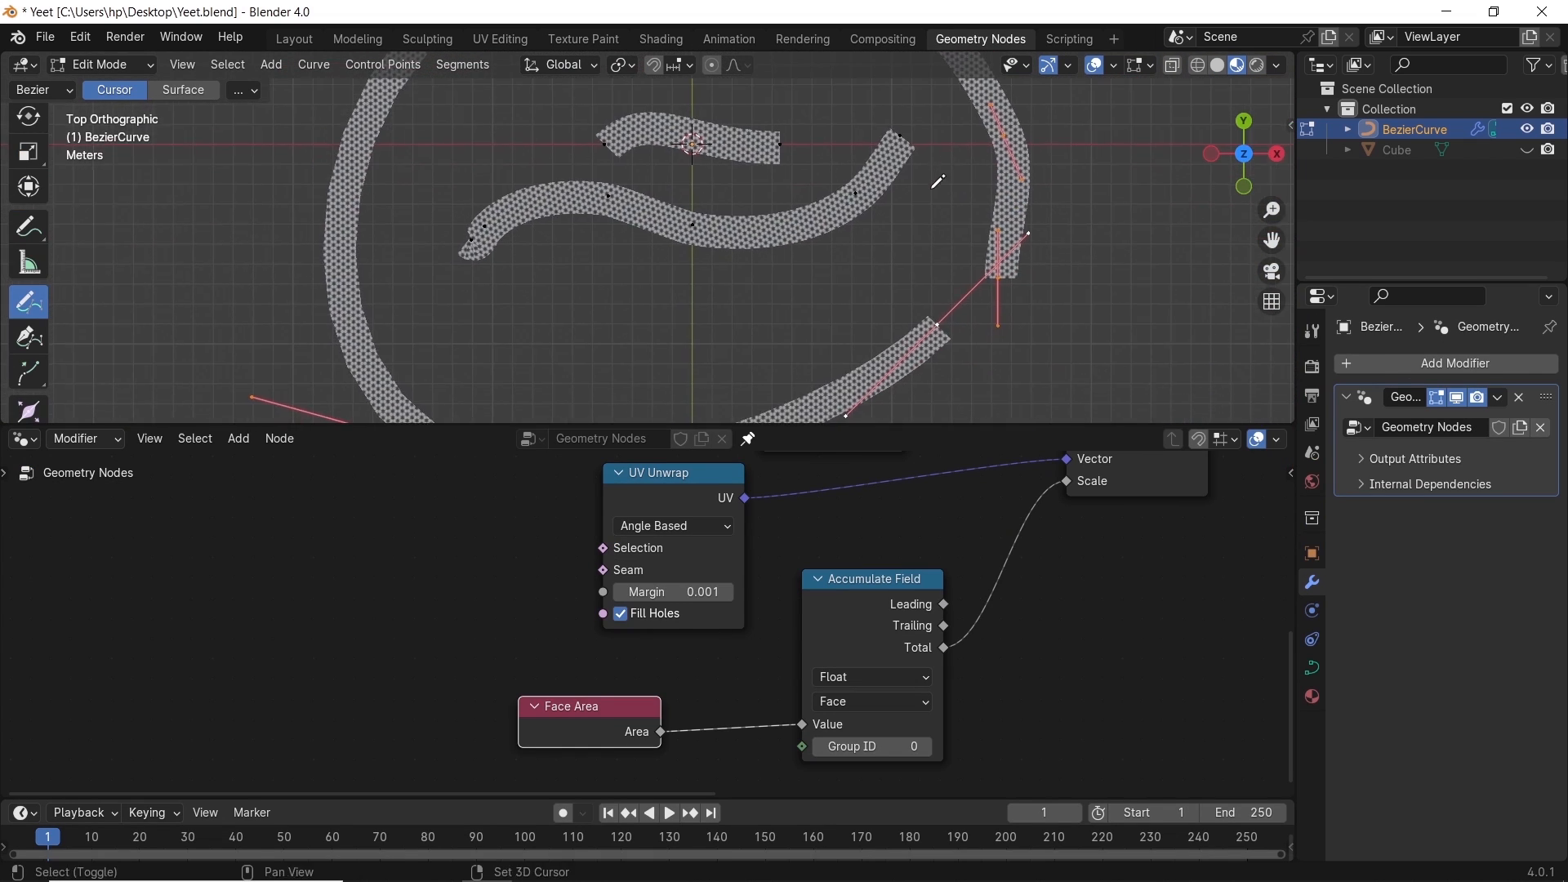